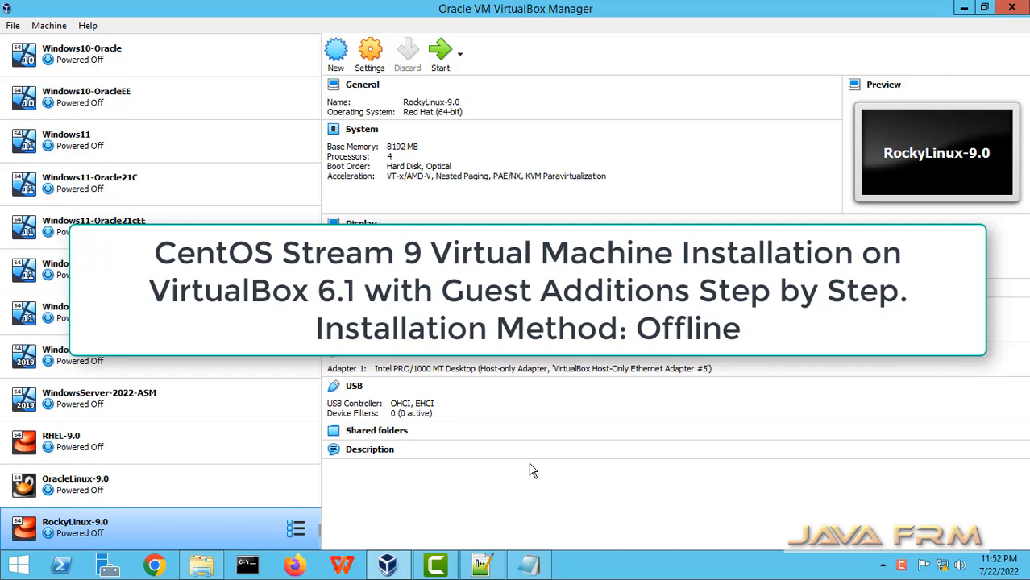
mouse_move(336, 52)
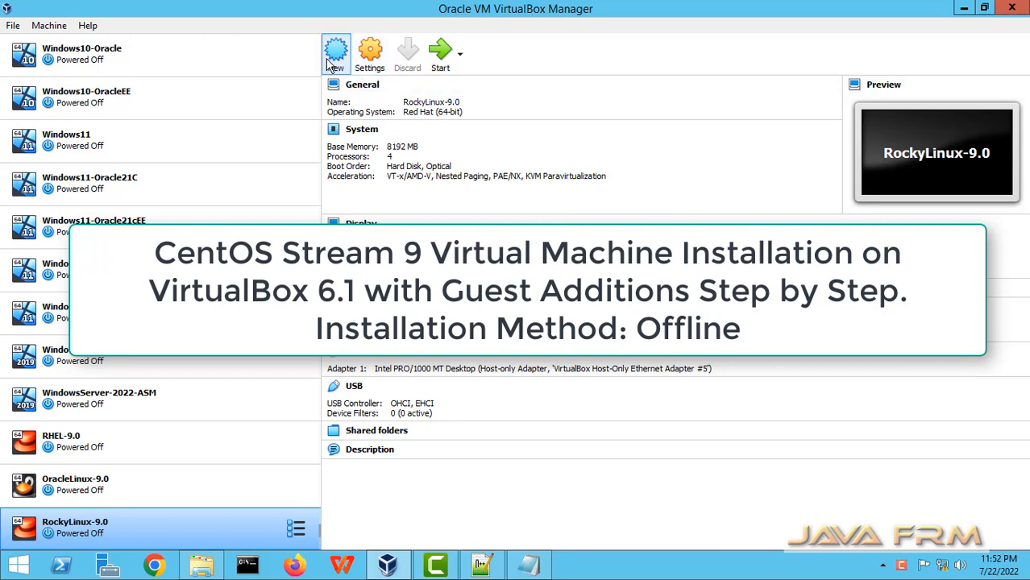
Step: Create a new Linux Red Hat 64-bit machine named CentOS-9
click(335, 51)
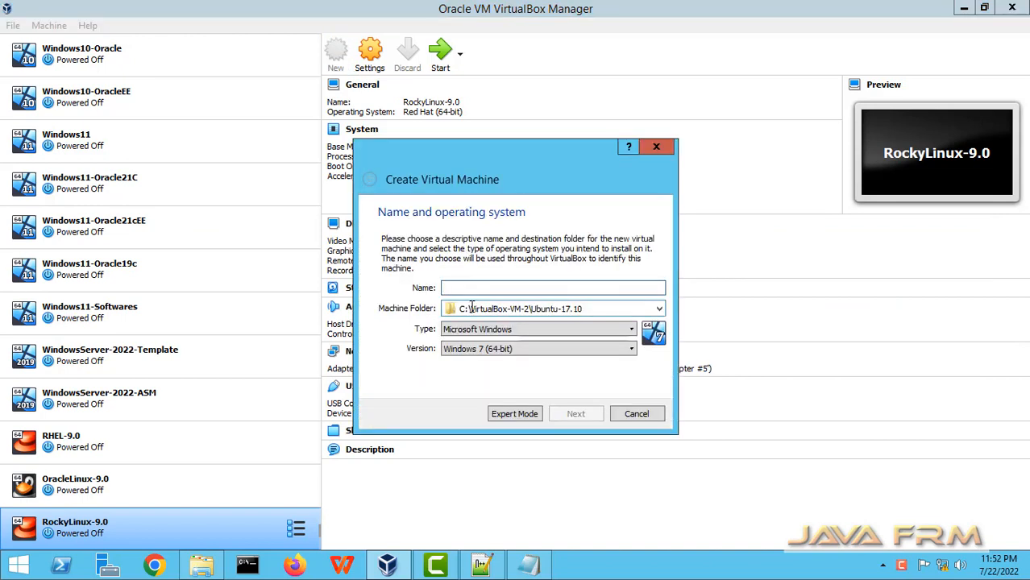
text(CentOS-)
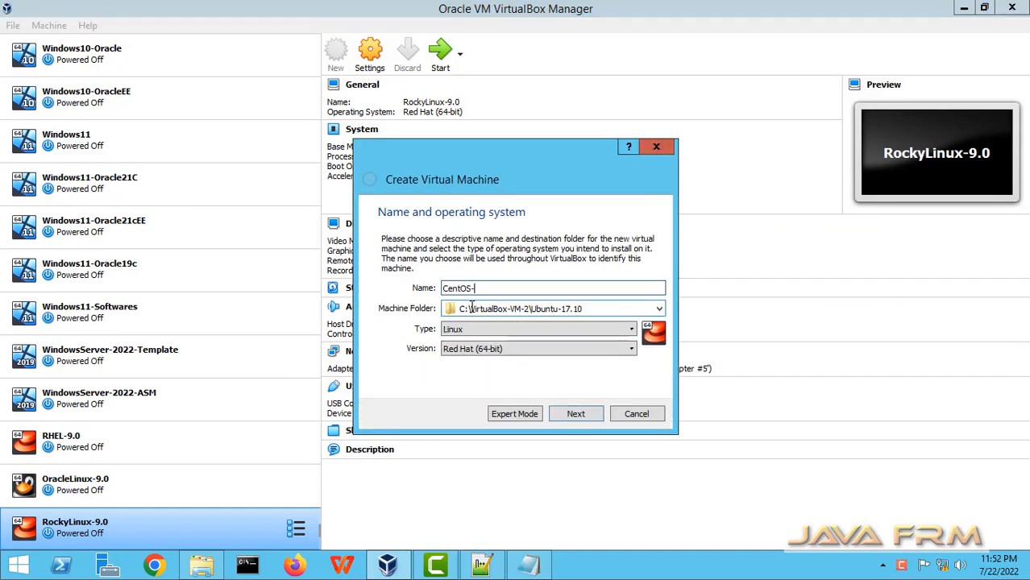
text(9)
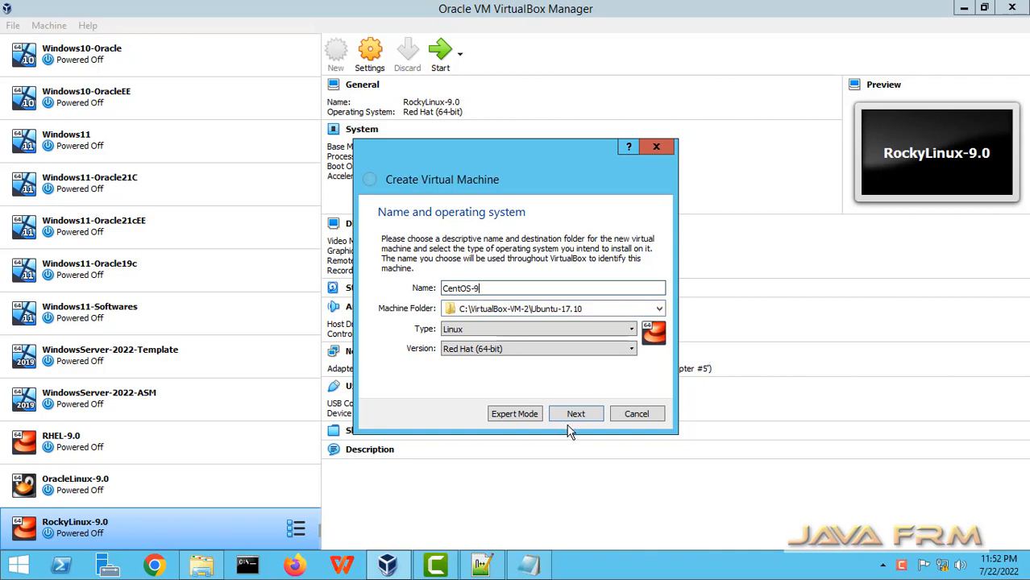
click(576, 413)
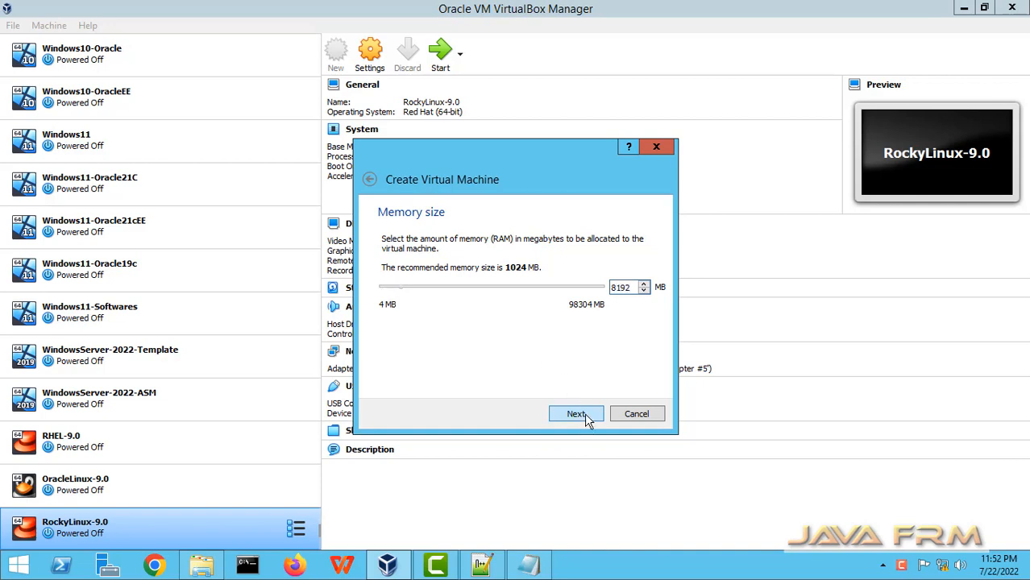
Step: Keep 8192 MB memory and create a dynamically allocated virtual hard disk
click(578, 413)
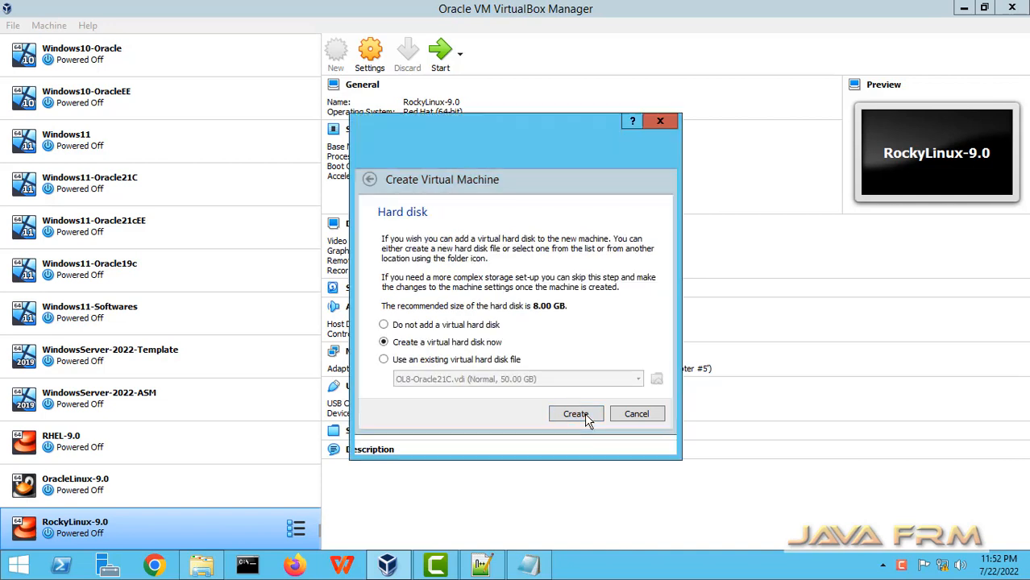
click(575, 412)
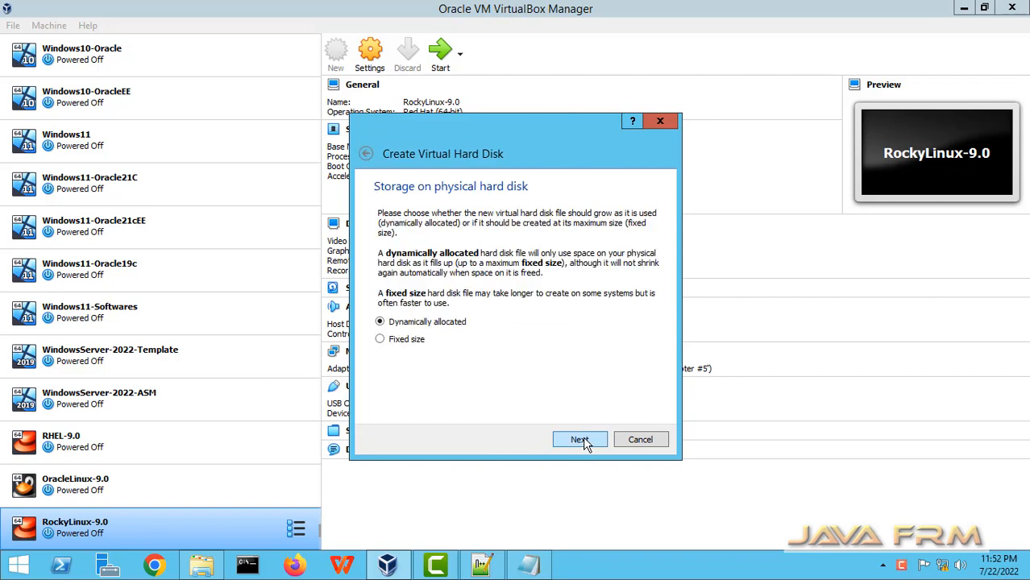
click(581, 438)
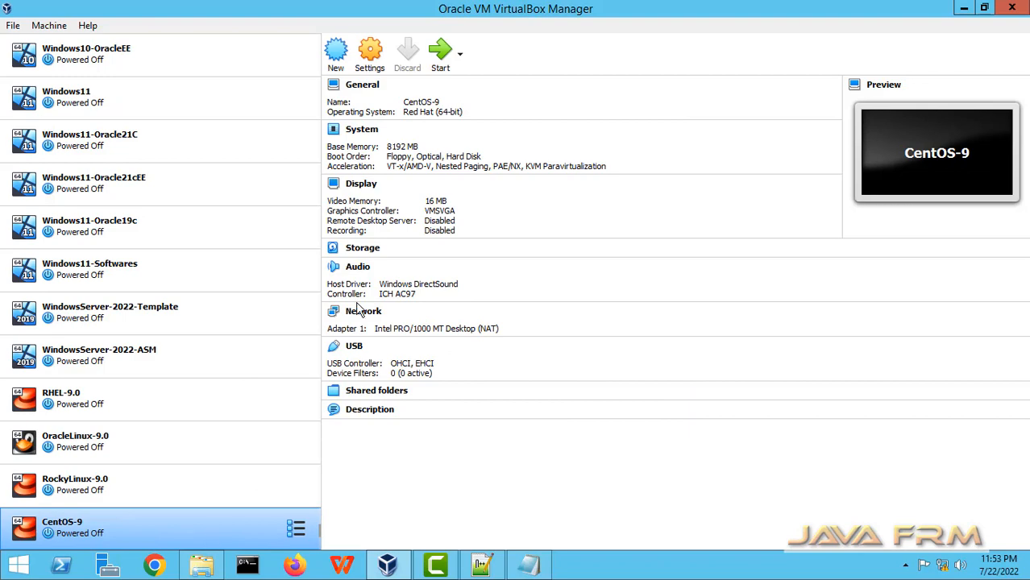
Step: In CentOS-9's System settings, disable floppy booting
click(335, 50)
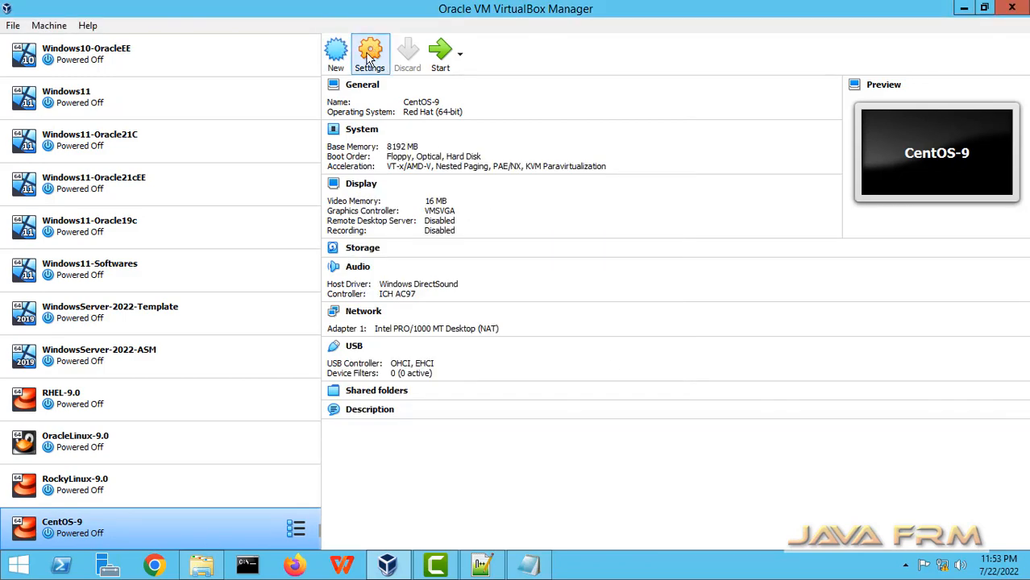
click(369, 55)
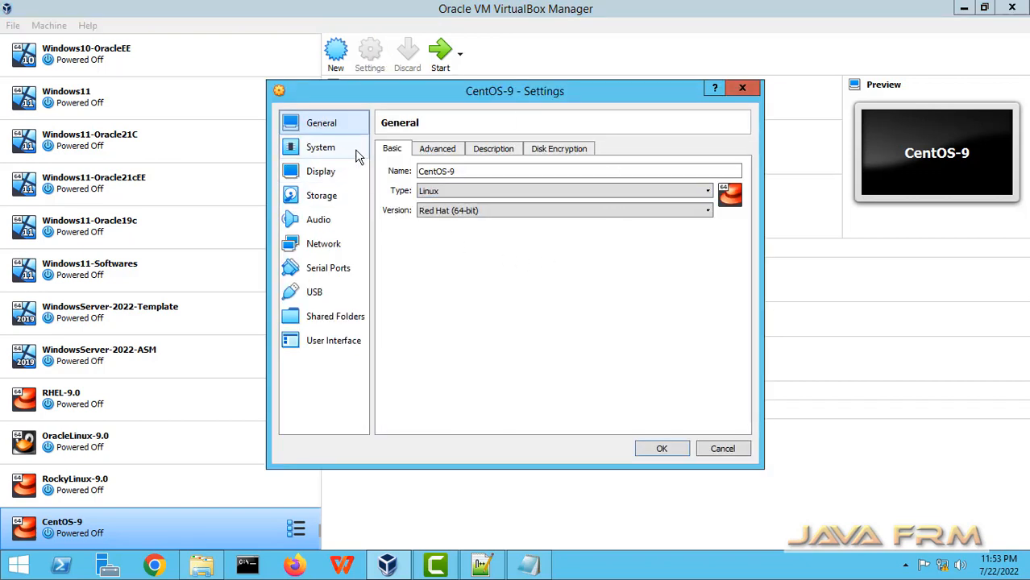
mouse_move(321, 148)
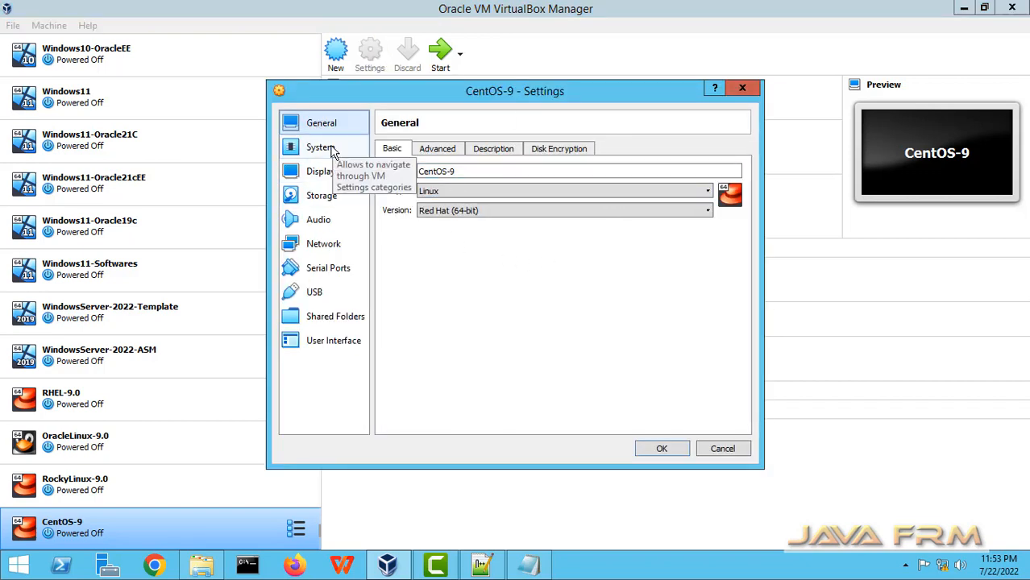
click(321, 147)
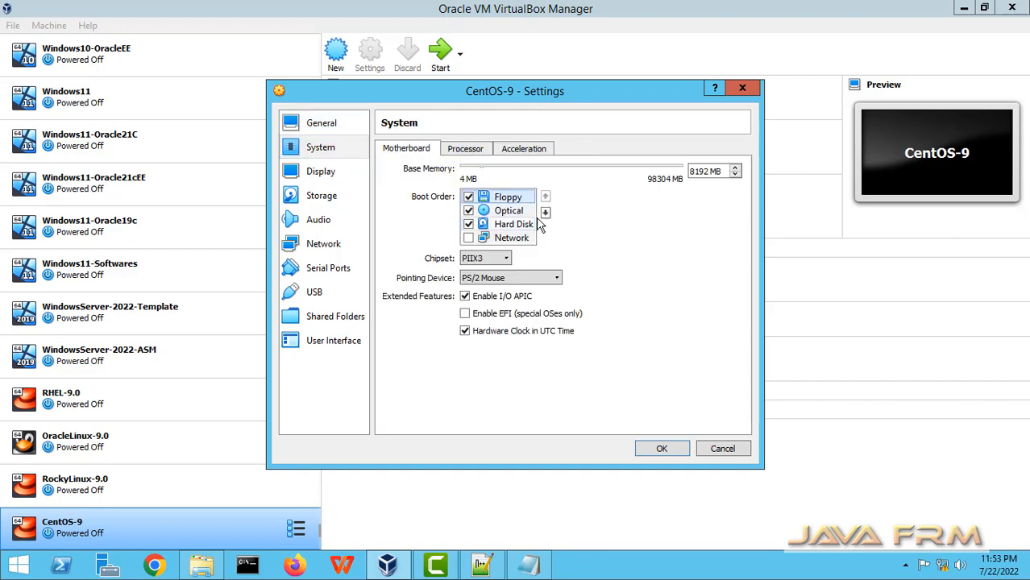
click(469, 196)
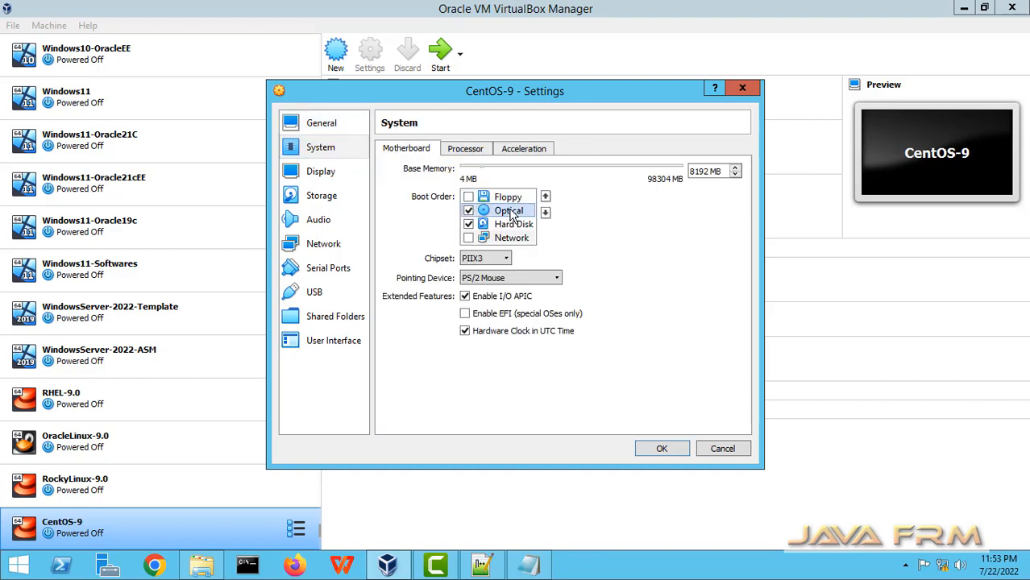
Step: Order boot as optical then hard disk and use a USB Tablet pointing device
click(545, 196)
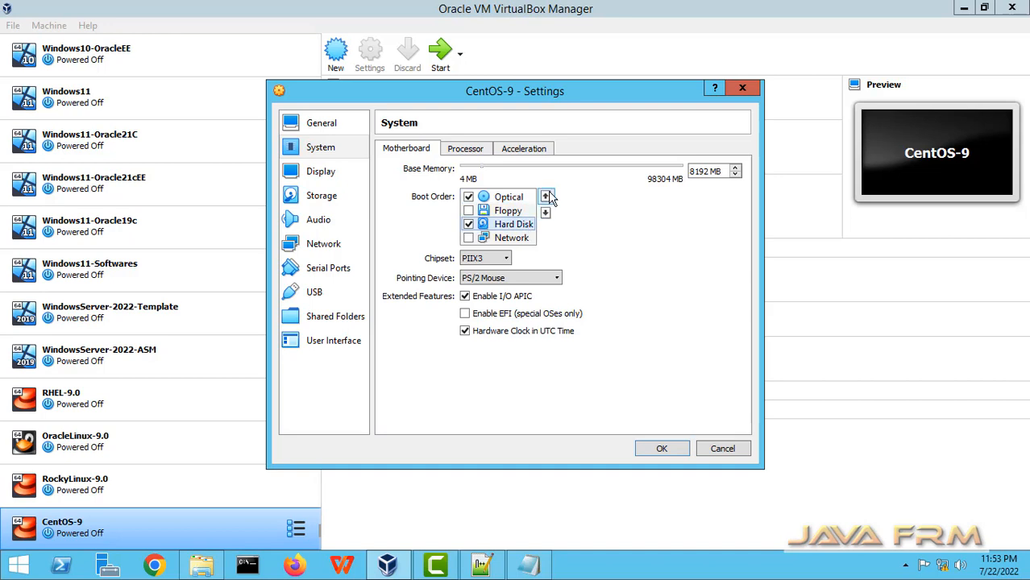
click(556, 278)
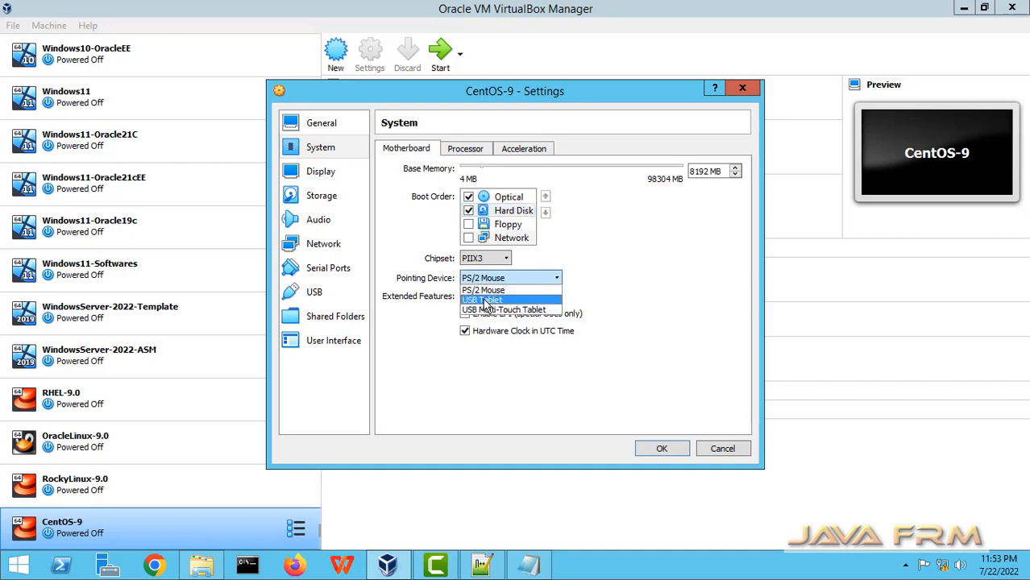
click(482, 300)
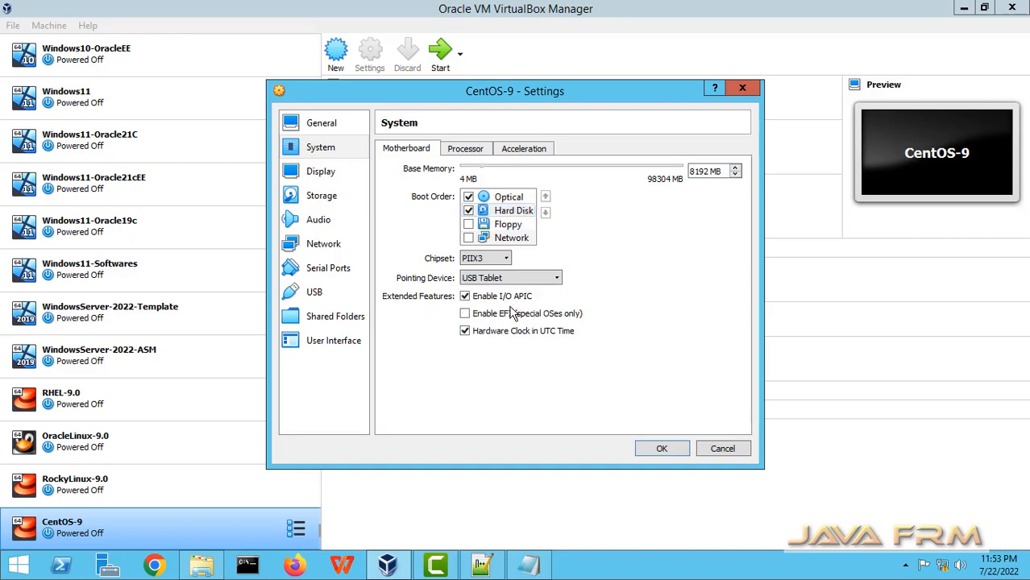
click(464, 149)
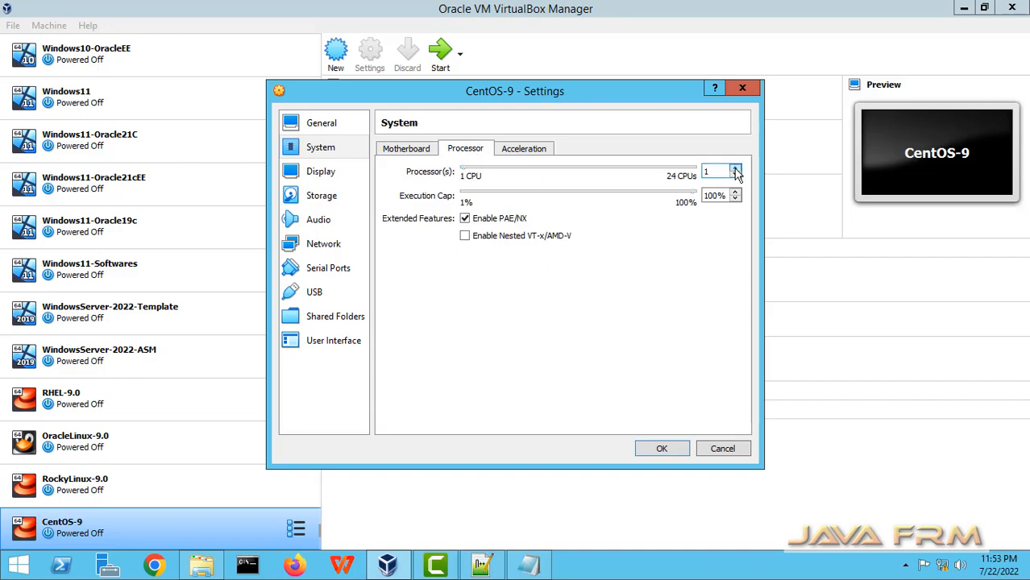
click(321, 171)
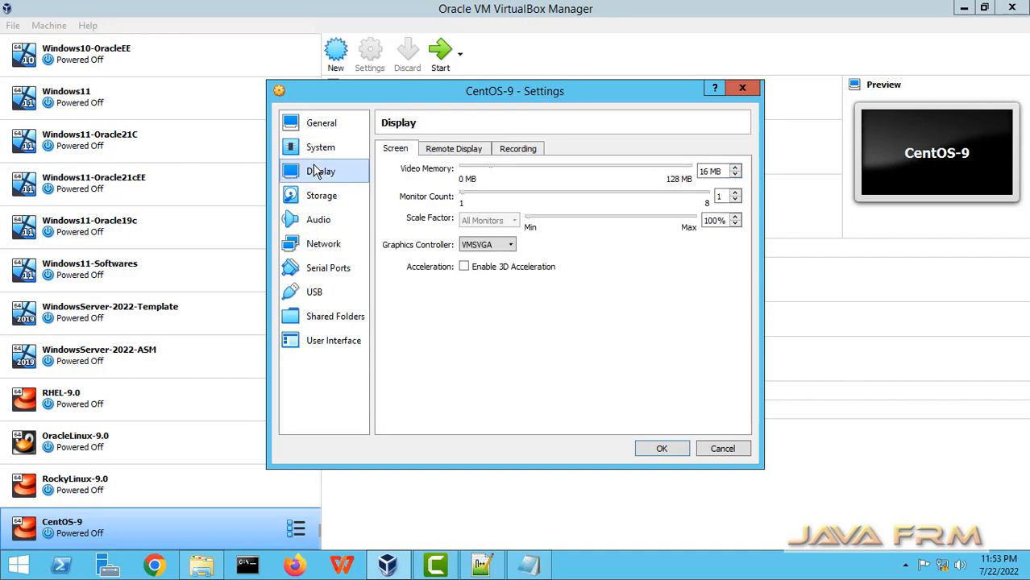
Step: From Storage settings, browse the host to the CentOS-Stream-9-latest-x86_64-dvd1.iso image
click(322, 195)
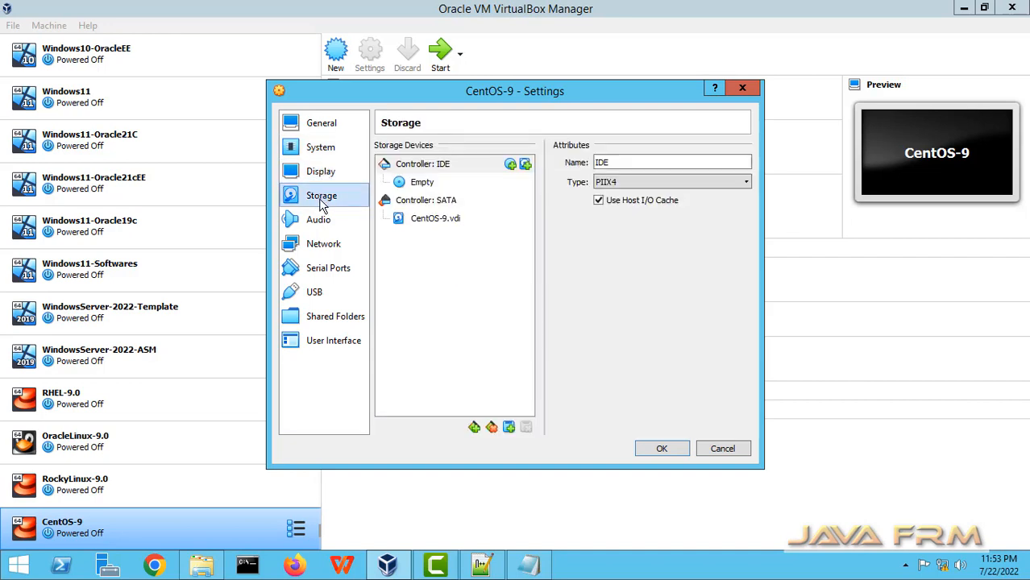
click(741, 163)
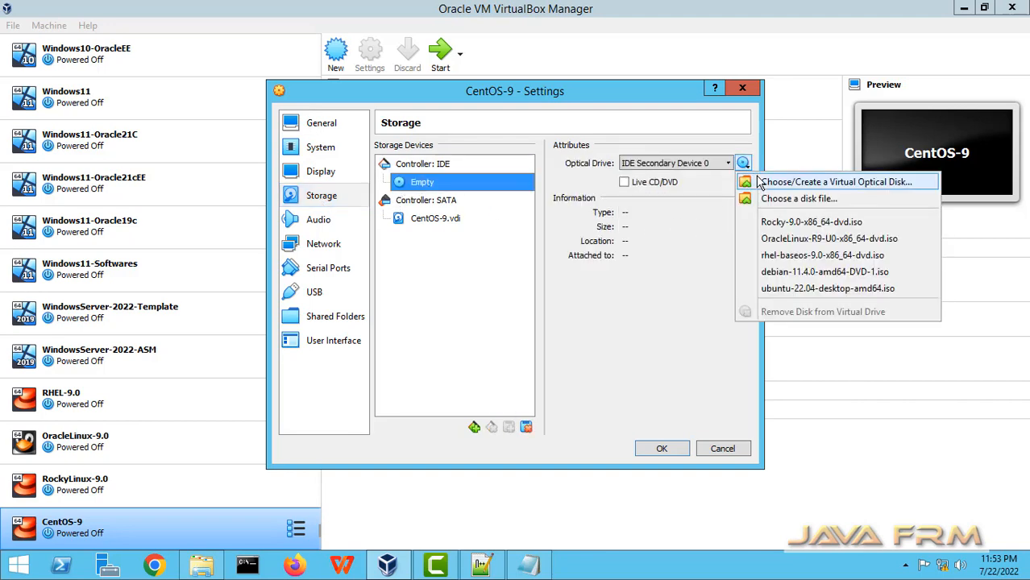
click(835, 180)
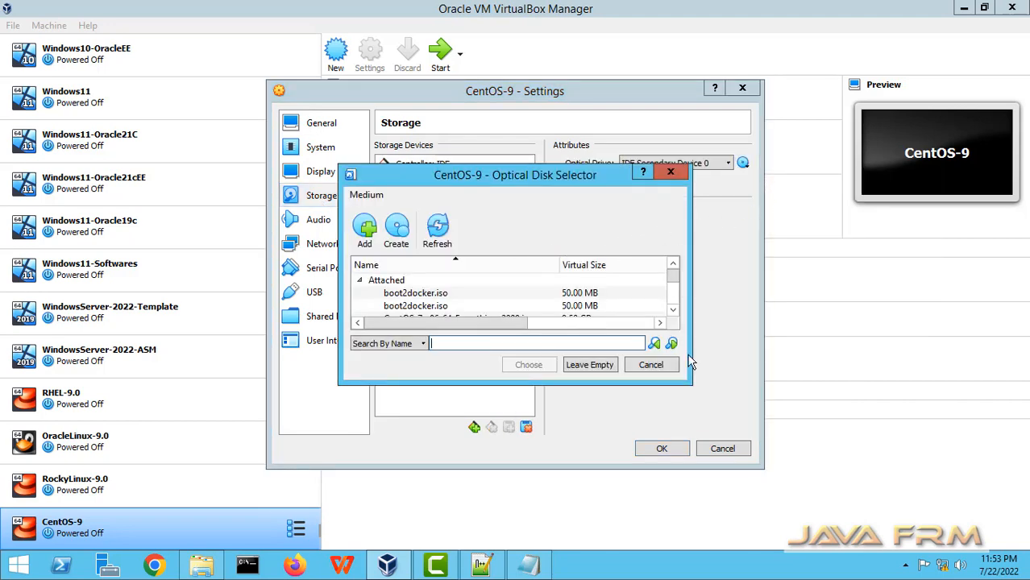
click(364, 229)
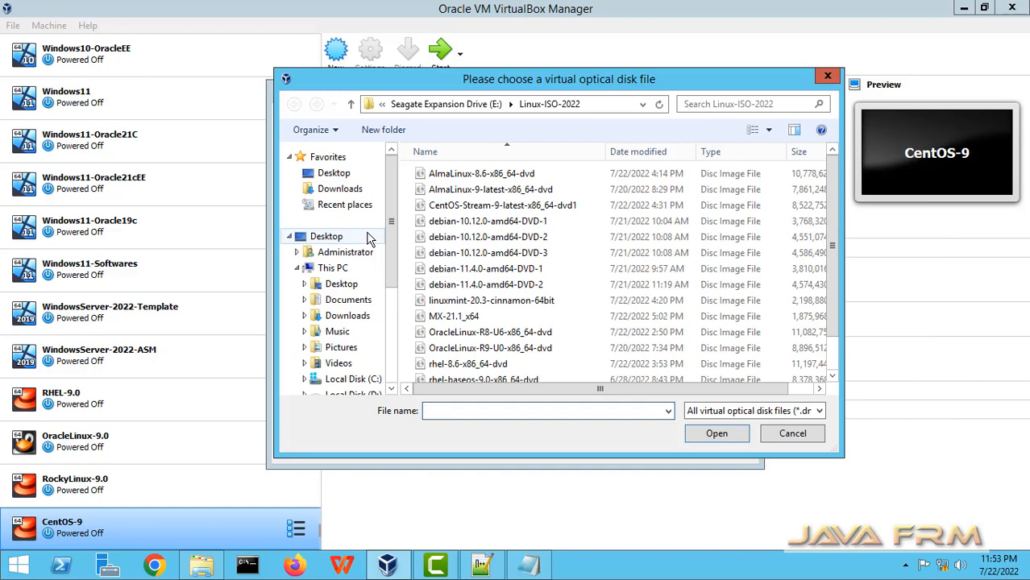
click(503, 205)
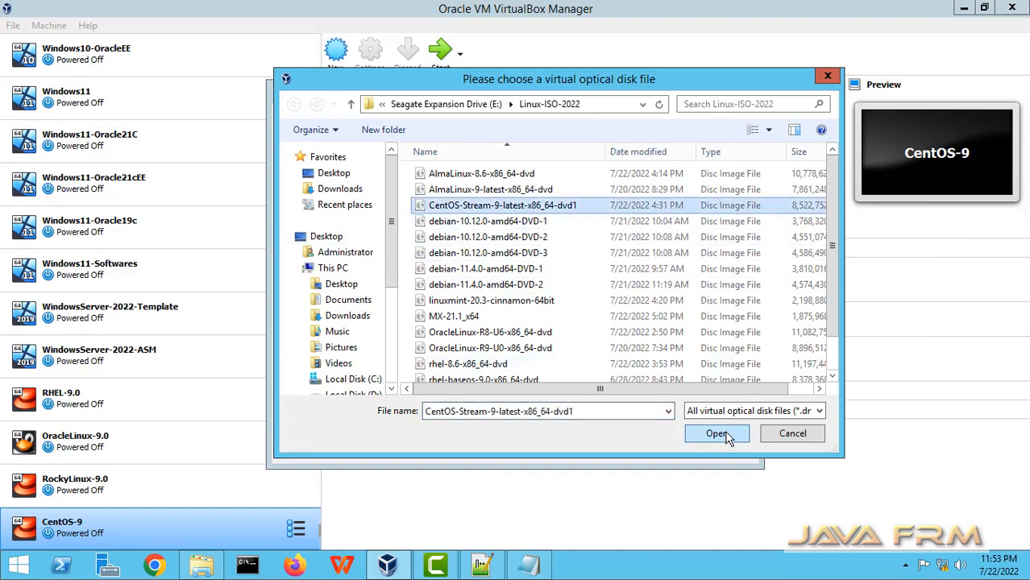
Step: Add the ISO to the selector and attach it to the empty optical drive
click(717, 433)
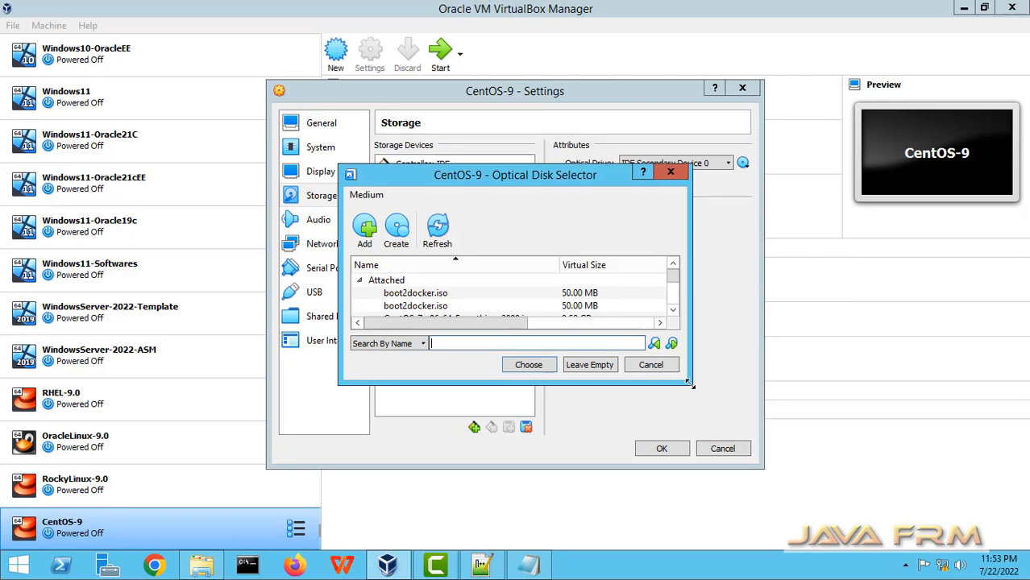
drag(691, 385, 814, 535)
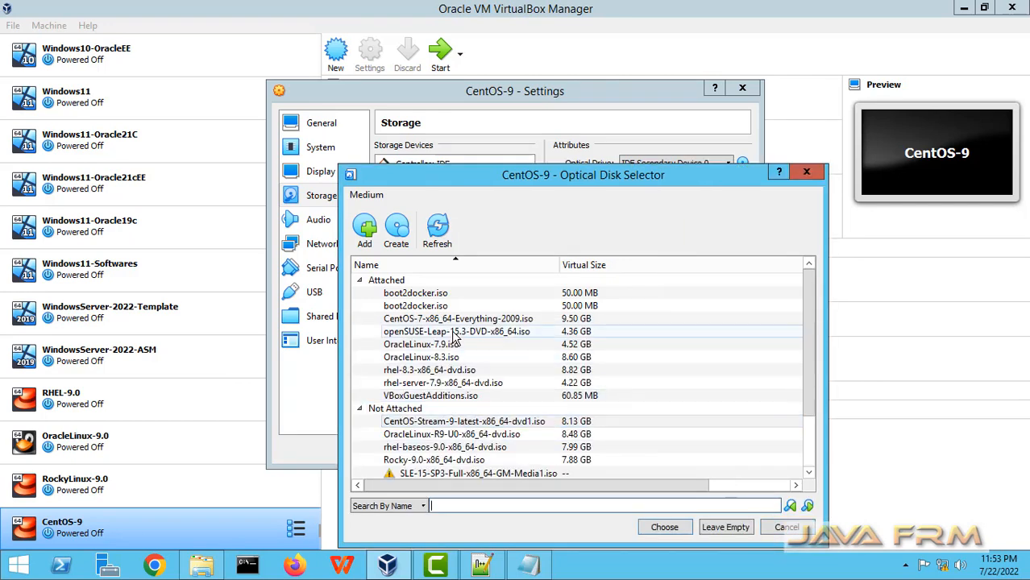
click(464, 421)
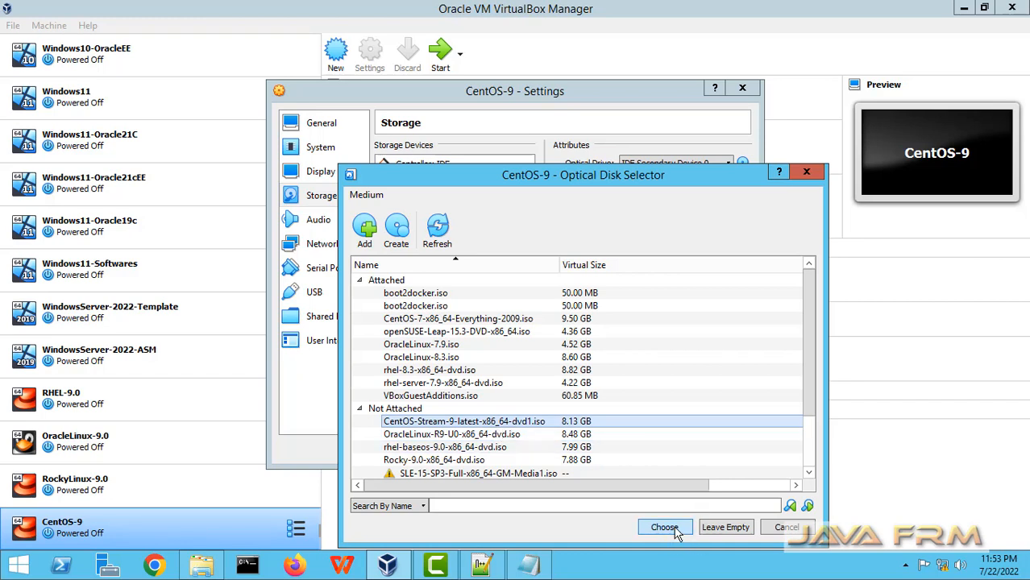
click(664, 527)
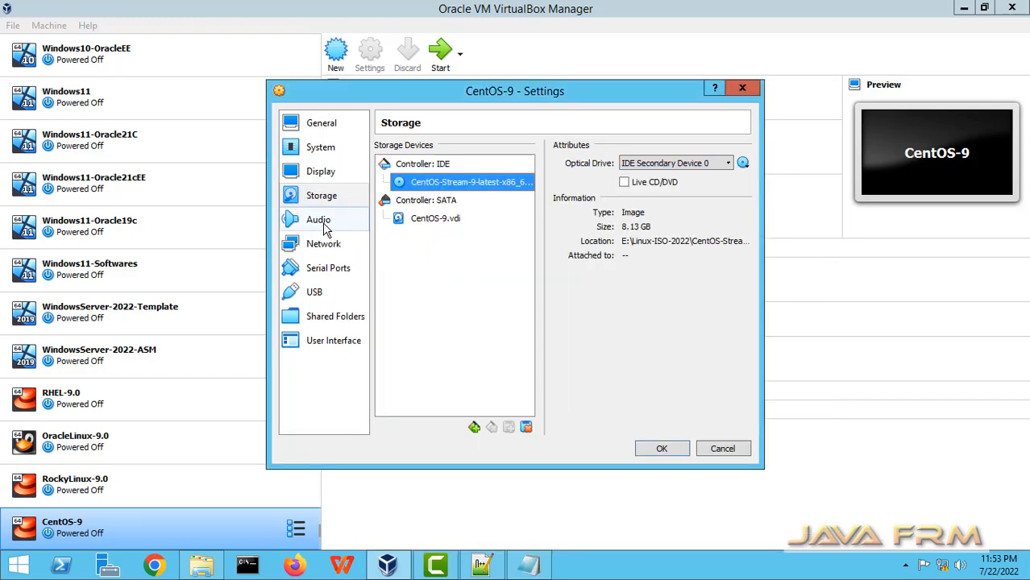
Step: Set the network adapter to host-only with promiscuous mode Allow All and save the settings
click(319, 220)
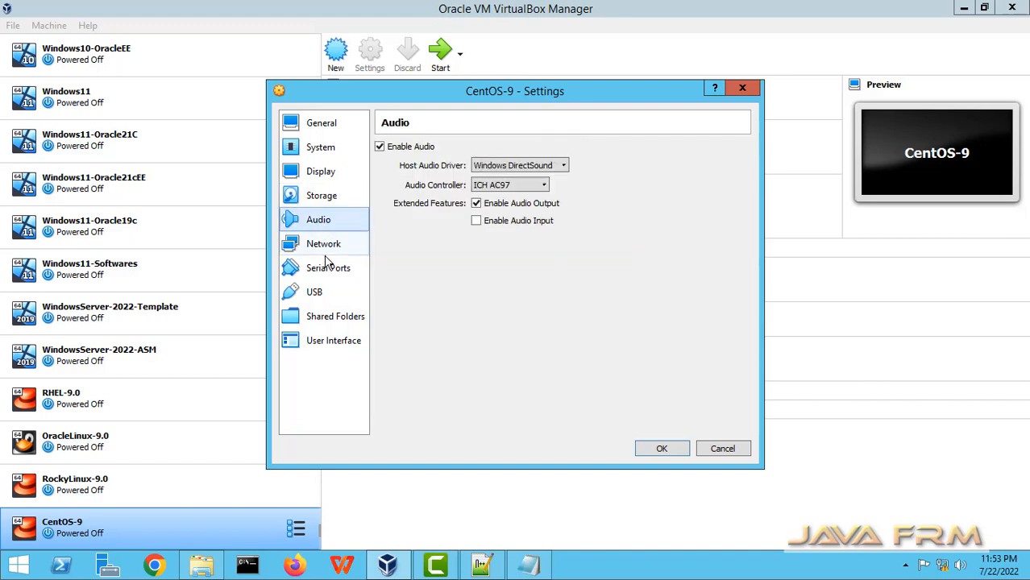
click(323, 243)
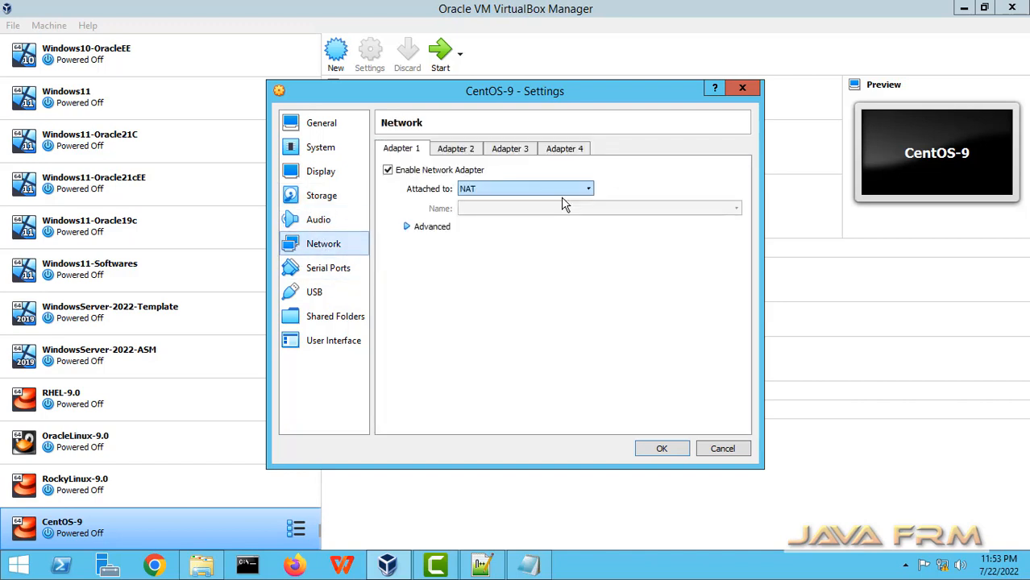
click(587, 188)
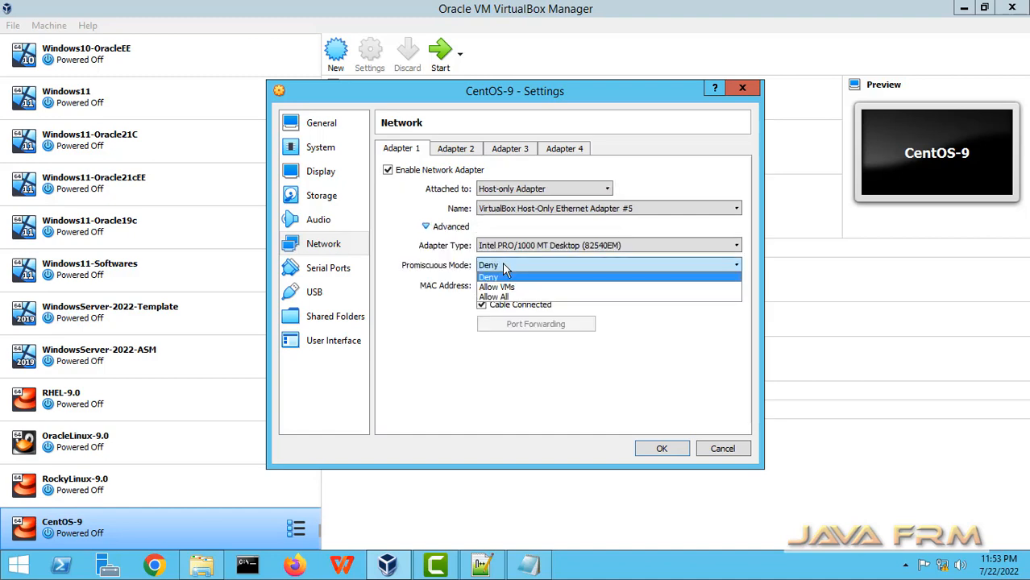
click(494, 297)
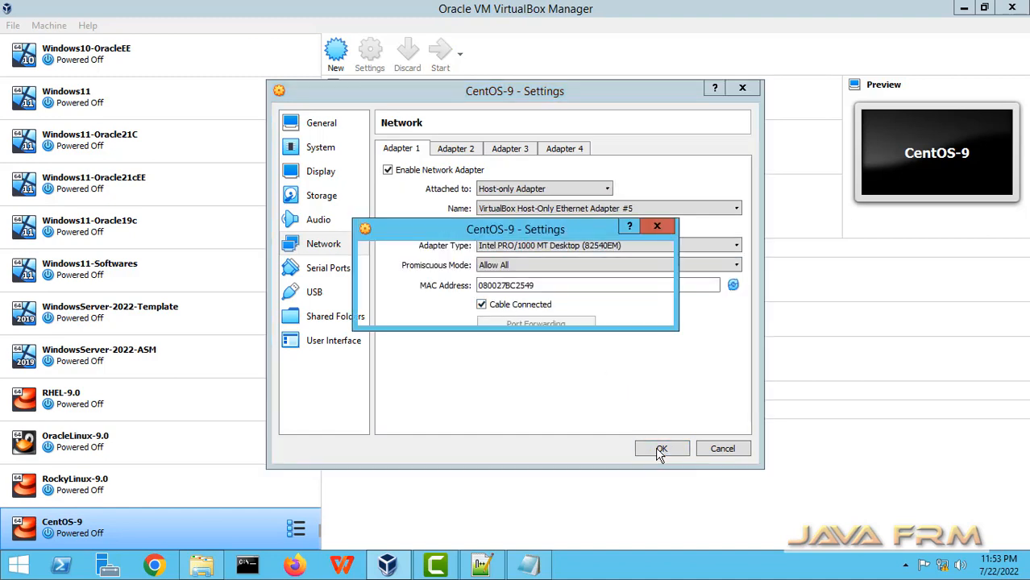
click(661, 449)
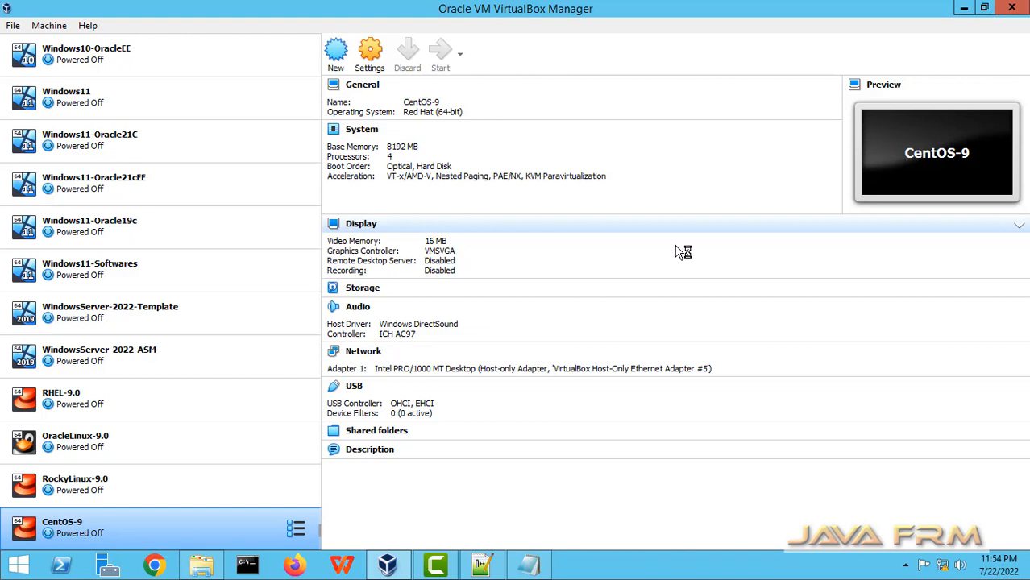
Step: Start CentOS-9 and choose Install CentOS Stream 9 from the boot menu
click(440, 52)
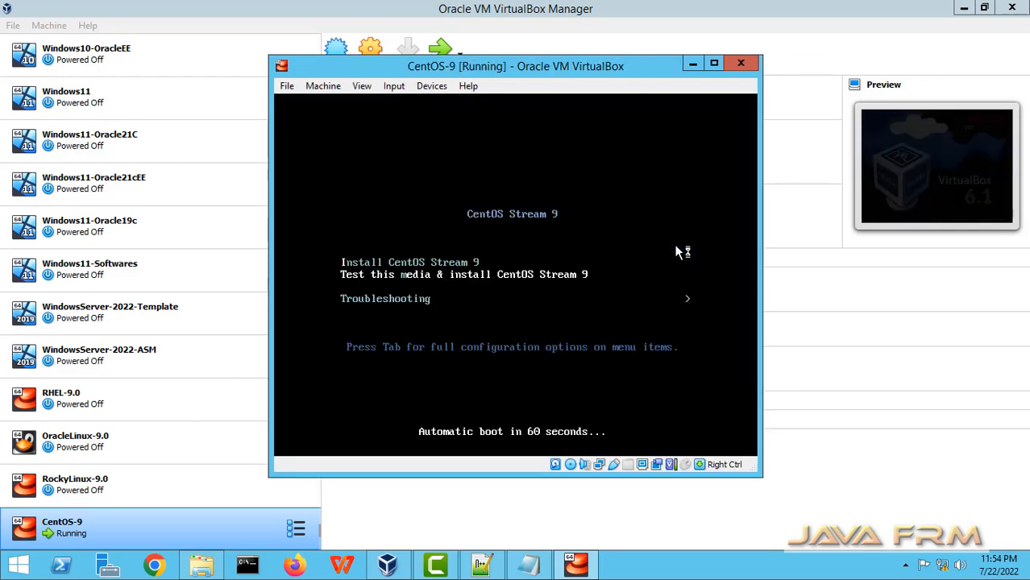
click(713, 63)
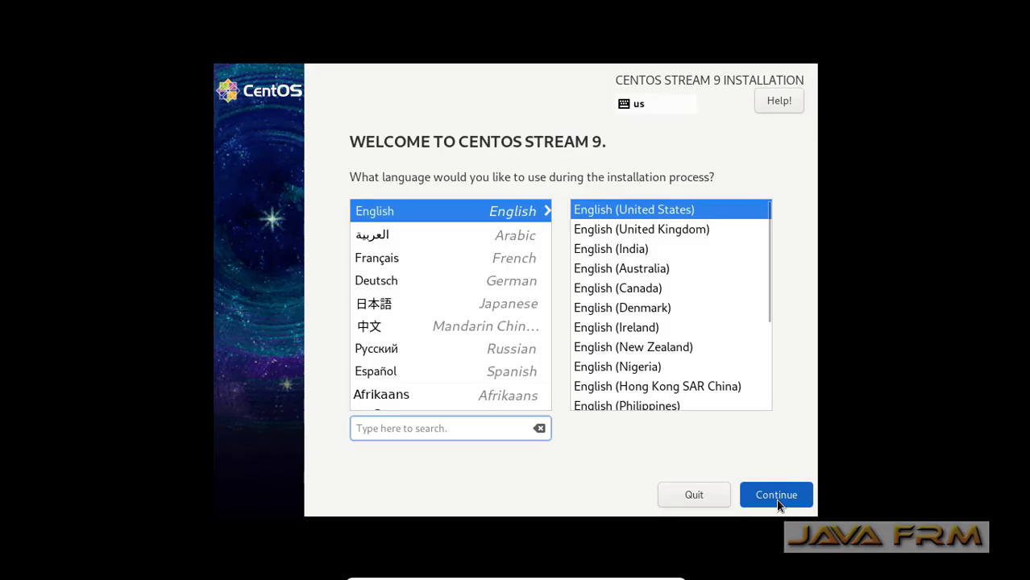
Step: Keep English, set the timezone to Asia/Kolkata and accept the automatic disk destination
click(776, 495)
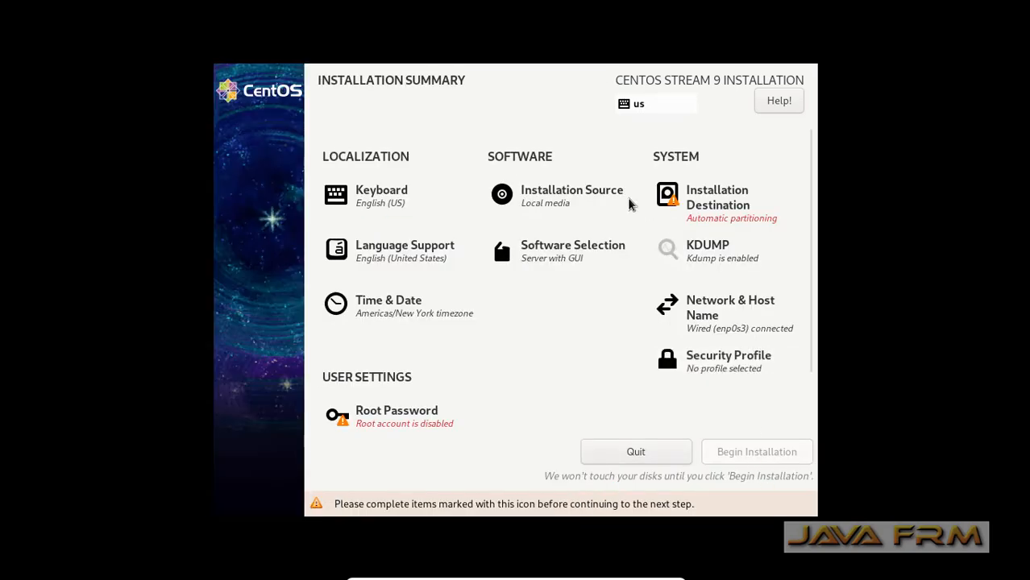
mouse_move(428, 300)
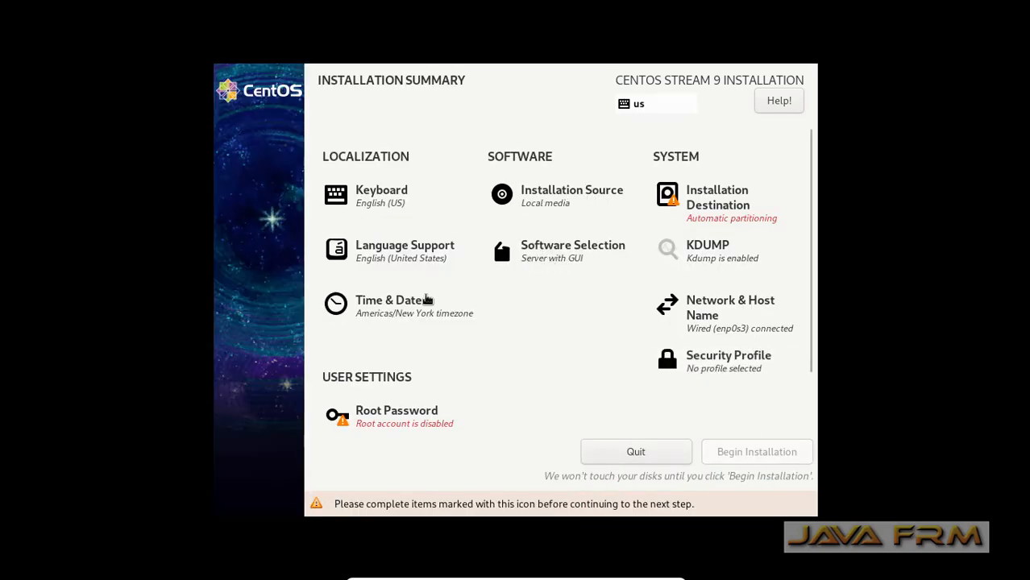
click(390, 300)
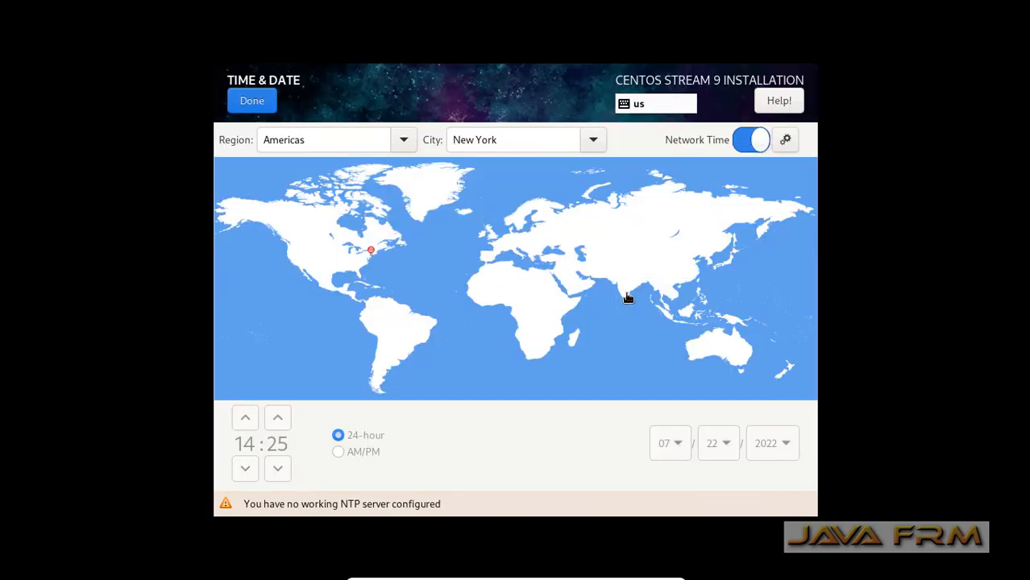
click(625, 287)
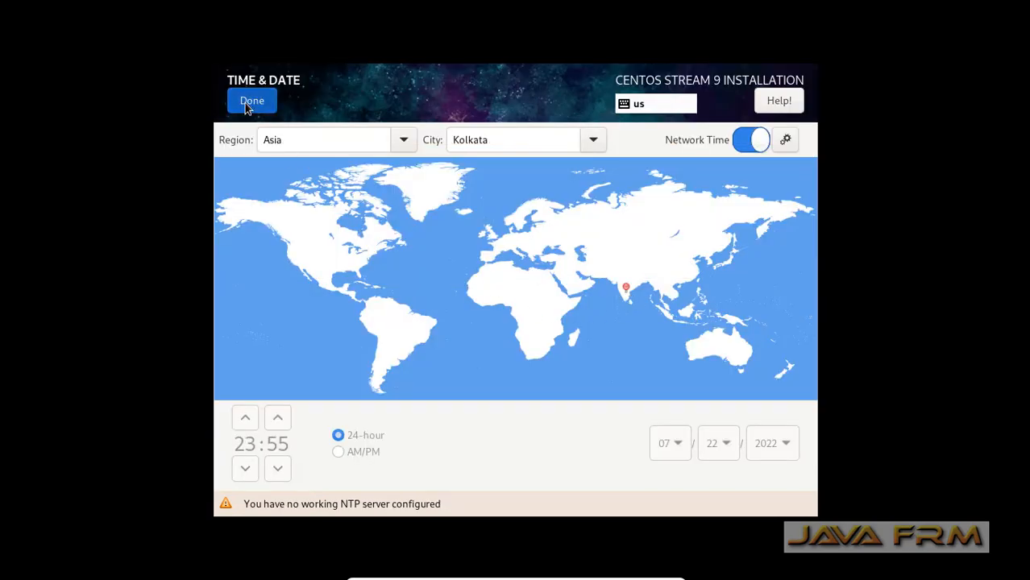
click(251, 100)
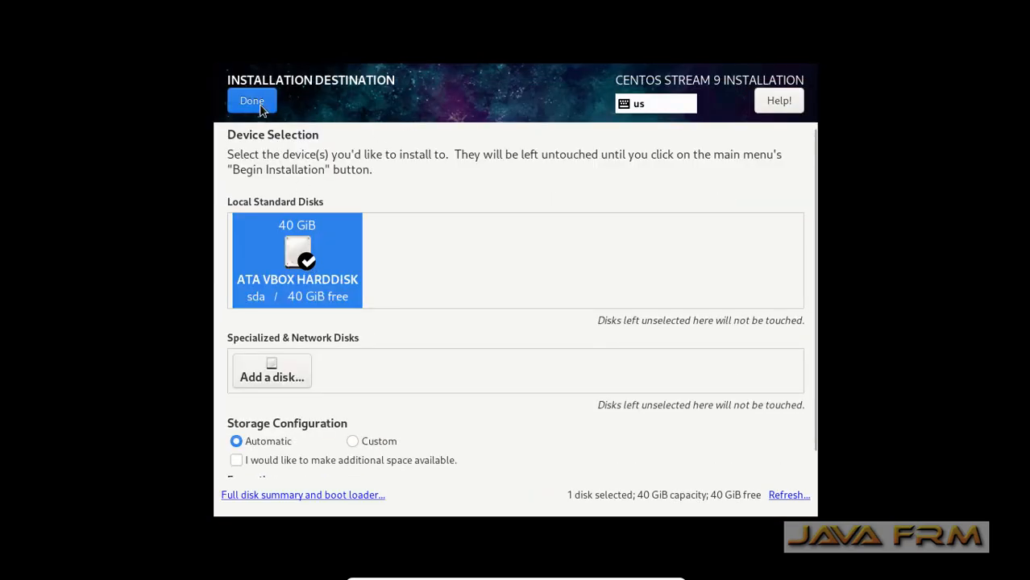
click(251, 100)
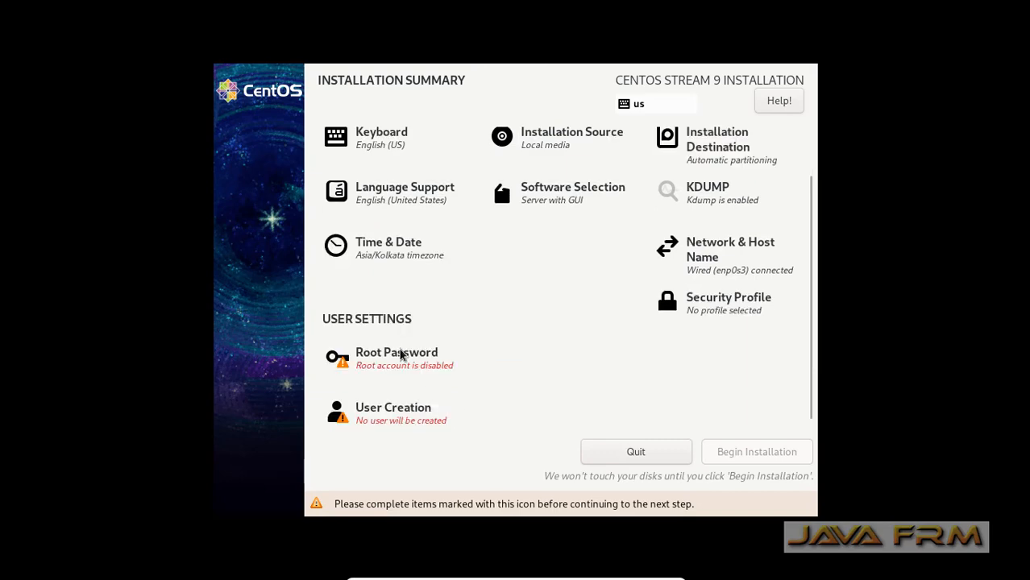
Step: Enter a root password and accept it despite the weak-password warning
click(397, 351)
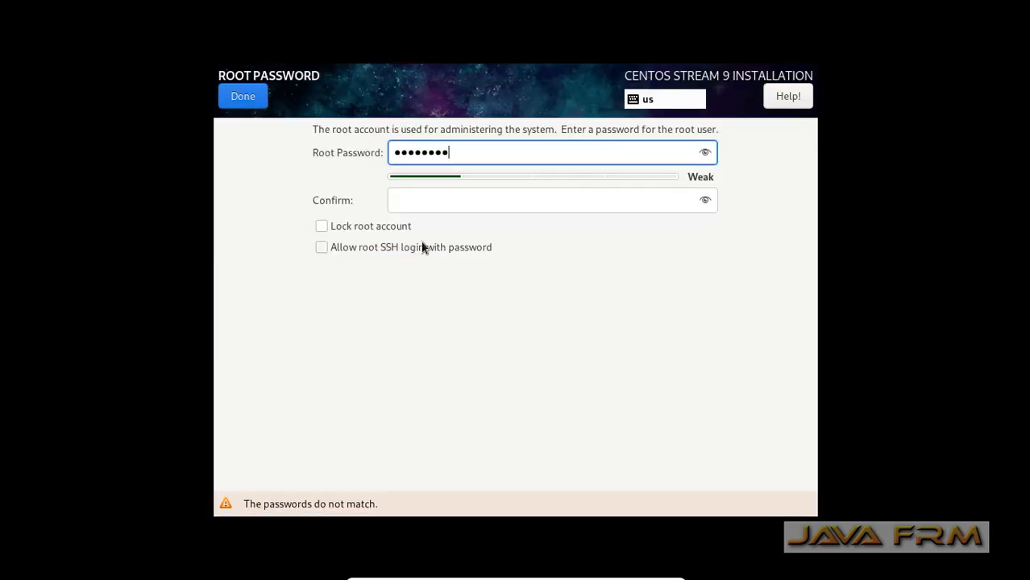
text(•••)
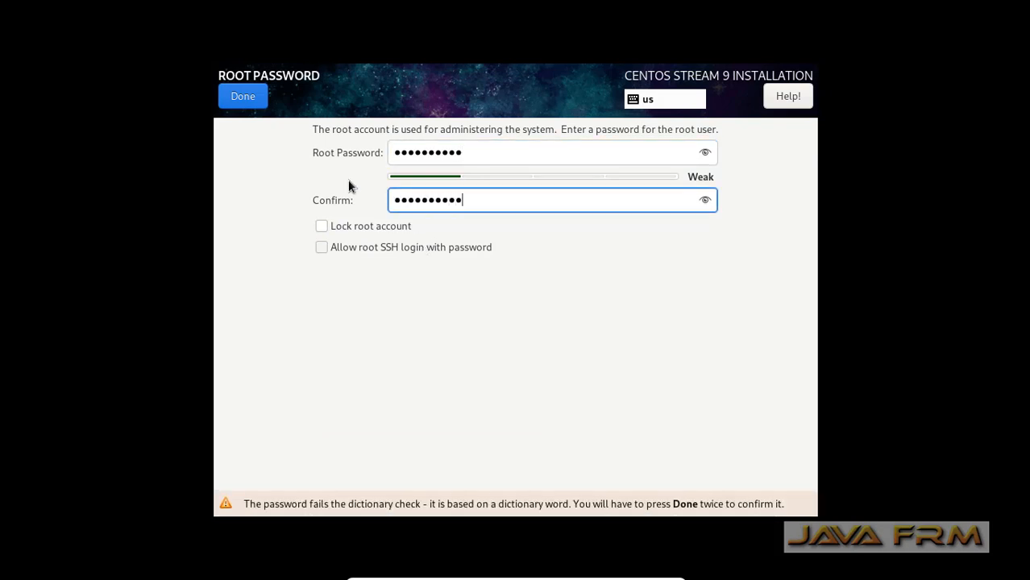
click(242, 97)
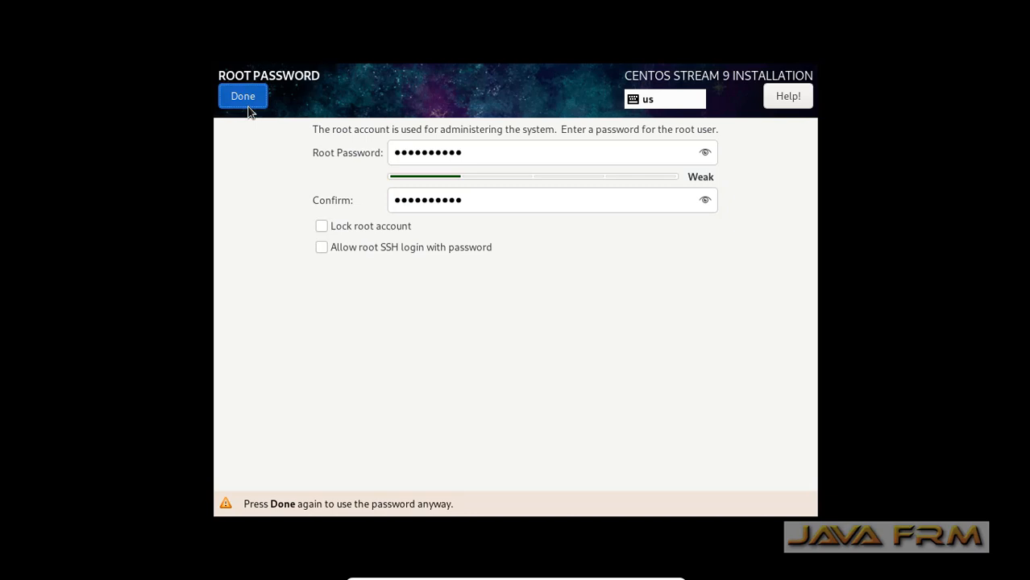
click(242, 97)
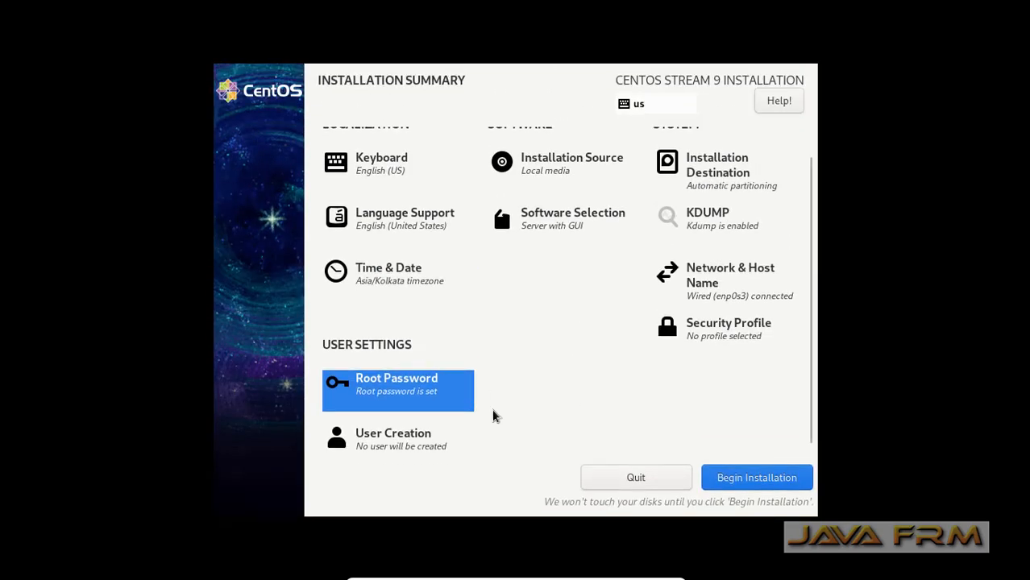
Step: Create user 'ramanathan' with a password, accepting the weak-password warning
click(393, 438)
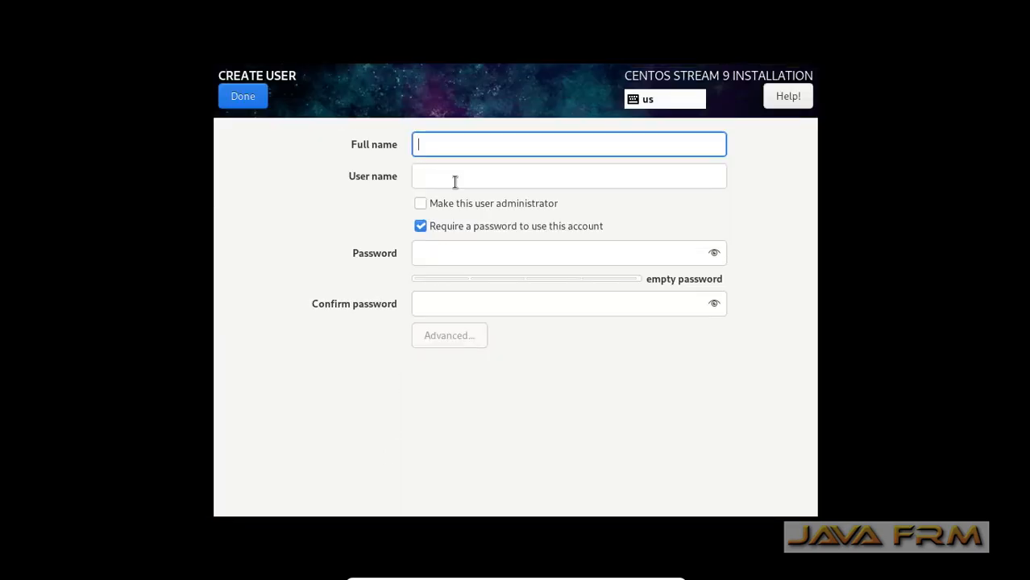
text(ramanathan)
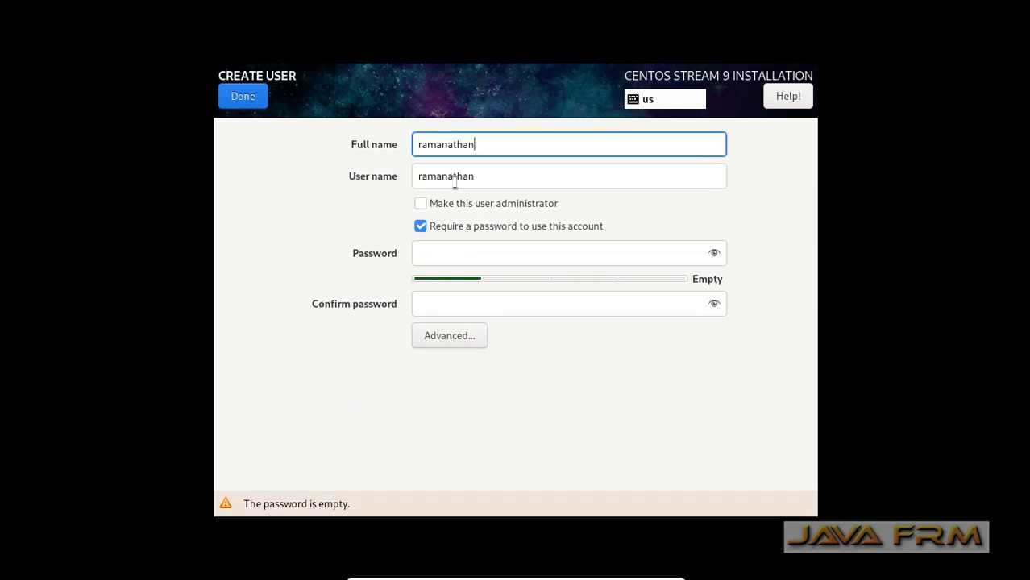
click(567, 252)
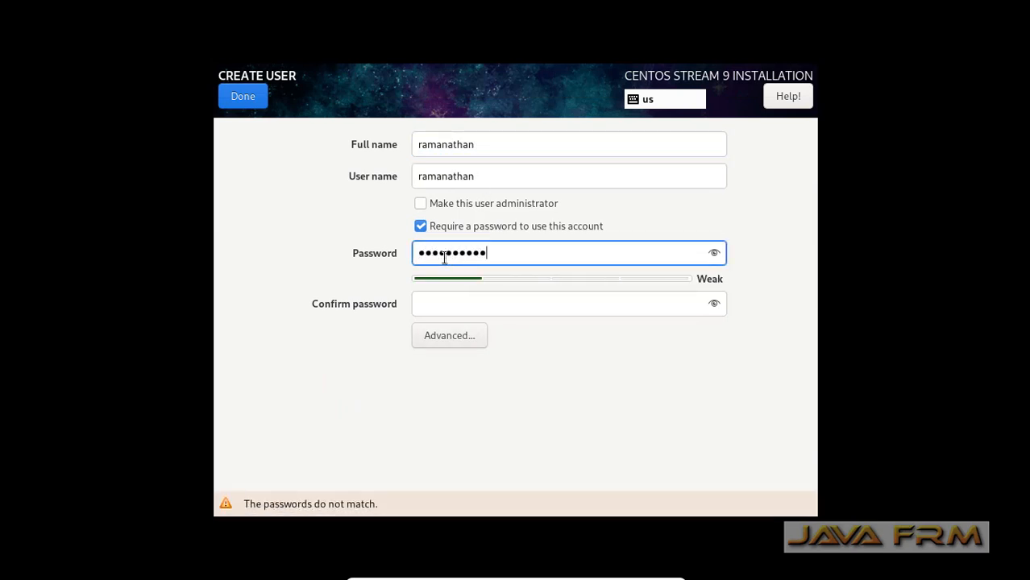
click(568, 303)
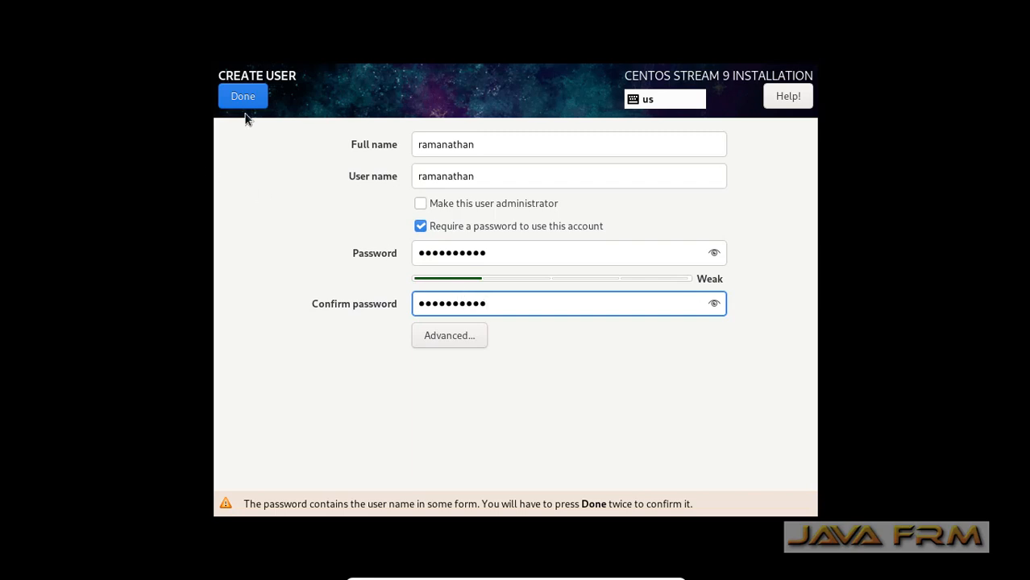
click(242, 97)
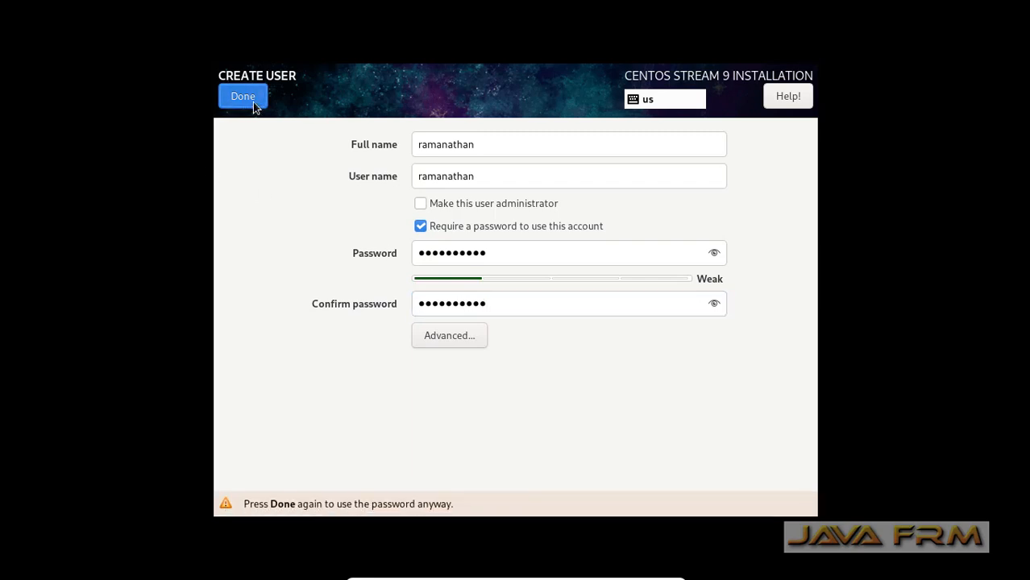
click(242, 97)
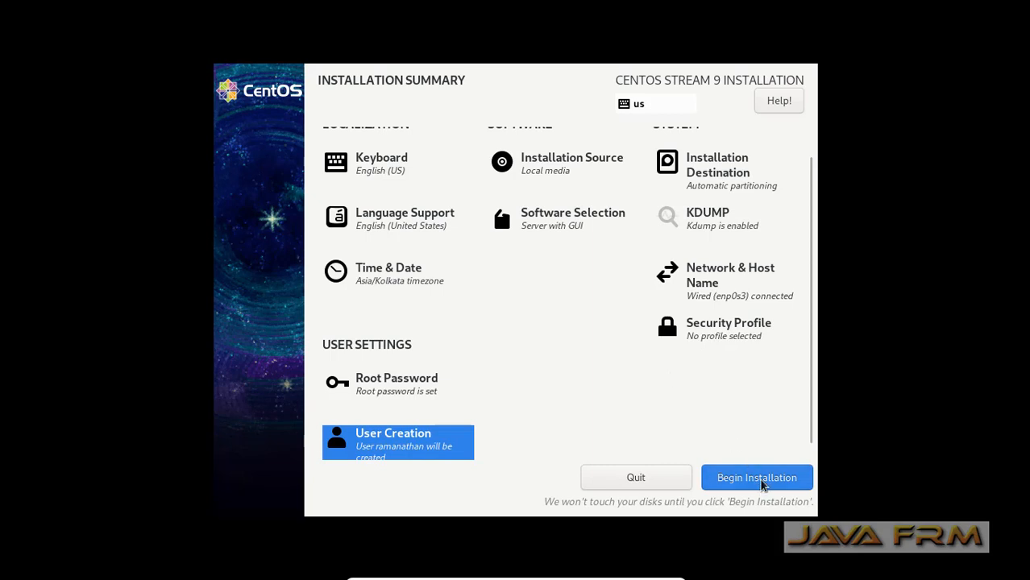
Step: Begin the installation and reboot into the installed CentOS Stream 9 system
click(757, 477)
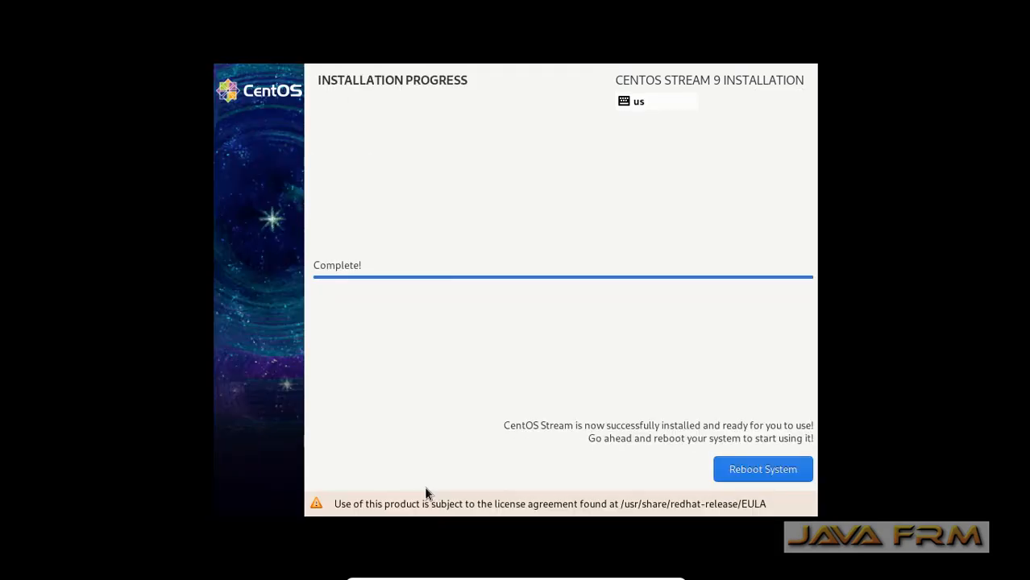
mouse_move(738, 448)
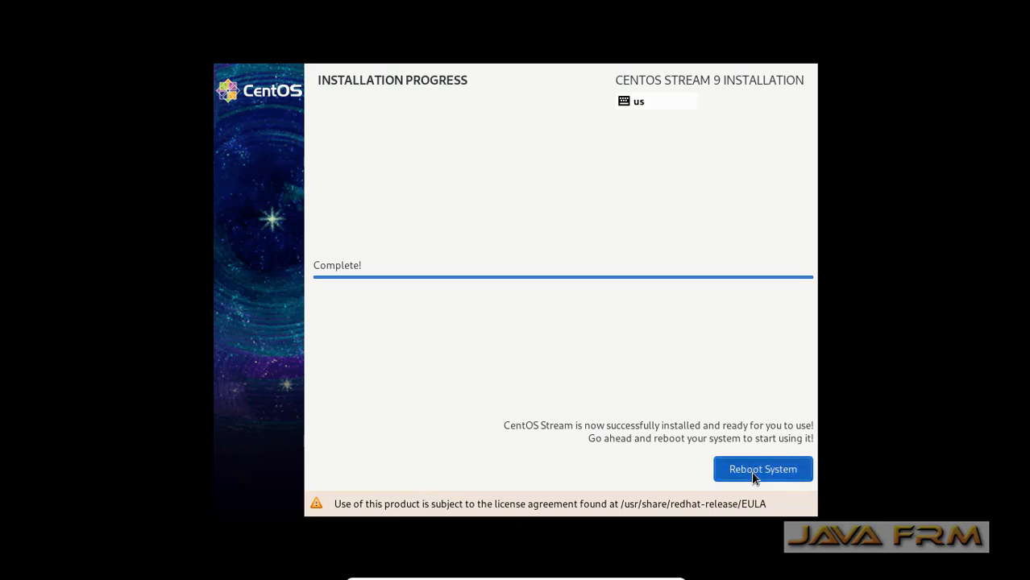
click(763, 470)
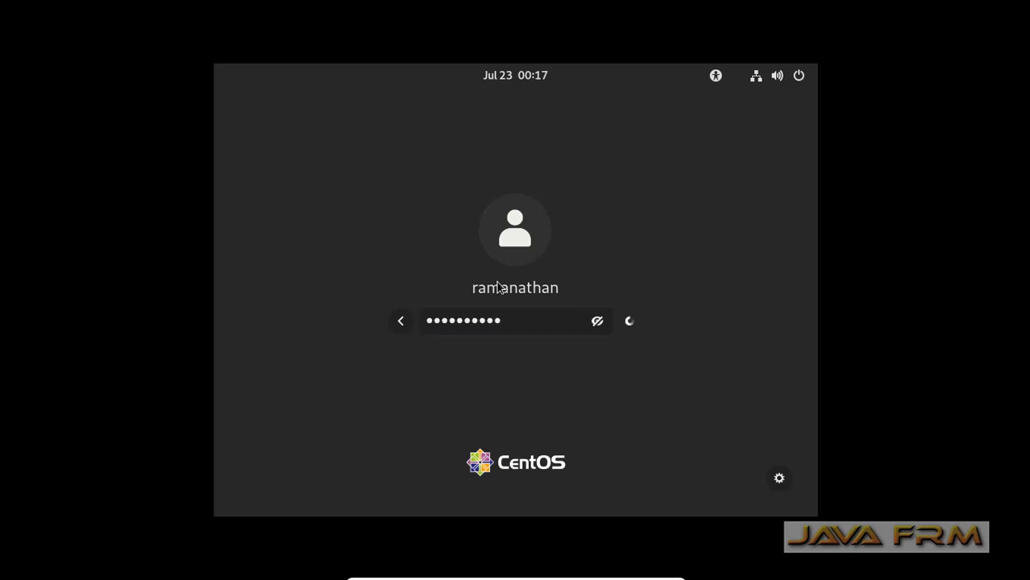
Step: Log in as ramanathan, decline the welcome tour and show all applications
key(Return)
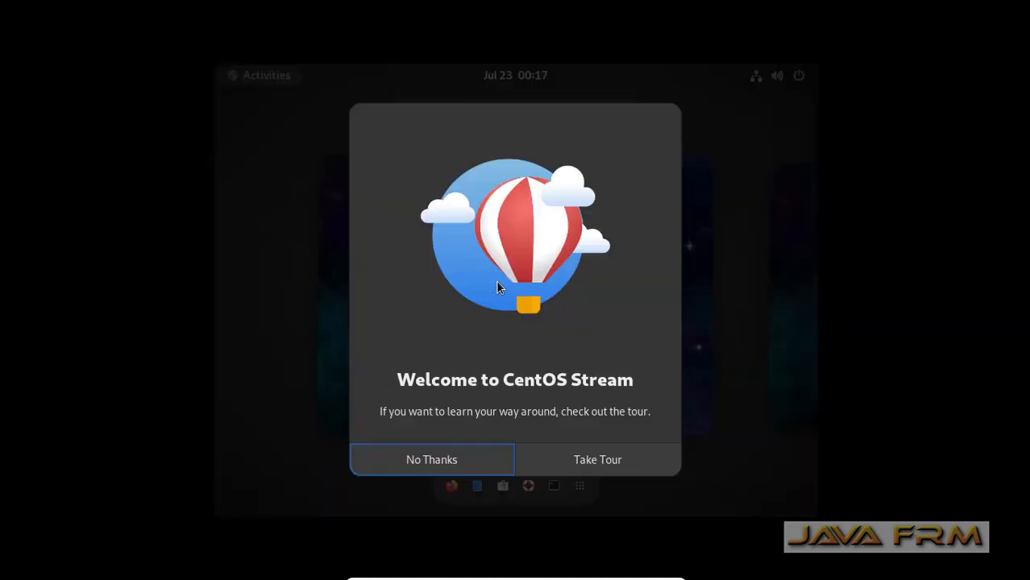
click(432, 459)
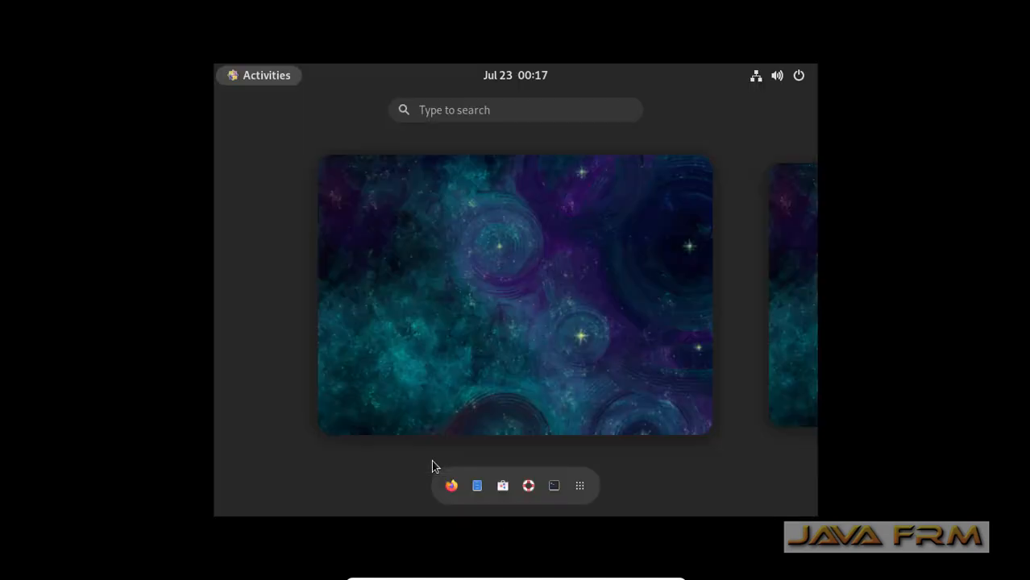
click(579, 485)
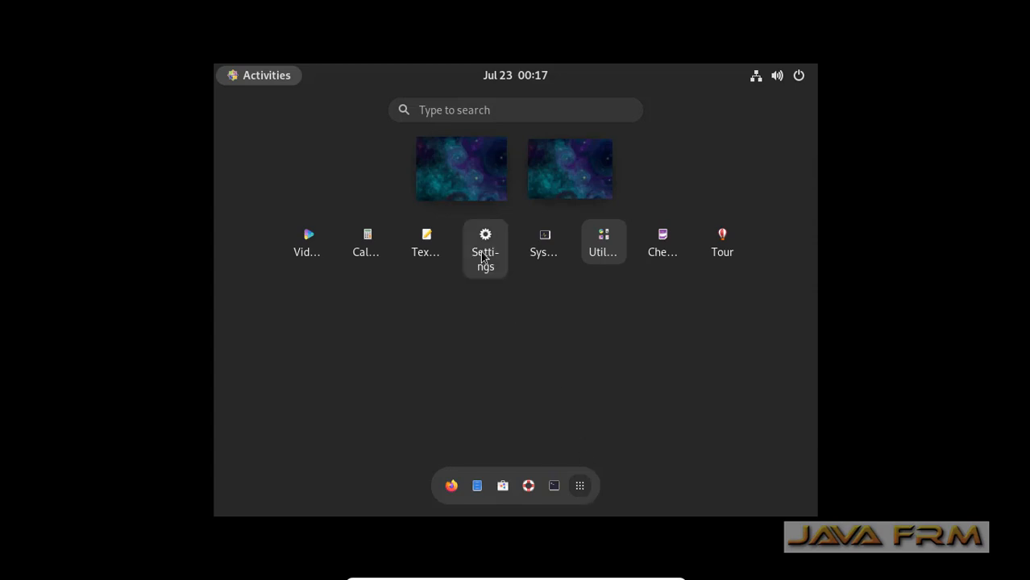
Step: Set the guest display resolution to 1360 × 768, keep the change and close Settings
click(485, 242)
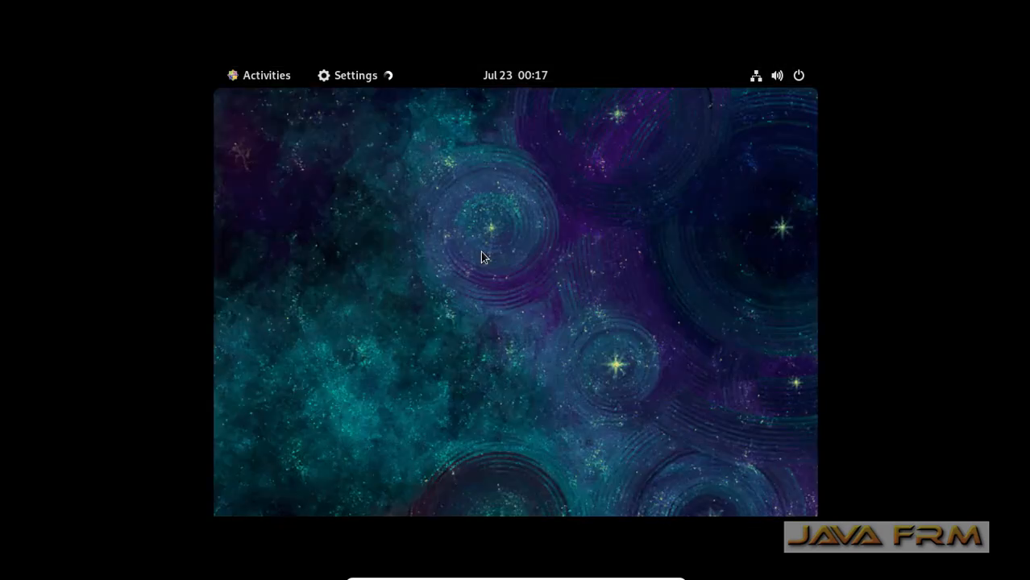
click(348, 76)
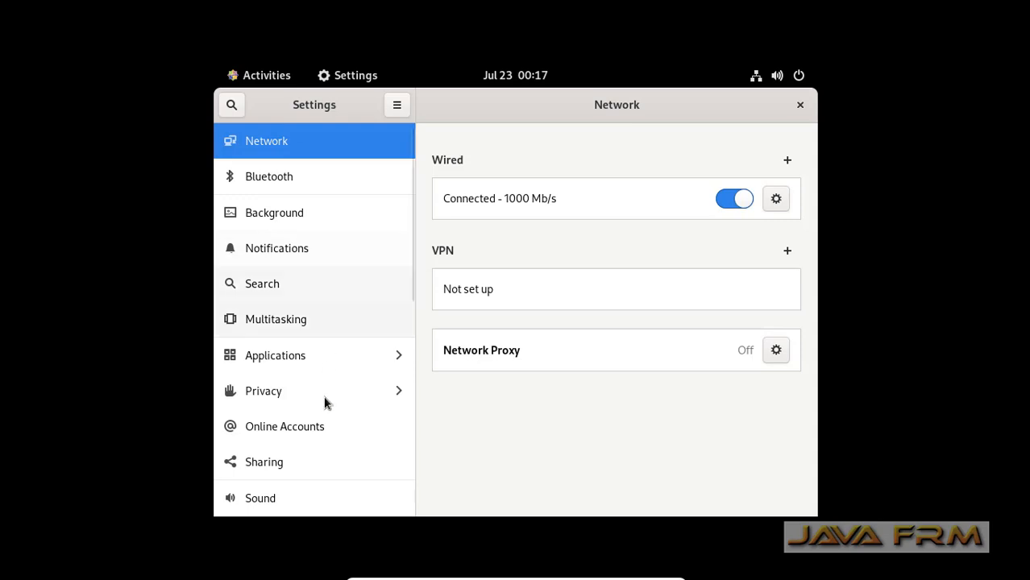
scroll(down, 3)
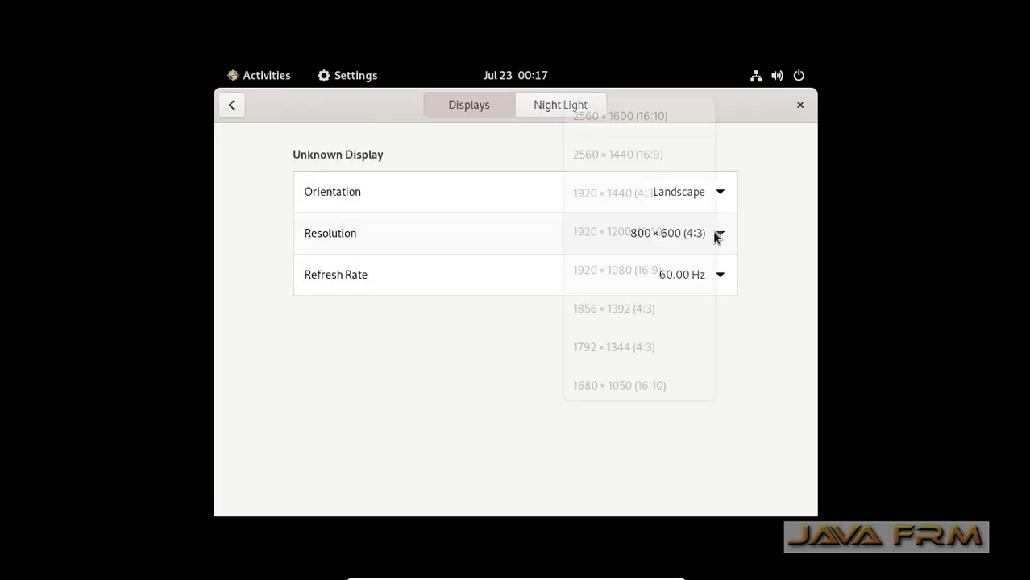
scroll(down, 3)
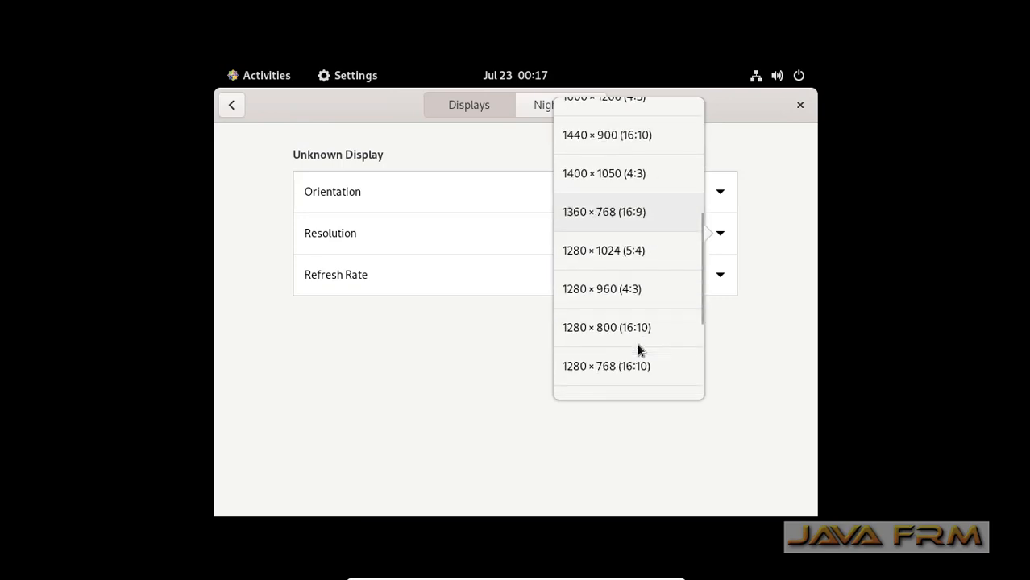
click(603, 211)
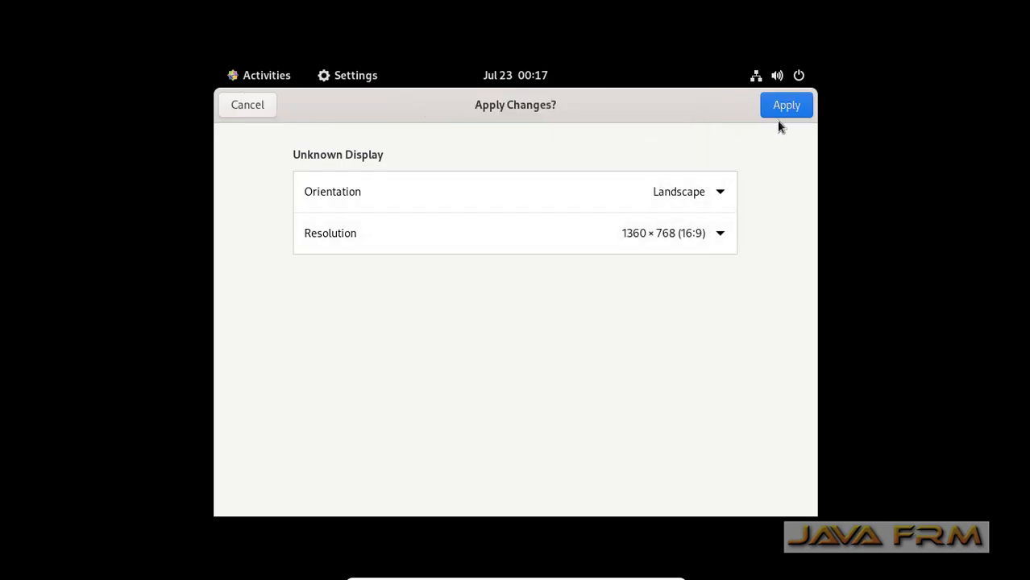
click(787, 104)
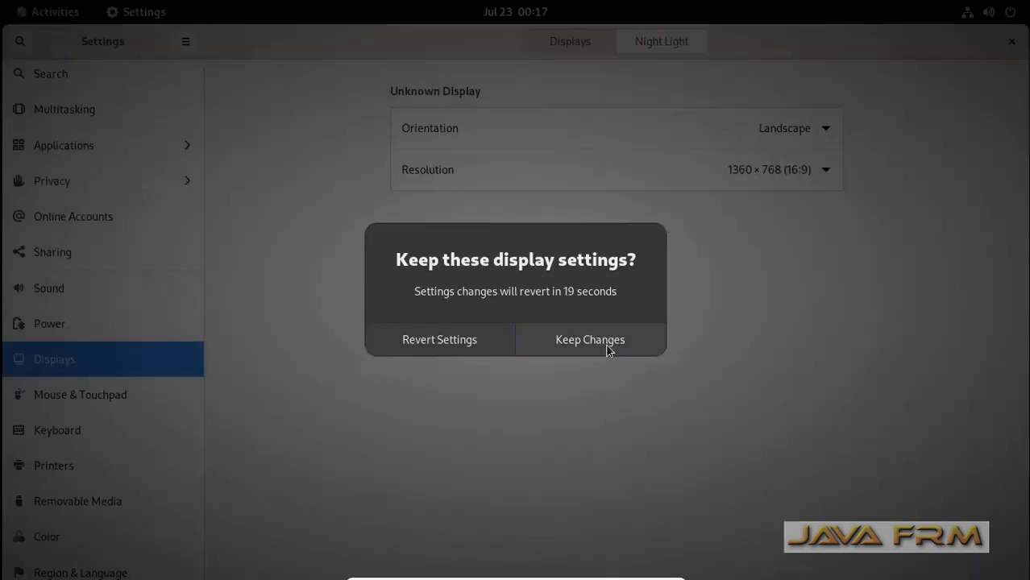
click(590, 338)
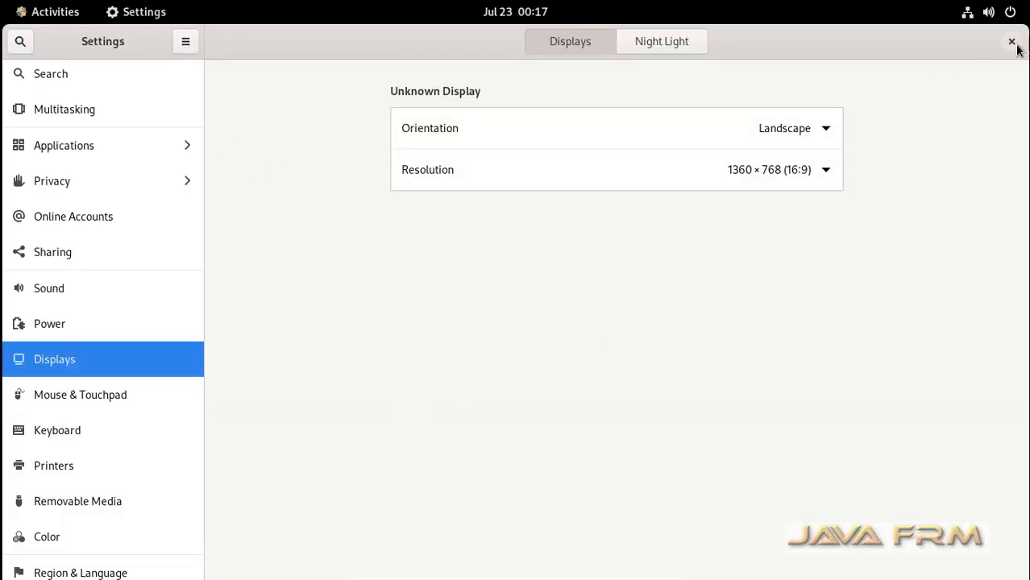
click(1013, 42)
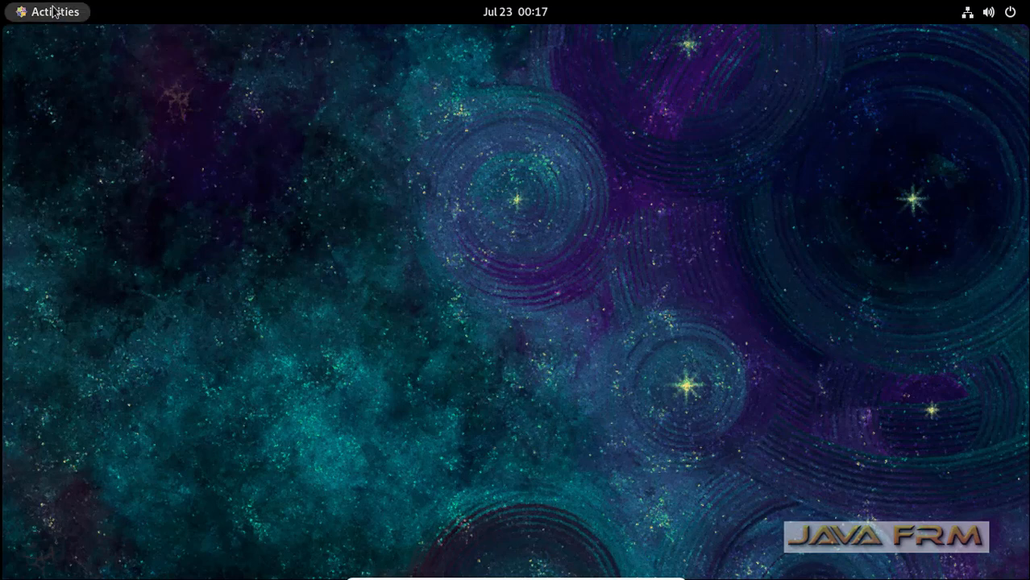
Step: Insert the CentOS disc in Files and browse into its AppStream Packages folder
click(49, 11)
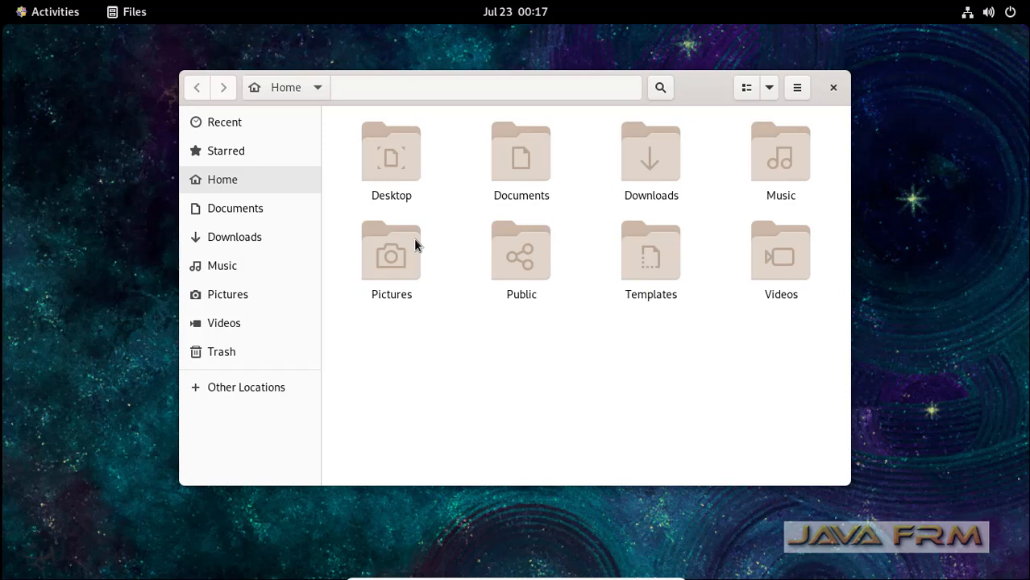
mouse_move(474, 229)
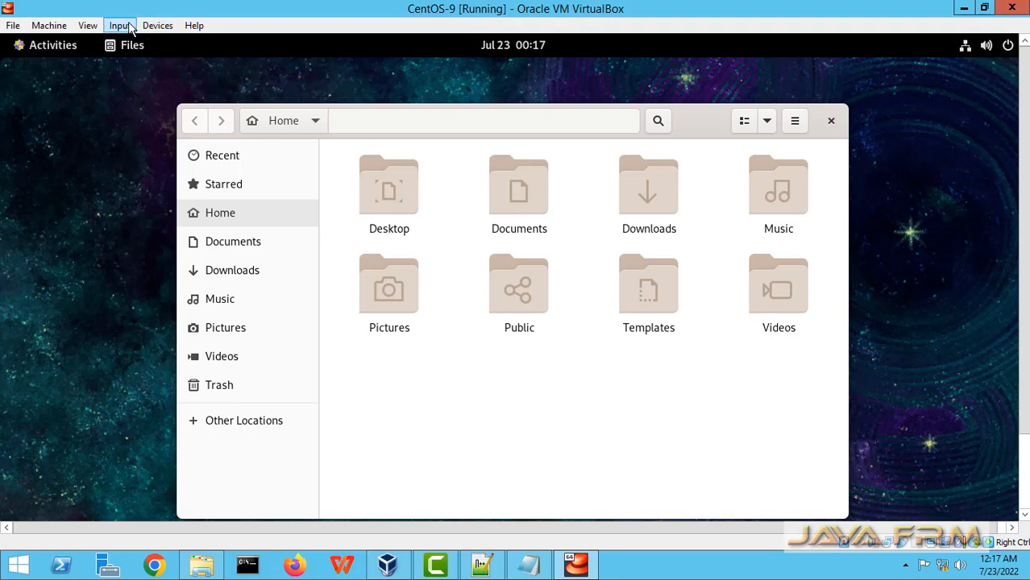
click(158, 26)
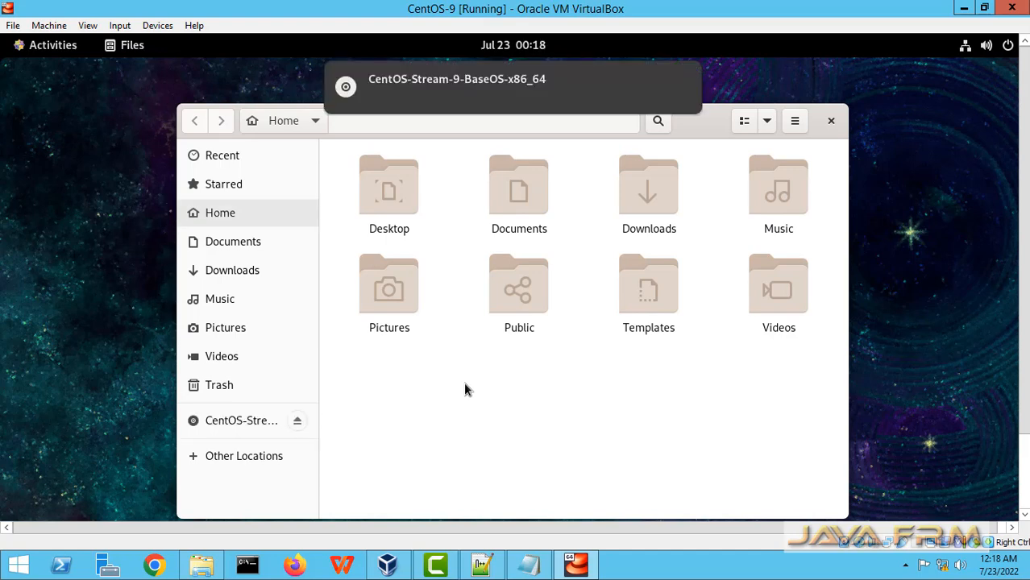
mouse_move(645, 82)
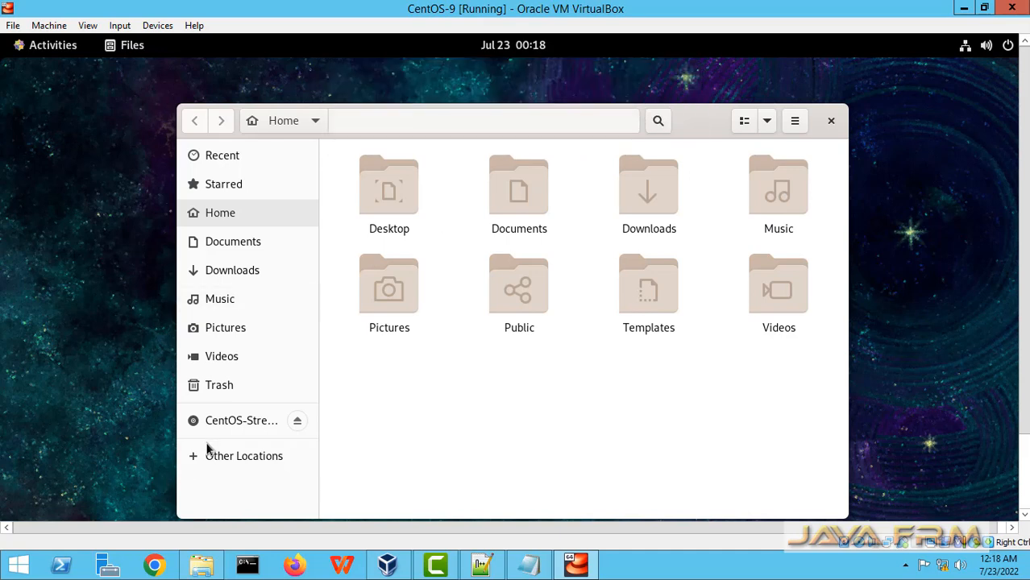
click(242, 419)
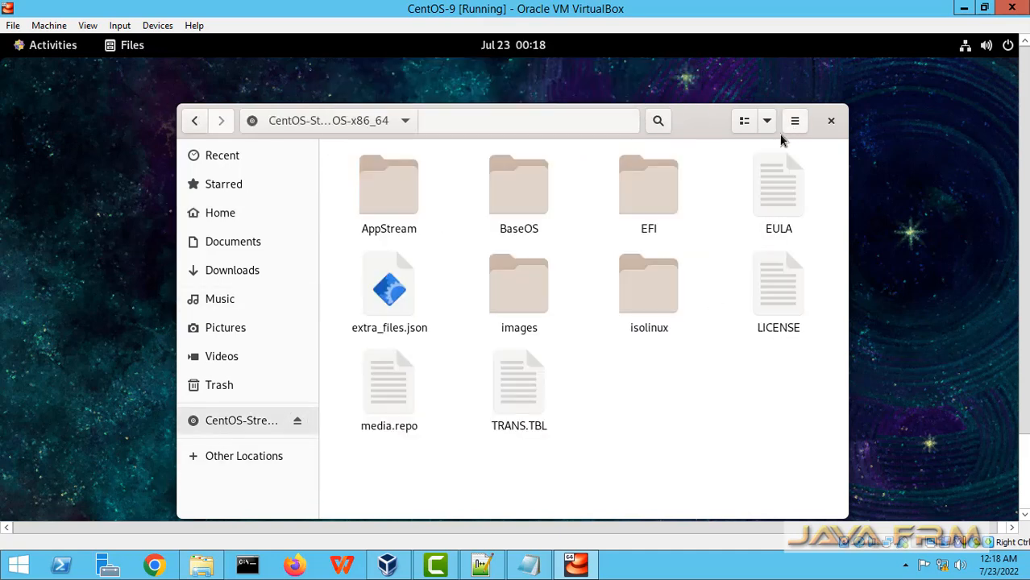
mouse_move(694, 125)
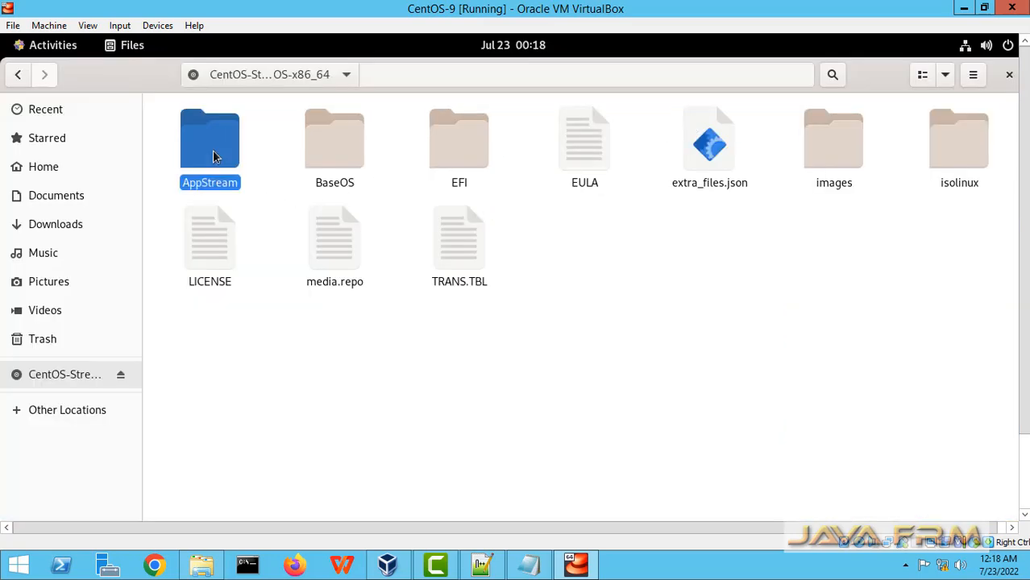
double_click(210, 139)
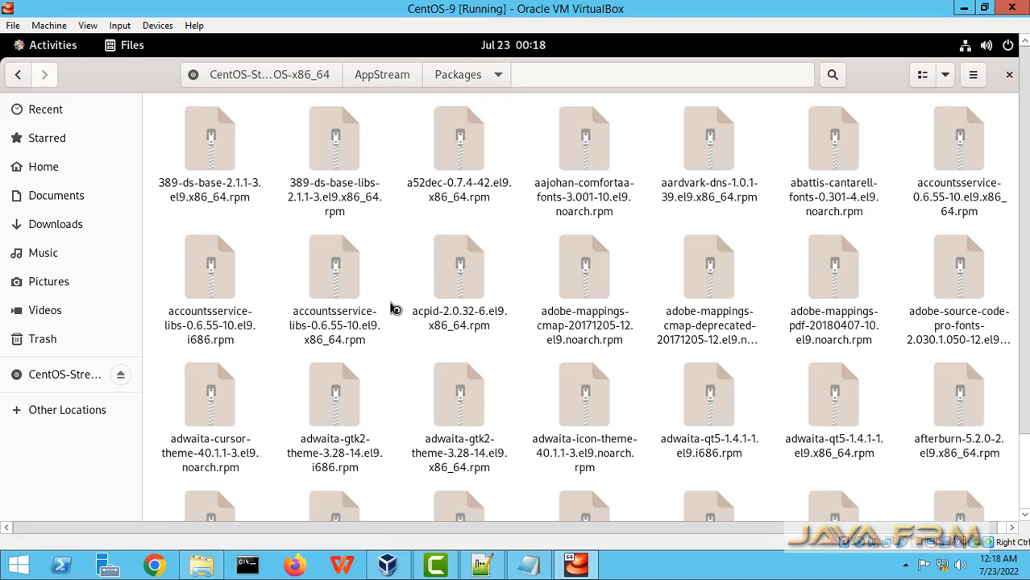
mouse_move(36, 149)
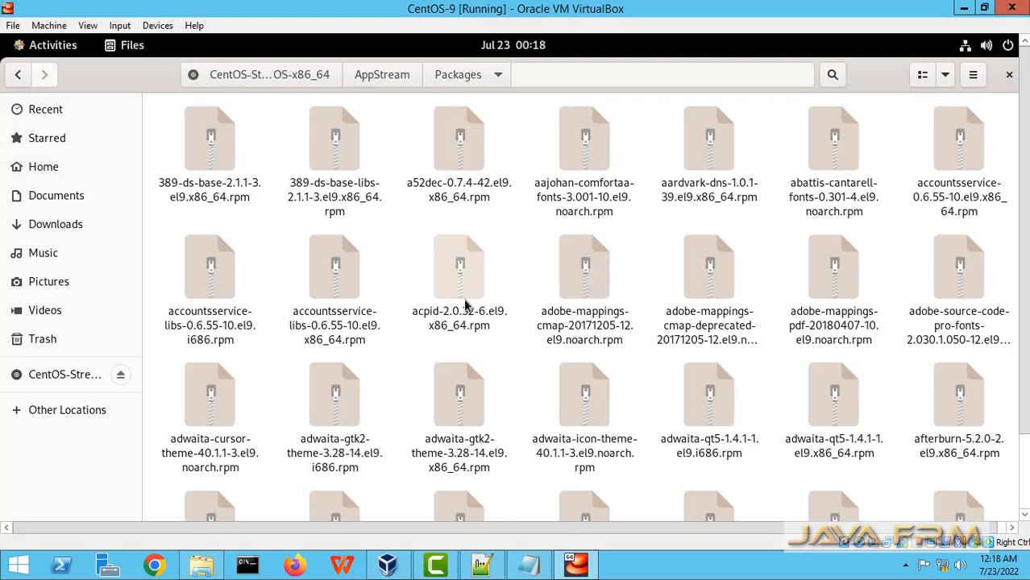
Step: Open the VBox_Dependencies folder of RPM packages in the home folder
click(458, 267)
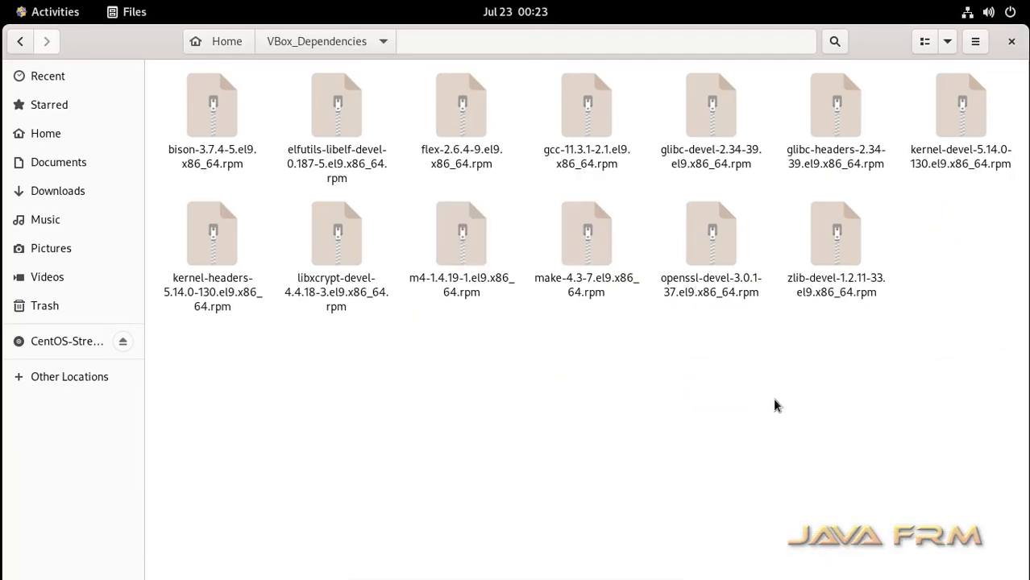
mouse_move(931, 378)
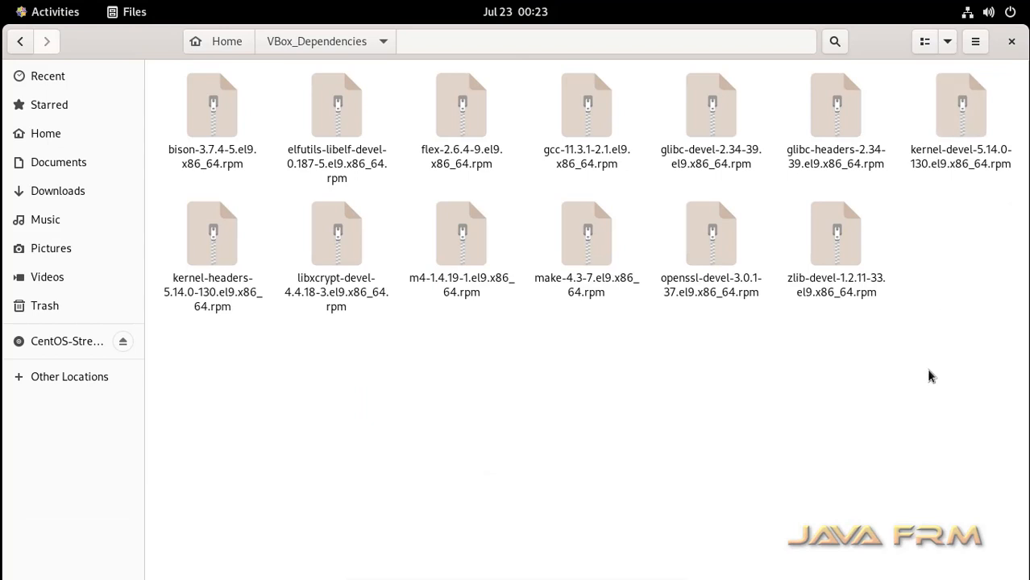
mouse_move(497, 392)
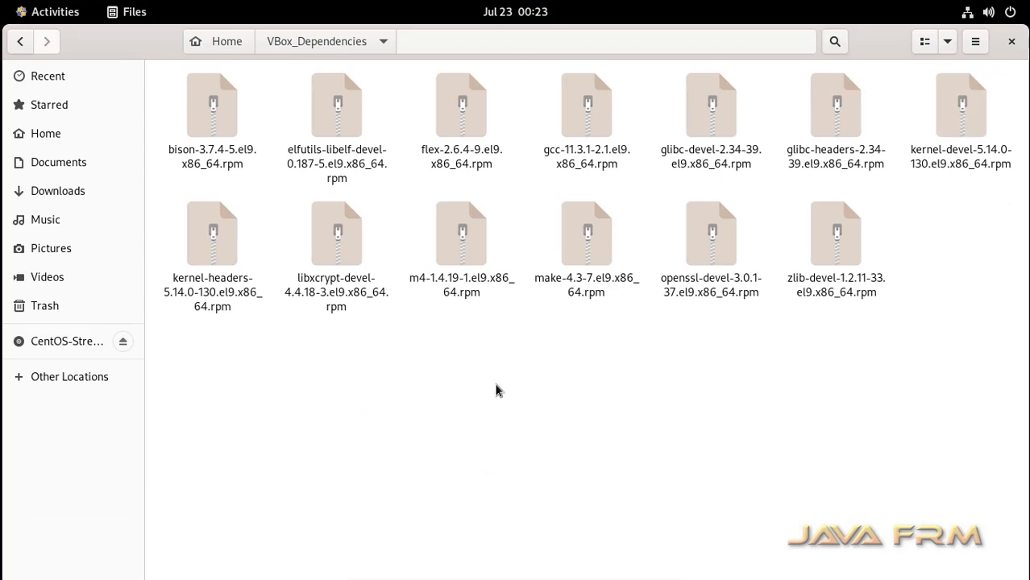
Step: Open a terminal in VBox_Dependencies and switch to the root user with su
right_click(497, 390)
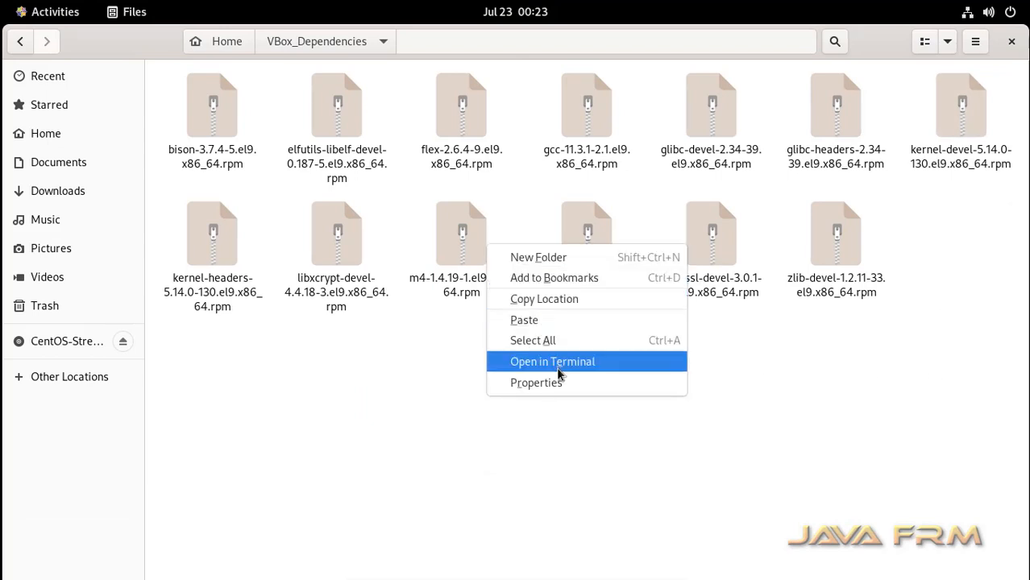
click(552, 361)
text(su)
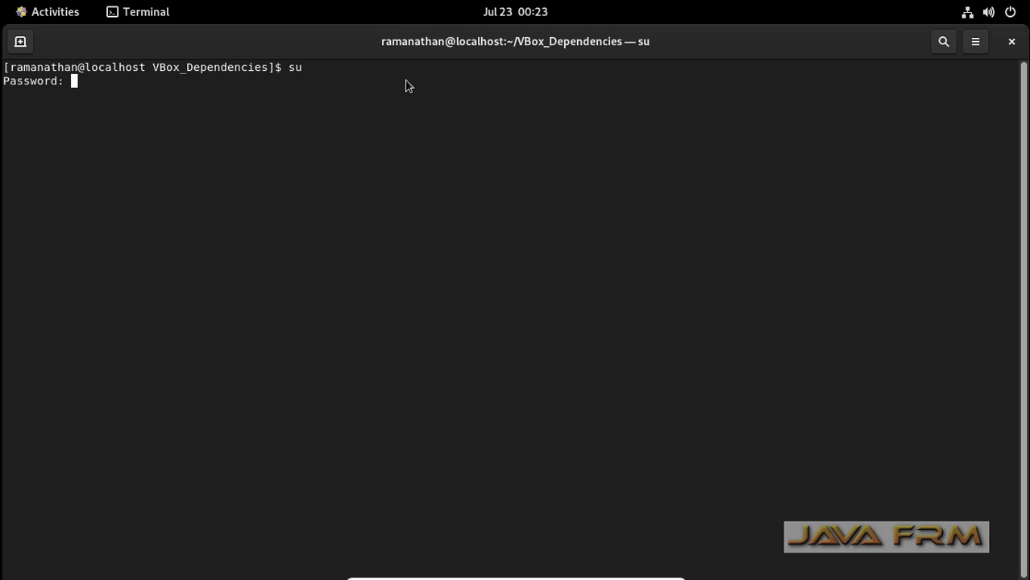
key(Return)
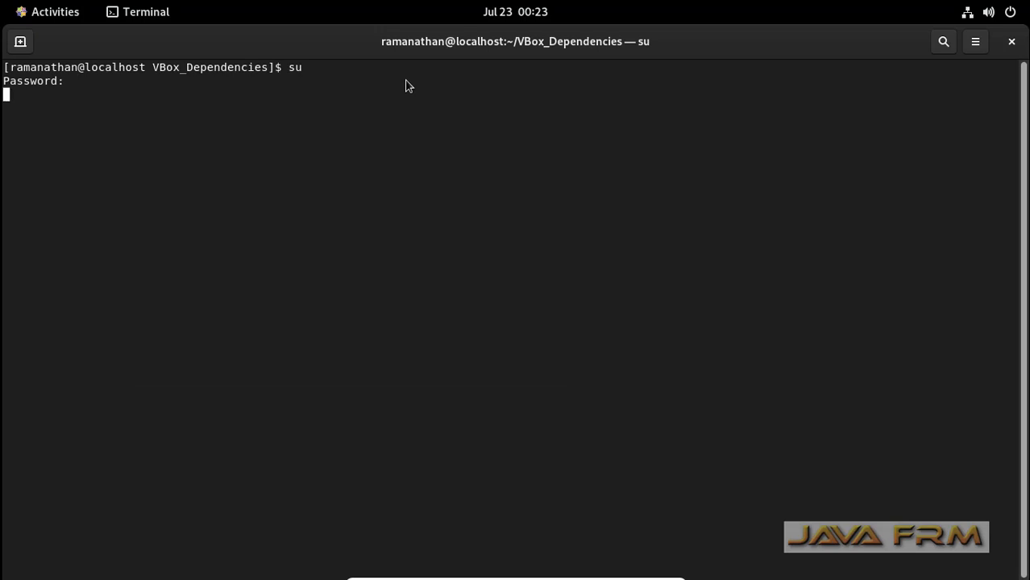
key(Return)
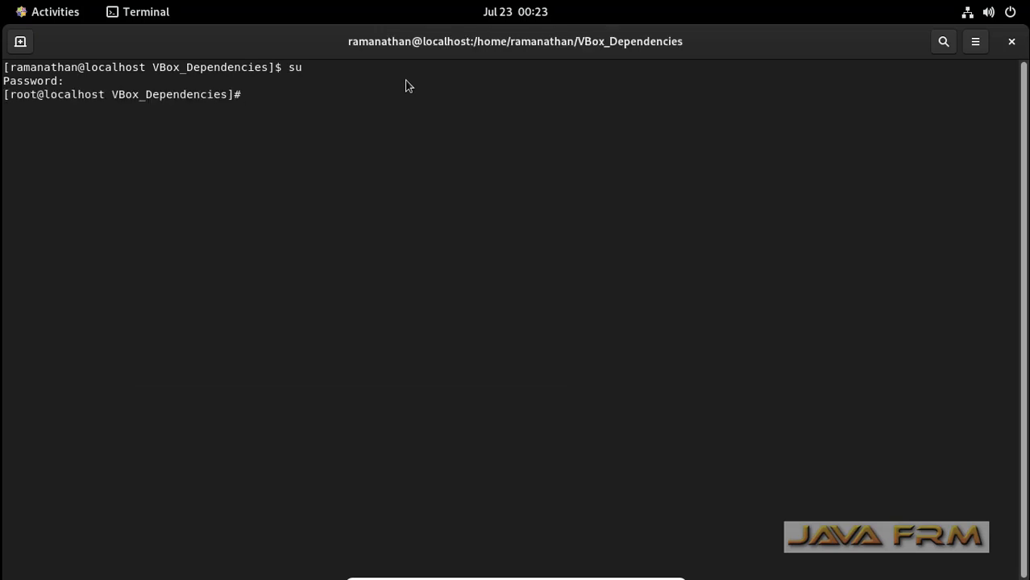
Step: Install all listed dependency rpms (bison, elfutils-libelf-devel, gcc, make, kernel-devel…) with rpm -ivh
text(ls)
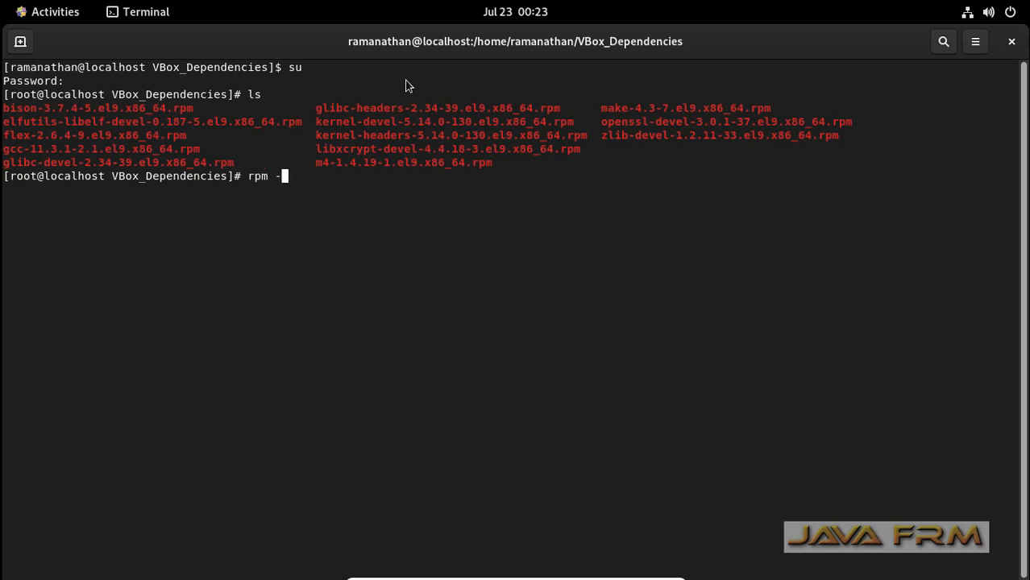
text(ivh bison-3.7.4-5.el9.x86_64.rpm)
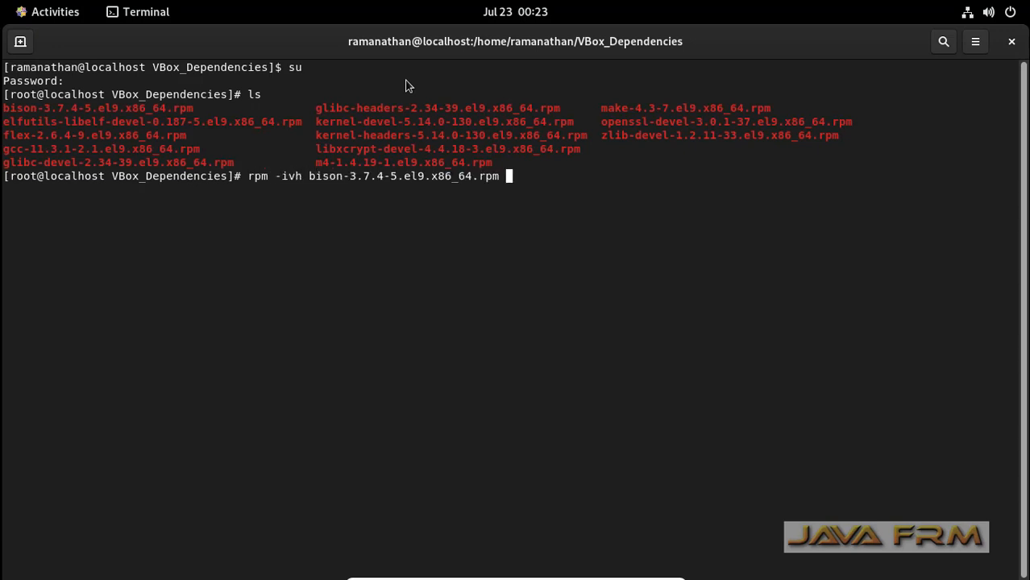
text(elfutils-libelf-devel-0.187-5.el9.x86_64.rpm)
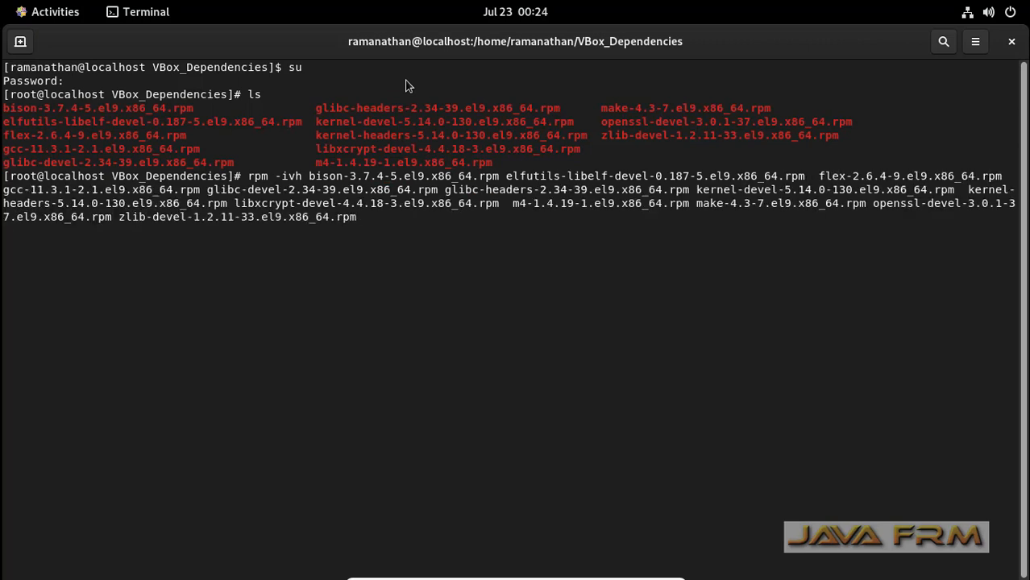
key(Return)
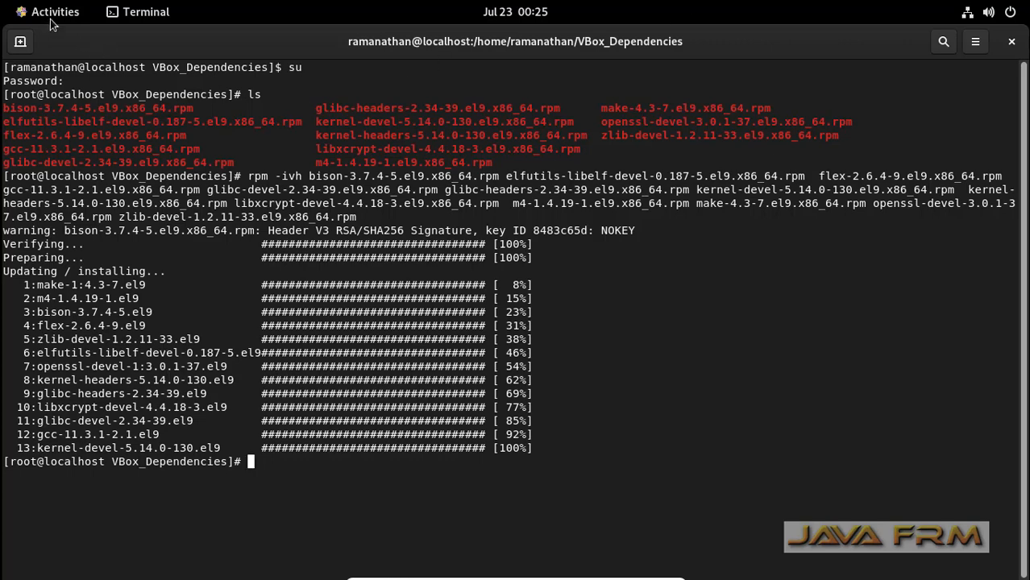
Step: Eject the CentOS disc, insert the Guest Additions 6.1.36 disc and select all its files
click(55, 11)
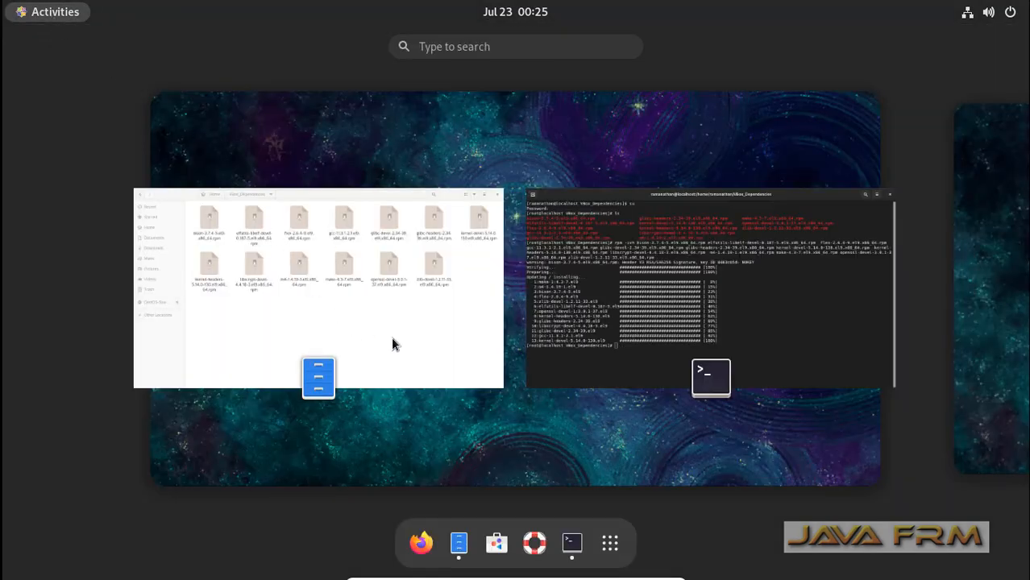
click(319, 287)
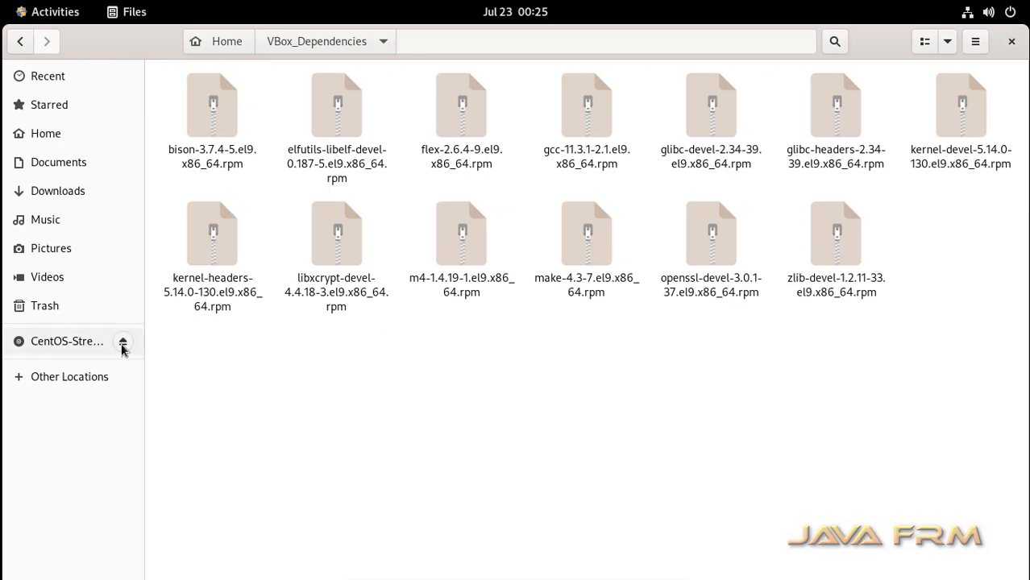
click(122, 342)
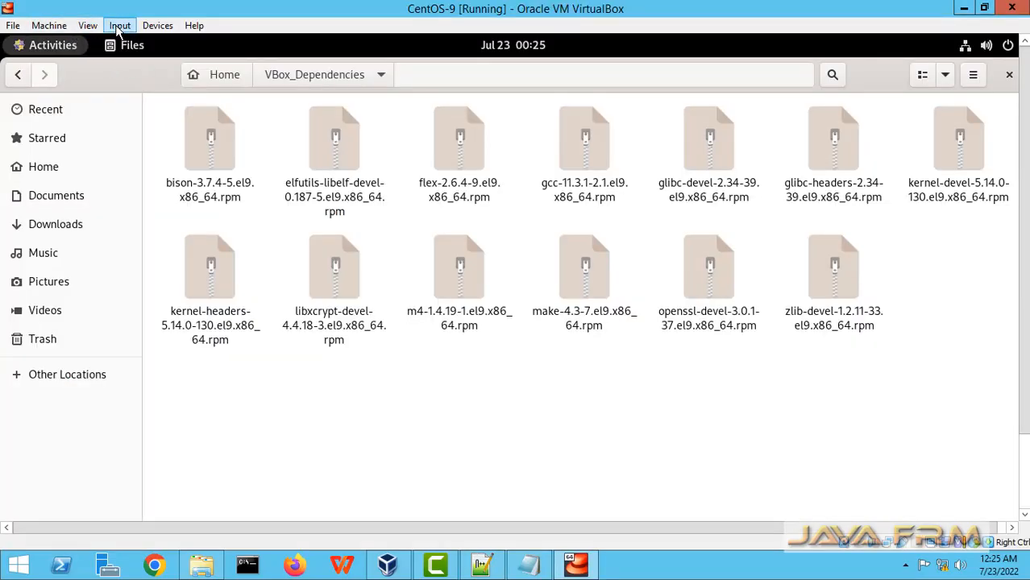
click(158, 25)
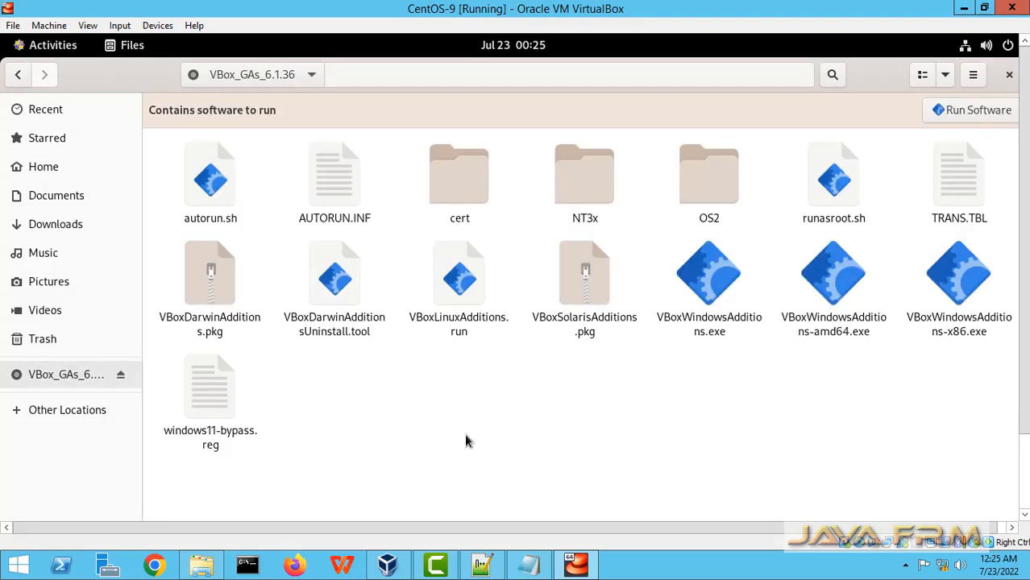
key(ctrl+a)
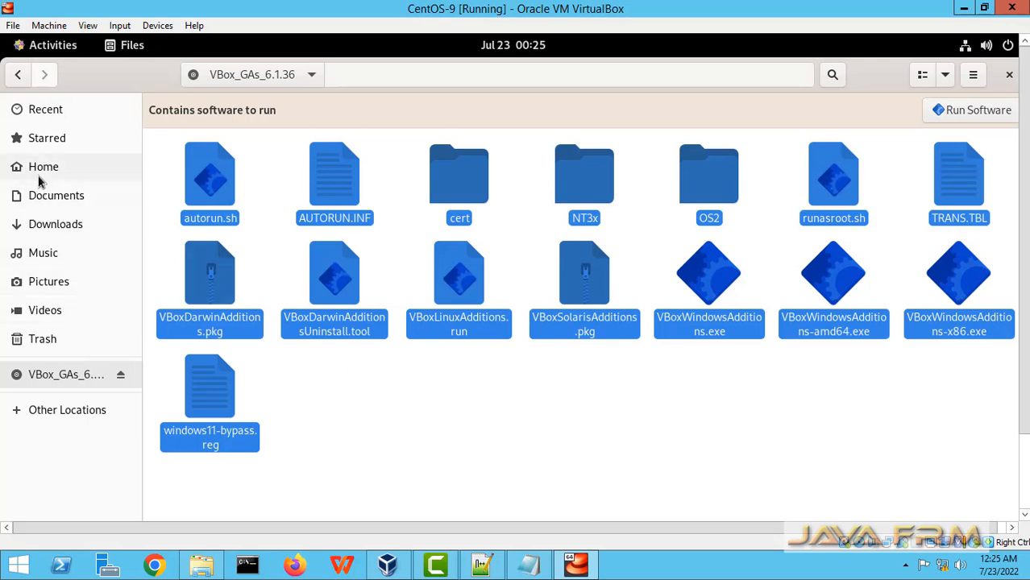
Step: Create a new VBox_GA folder in the guest's home folder
click(44, 166)
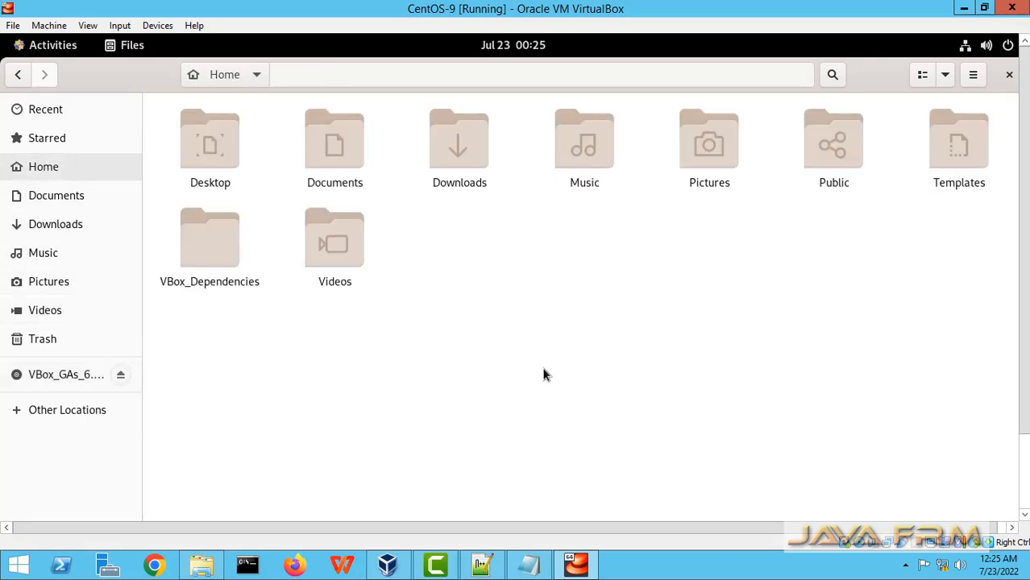
right_click(544, 374)
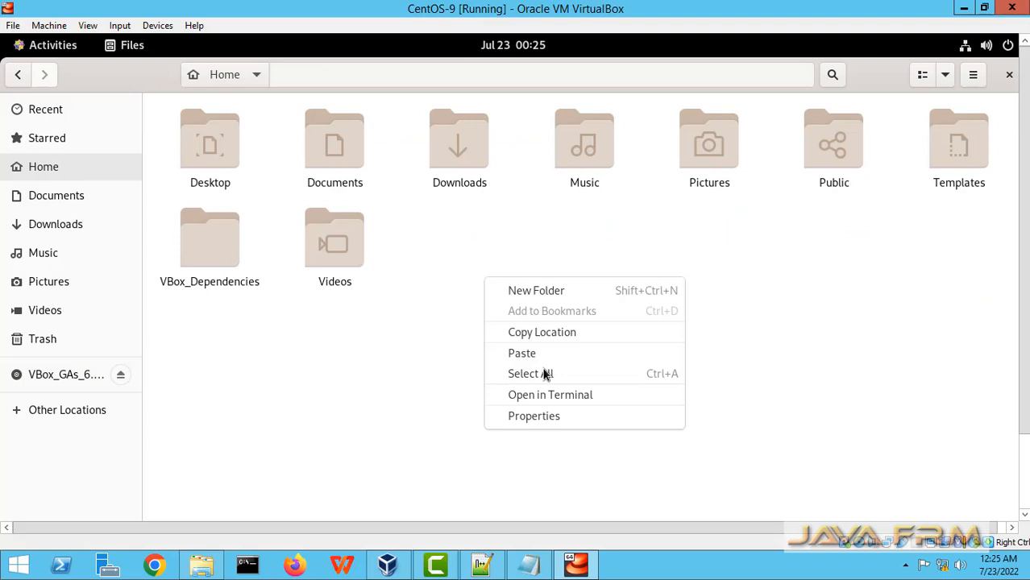
click(535, 290)
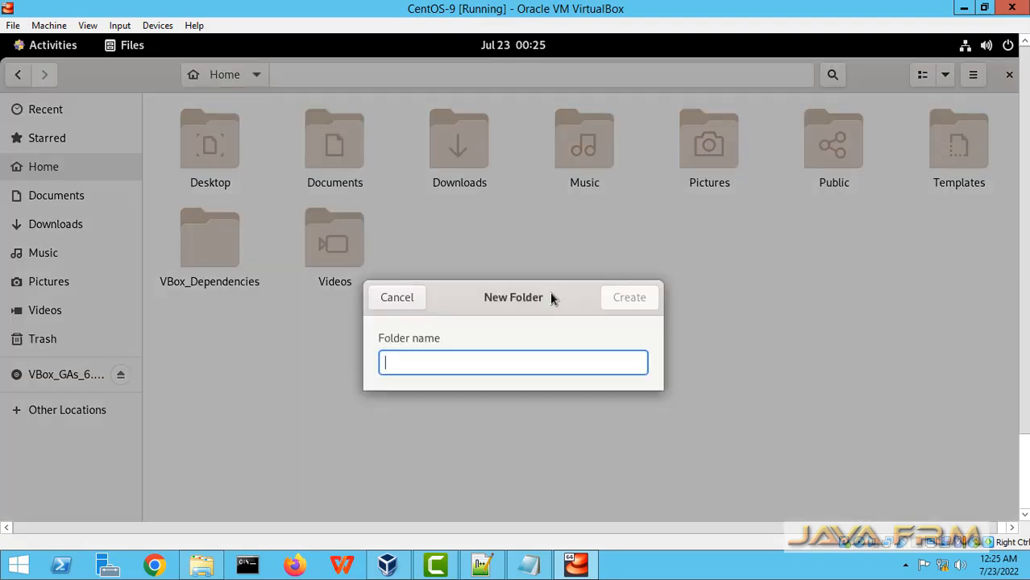
text(VBox)
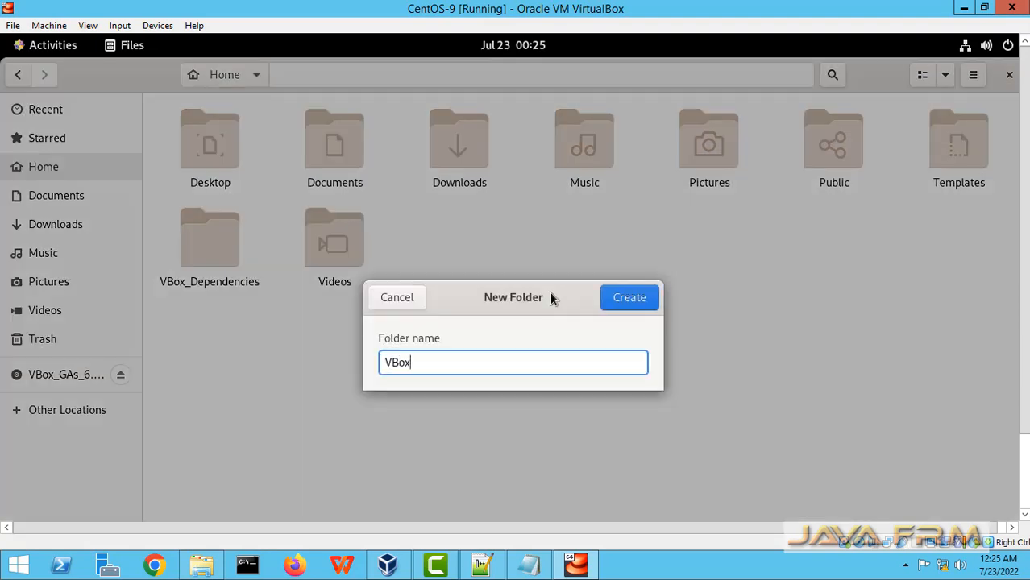
text(_GA)
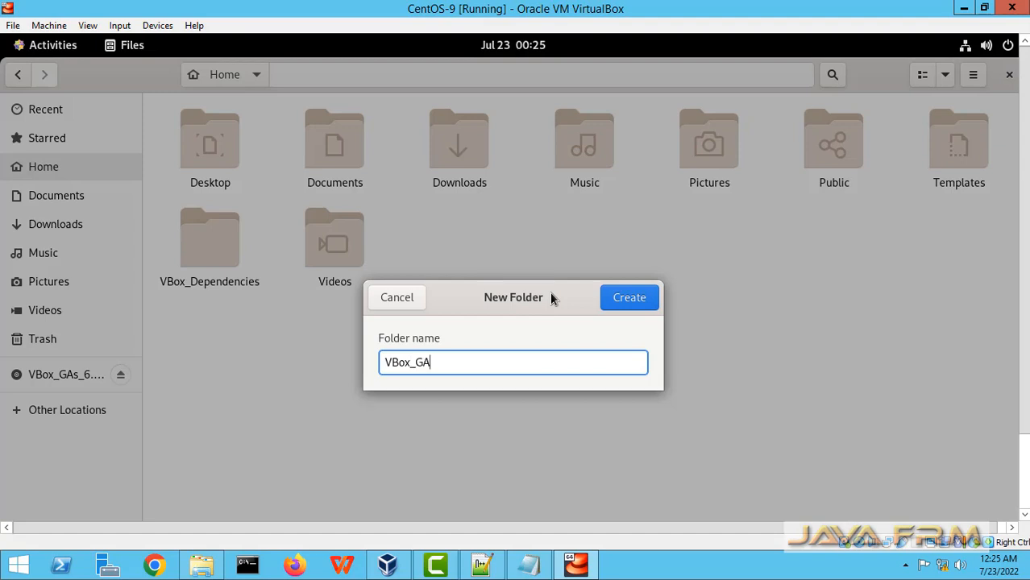
click(629, 296)
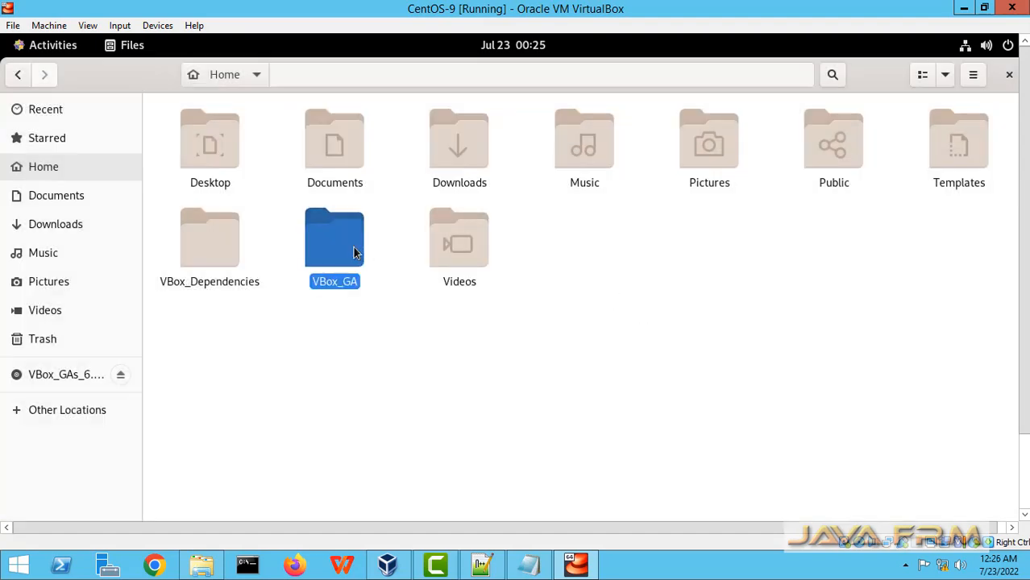
Step: Paste the Guest Additions files into VBox_GA and switch the VM to full-screen mode
double_click(335, 237)
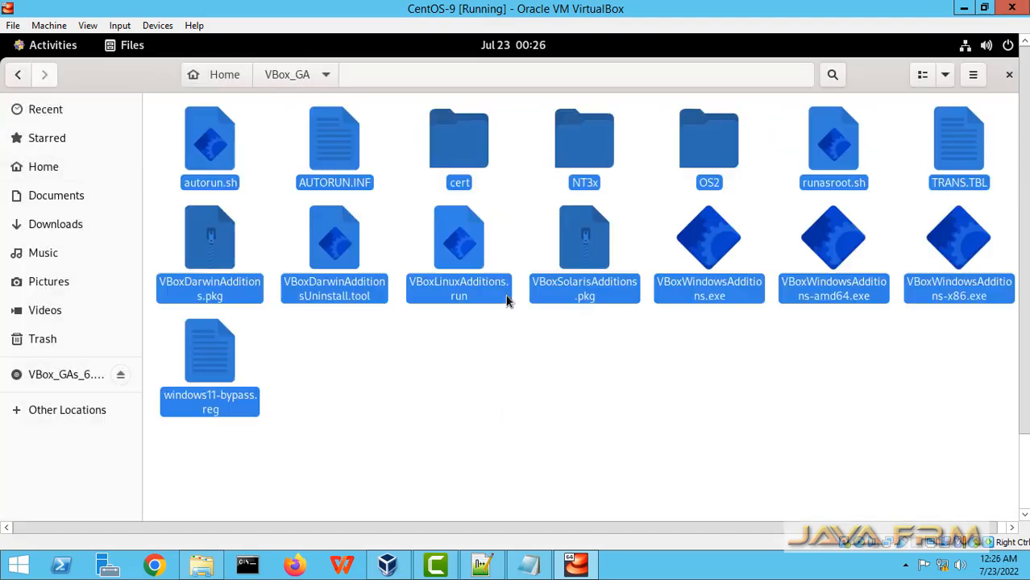
click(436, 511)
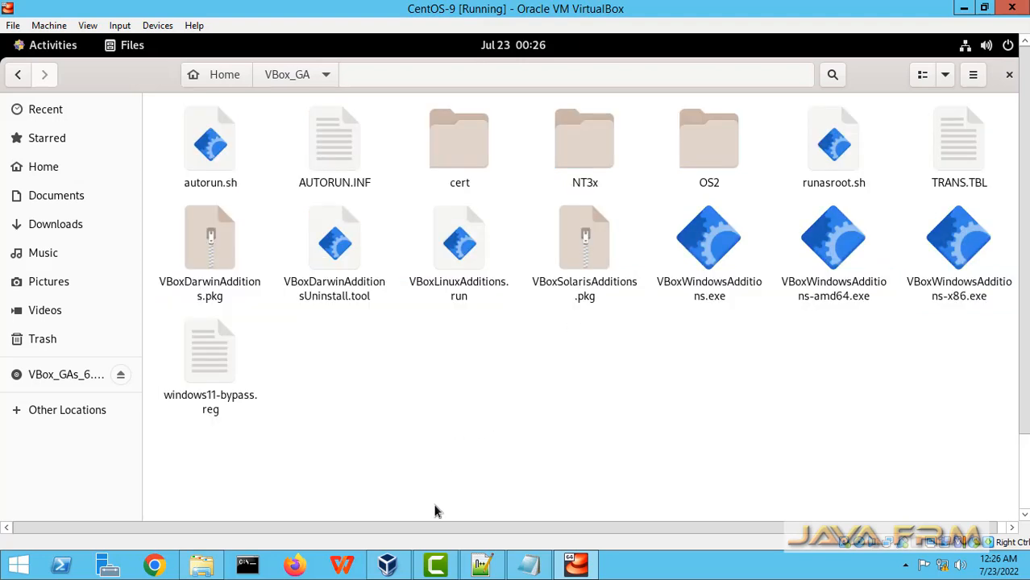
click(87, 26)
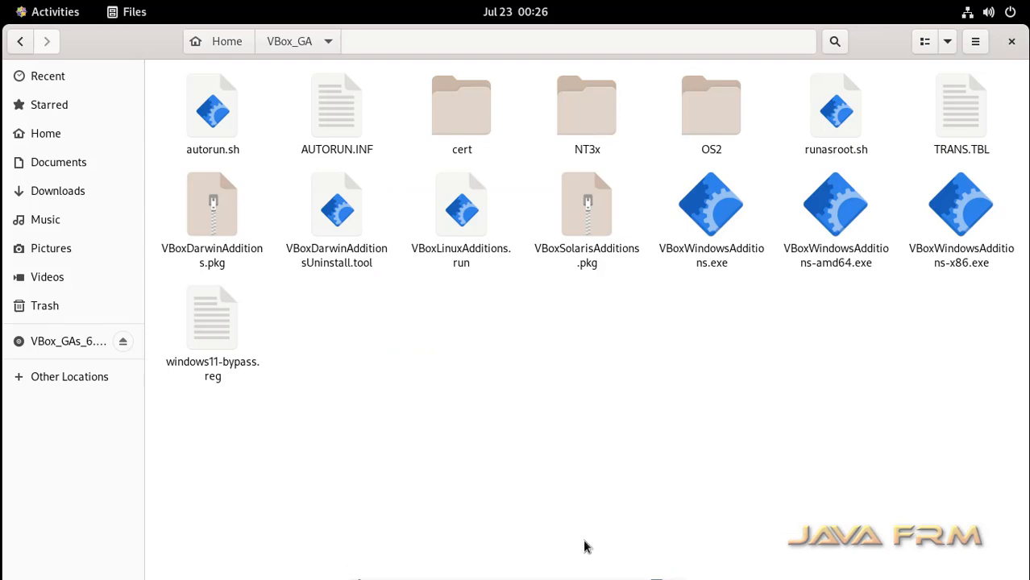
Step: In the root terminal, cd into ../VBox_GA and chmod 777 all its files
click(55, 12)
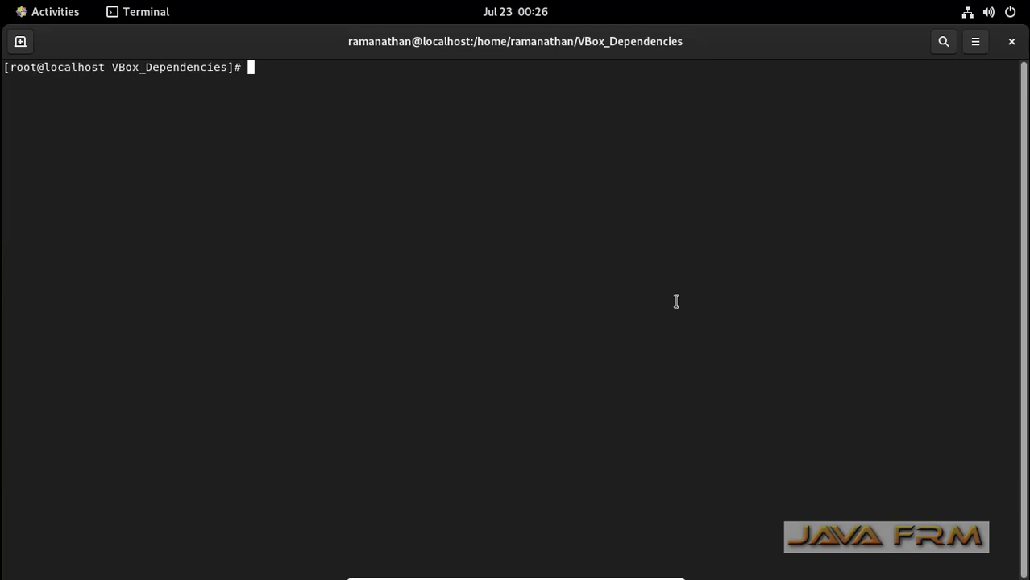
text(cd ../)
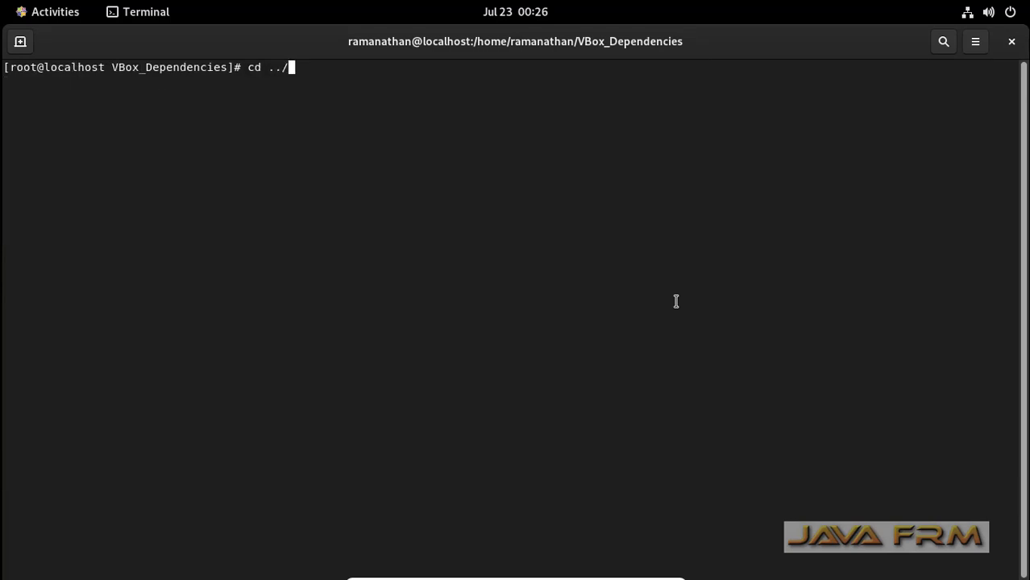
text(VBox_GA/)
text(ls)
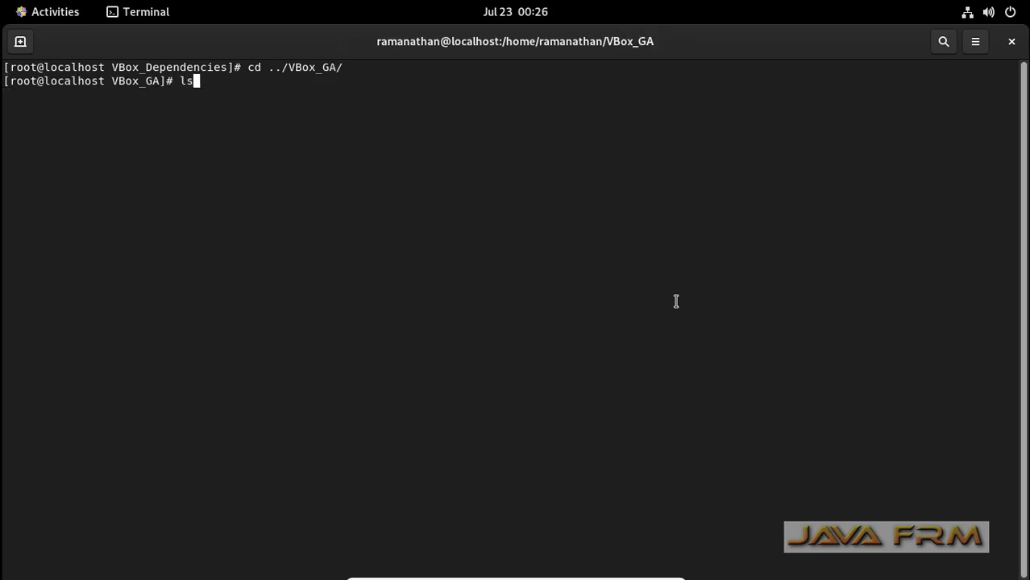
text(chmod)
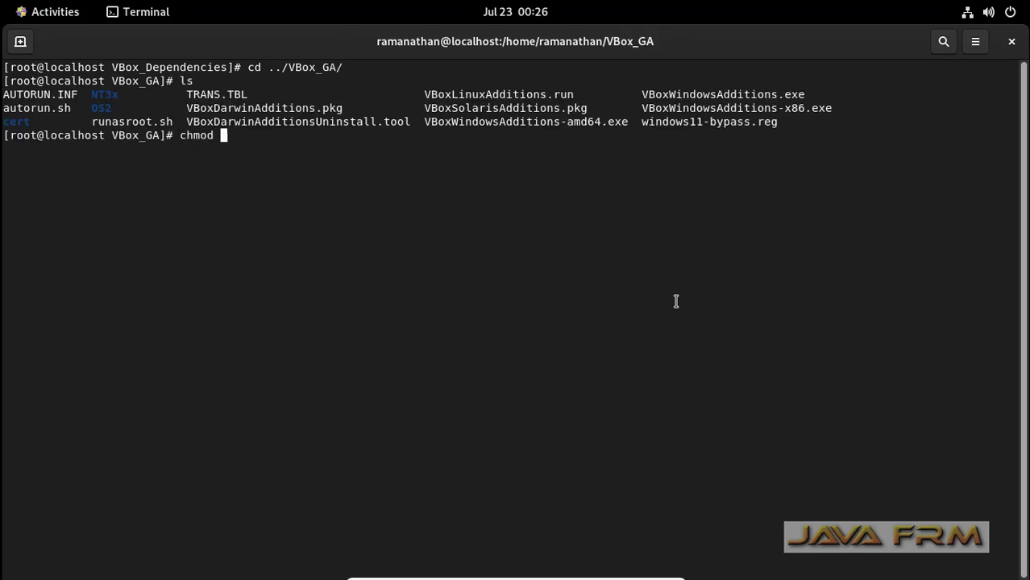
text(777)
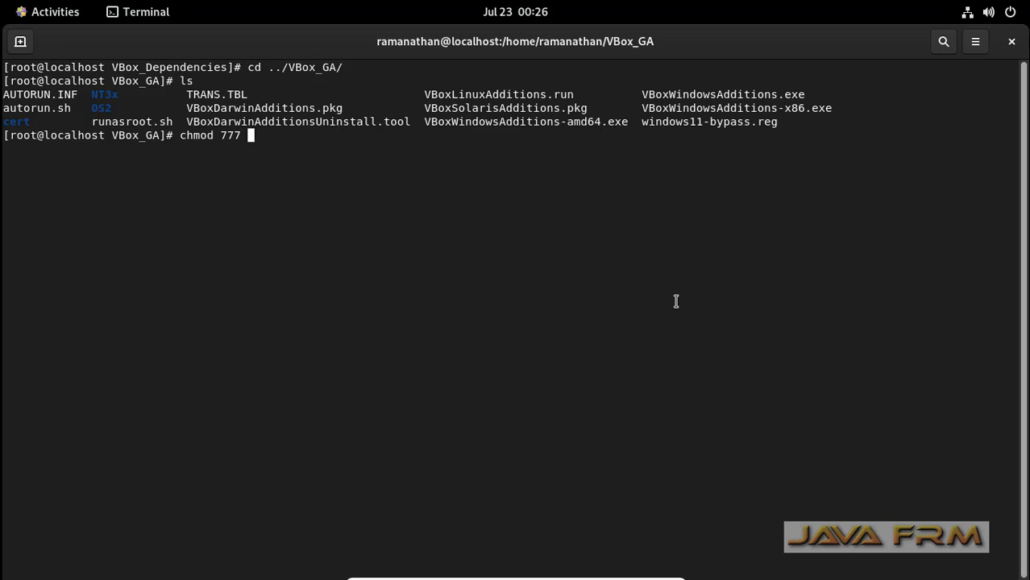
key(Return)
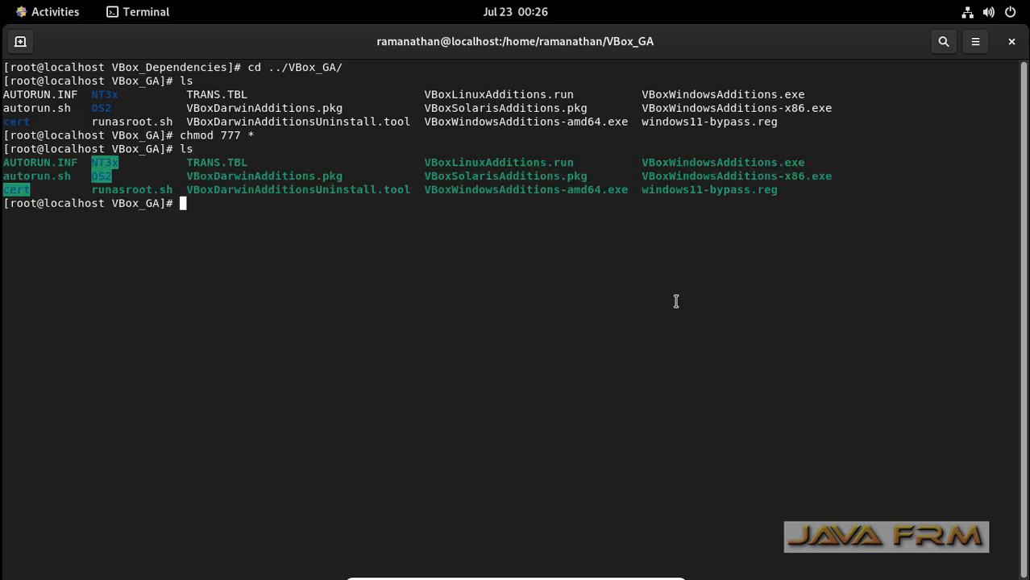
Step: Run ./VBoxLinuxAdditions.run to install the Linux Guest Additions
text(./V)
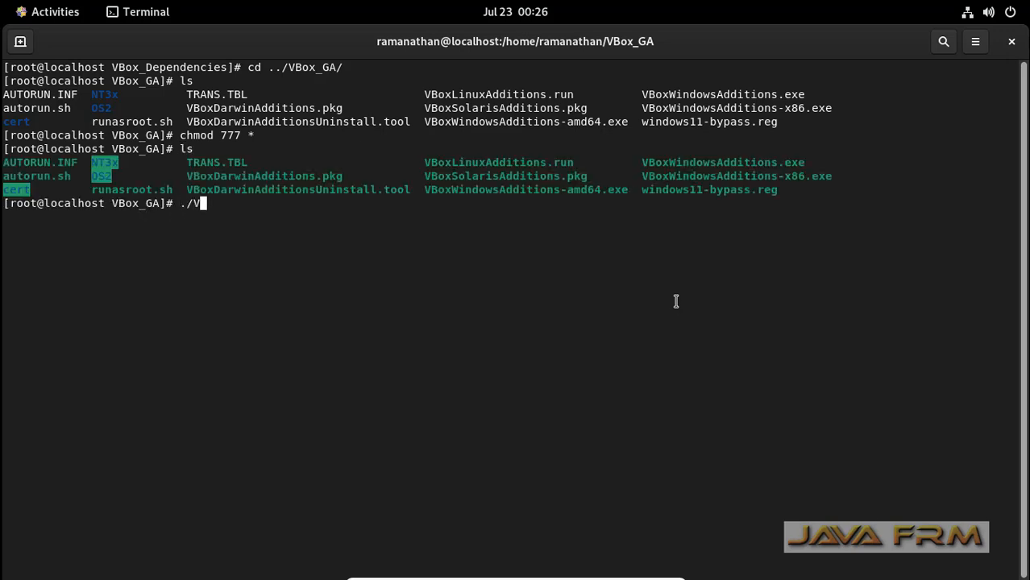
text(BoxLinuxAdditions.run)
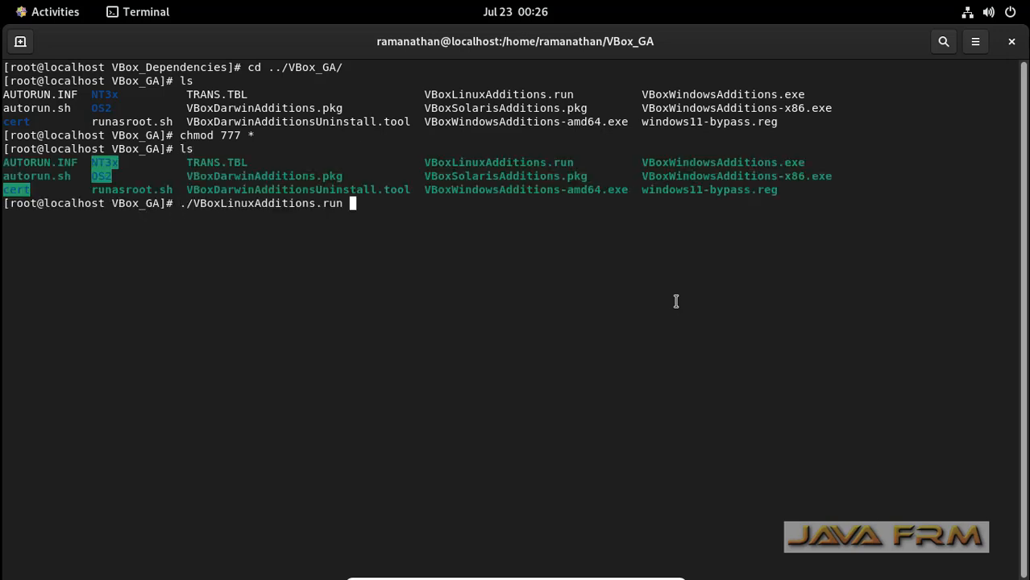
key(Return)
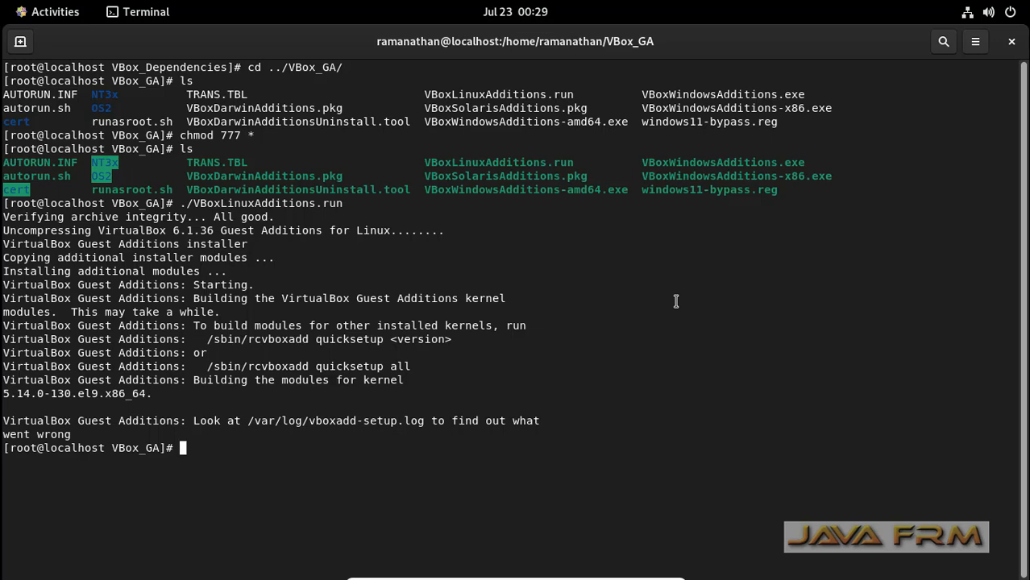
mouse_move(195, 391)
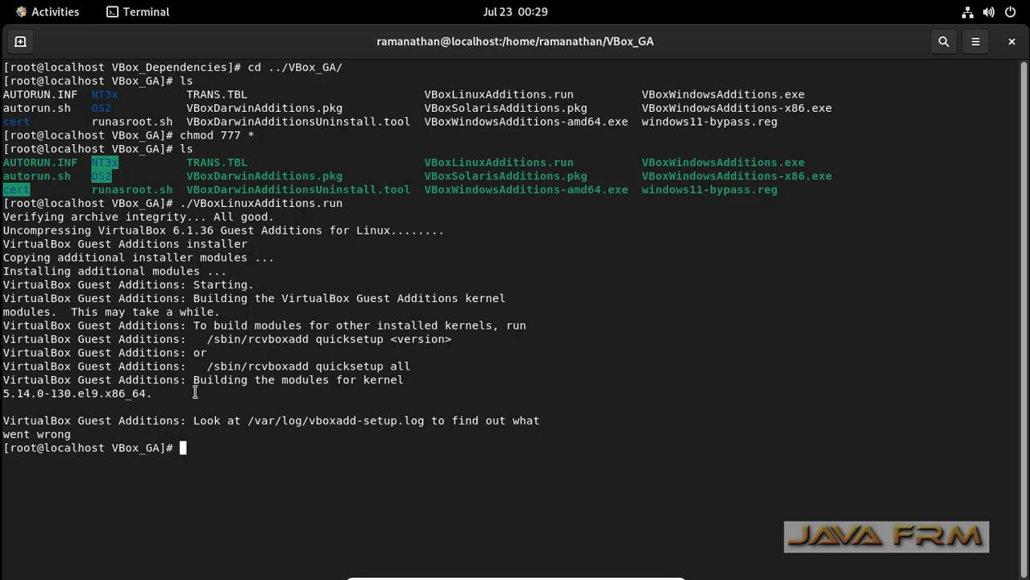
mouse_move(620, 314)
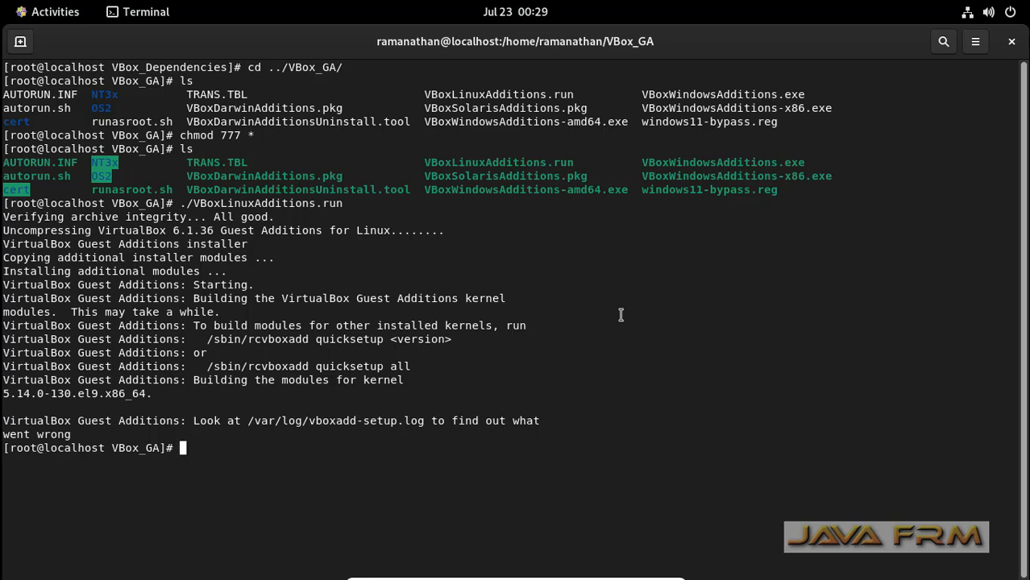
mouse_move(221, 442)
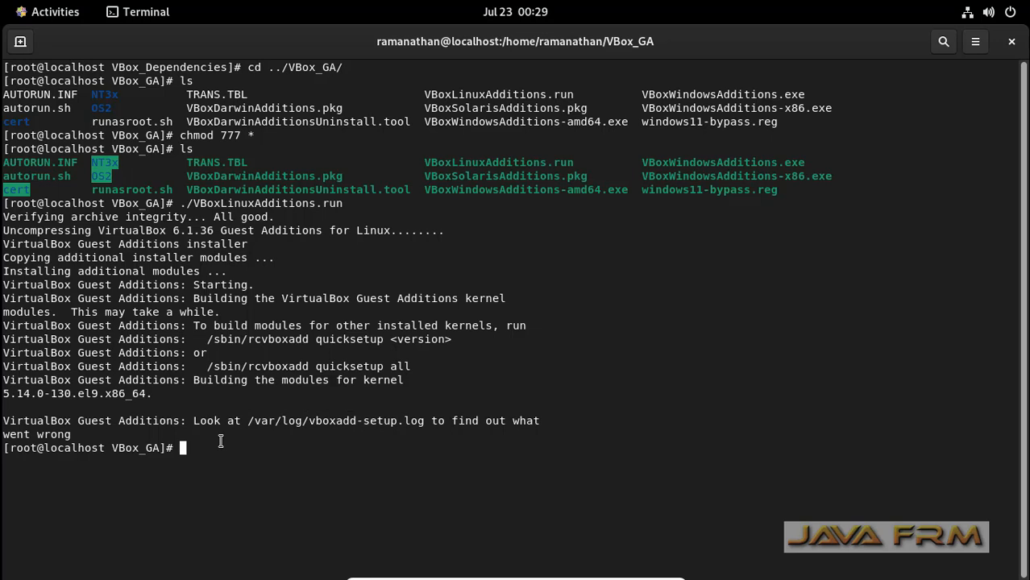
mouse_move(854, 161)
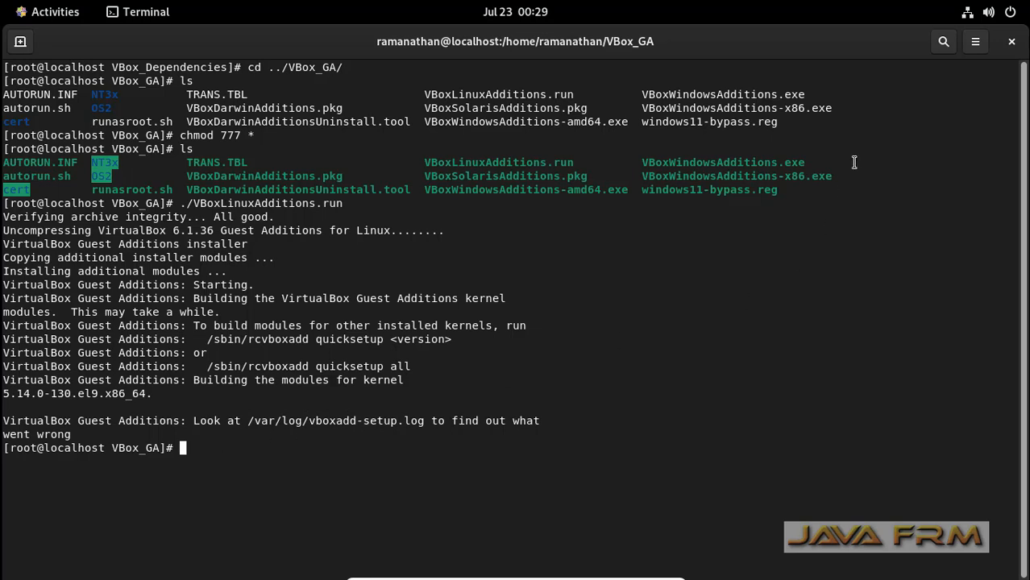
mouse_move(973, 74)
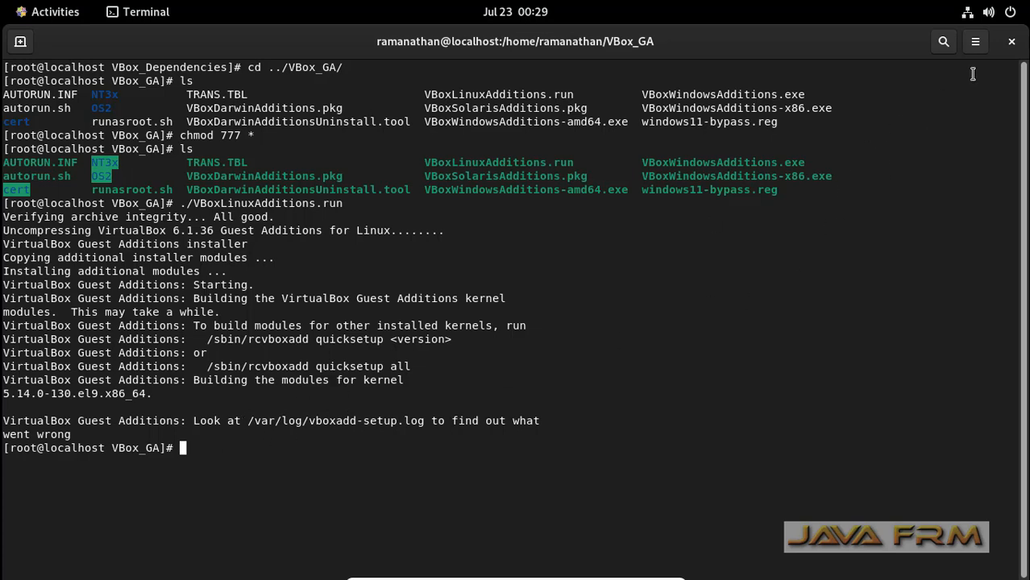
Step: Close the terminal and power off the CentOS-9 guest from the system menu
click(1012, 42)
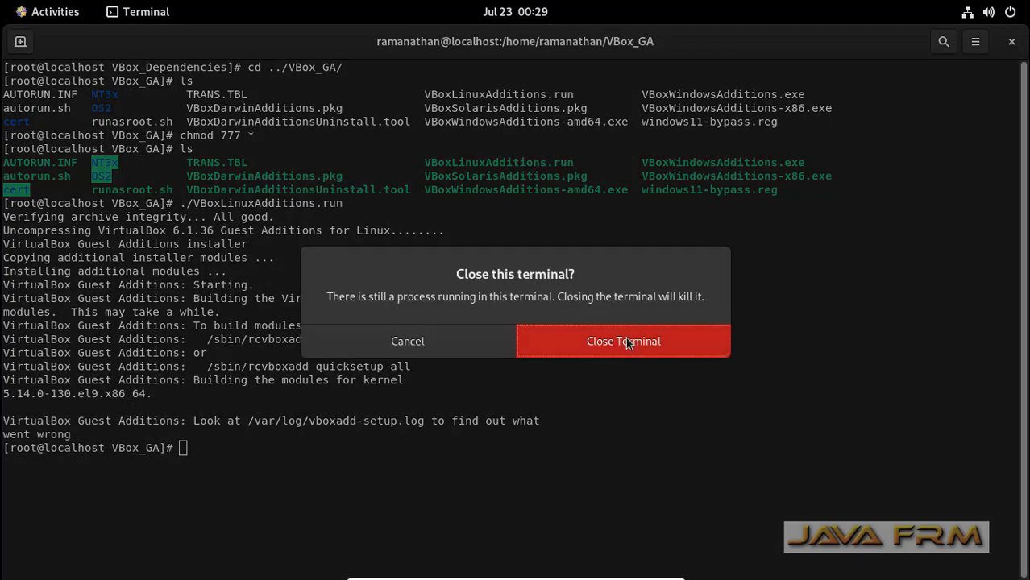
click(622, 342)
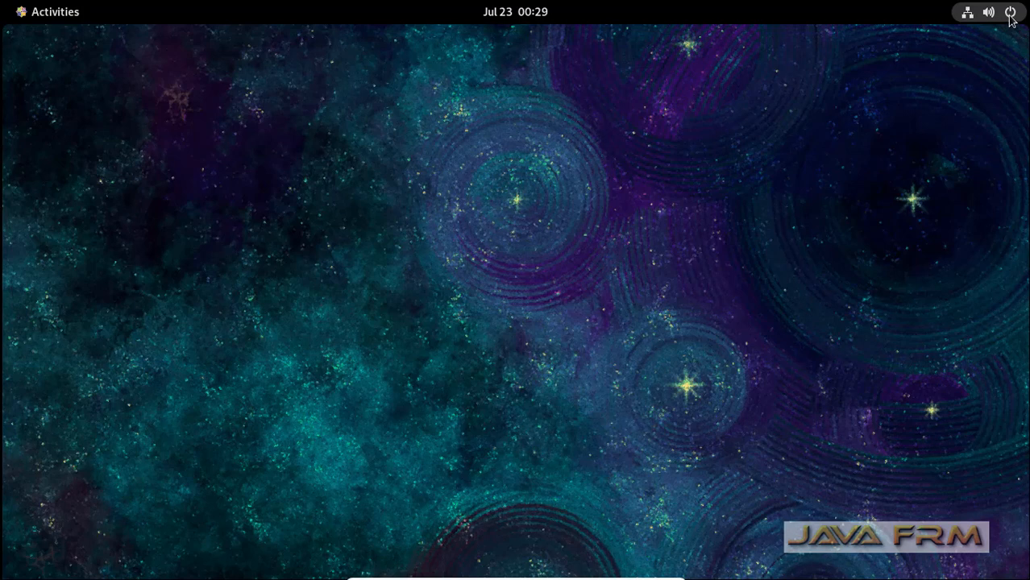
click(1011, 12)
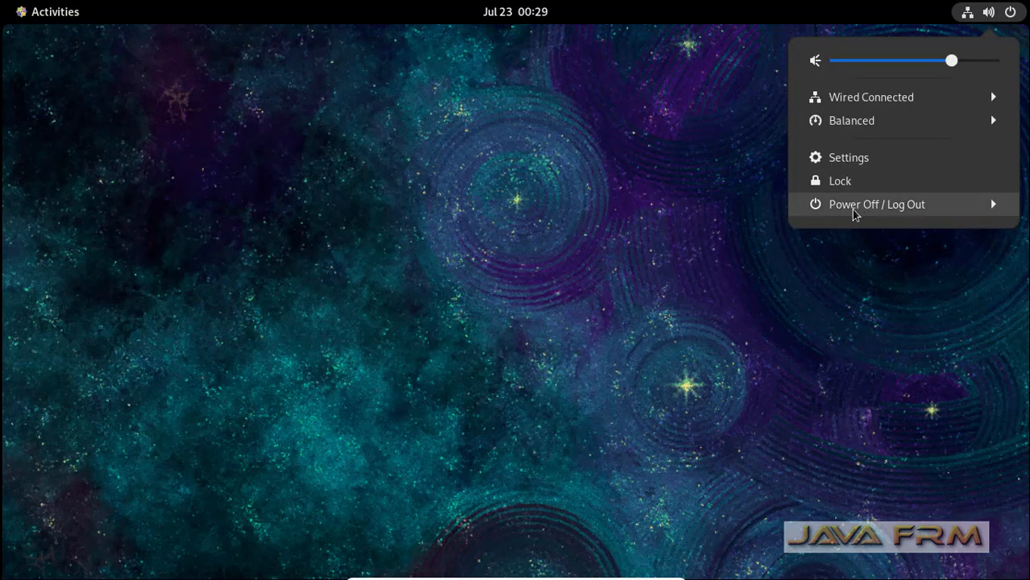
click(870, 284)
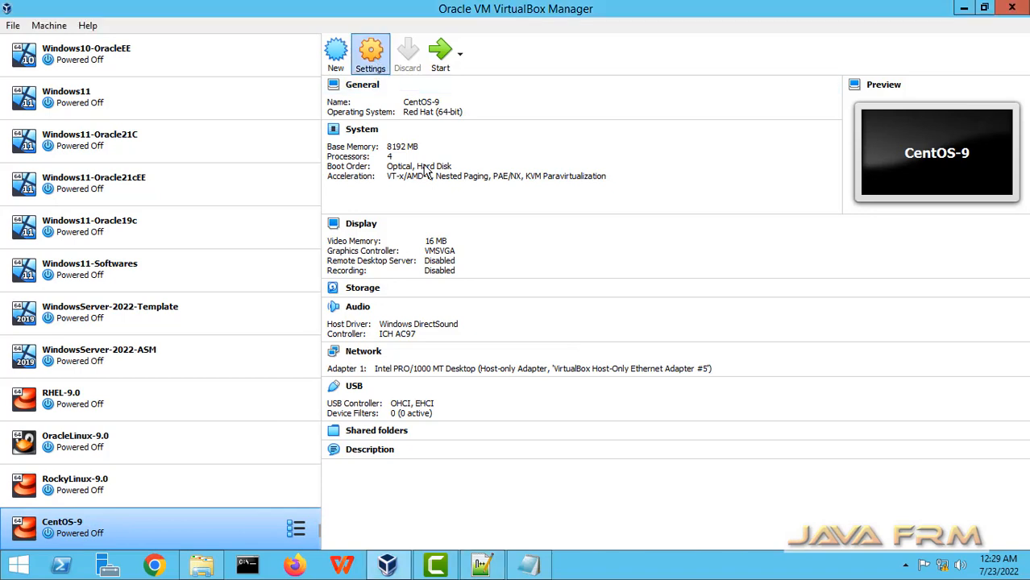
Step: Set CentOS-9's shared clipboard to Bidirectional, put Hard Disk before Optical in boot order, and save
click(371, 52)
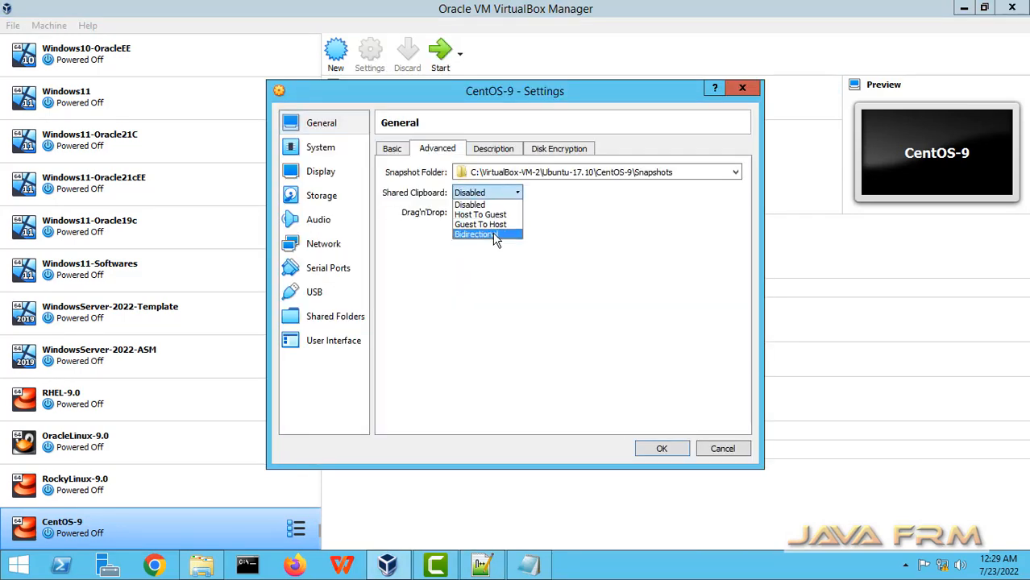
click(474, 235)
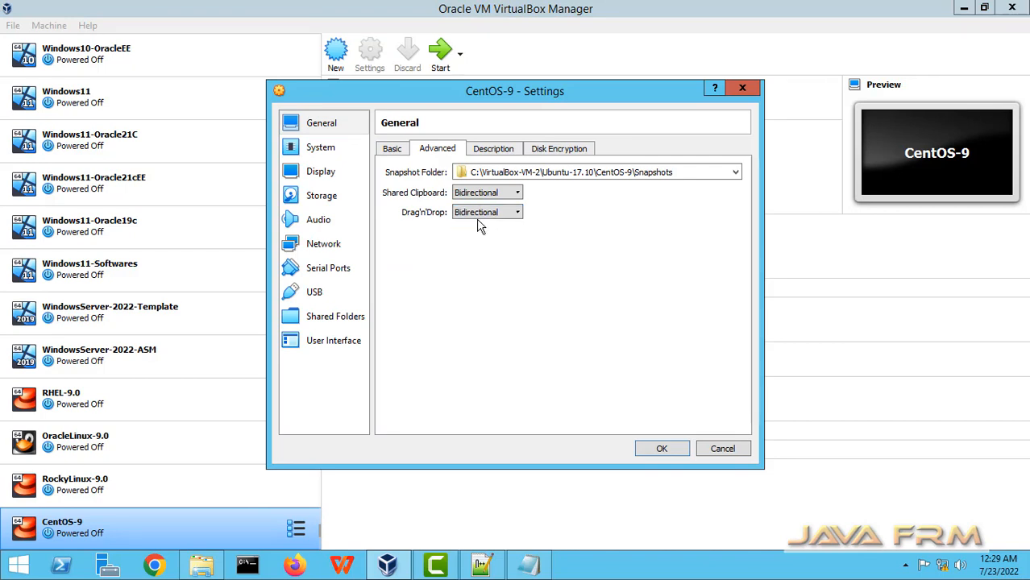
click(319, 147)
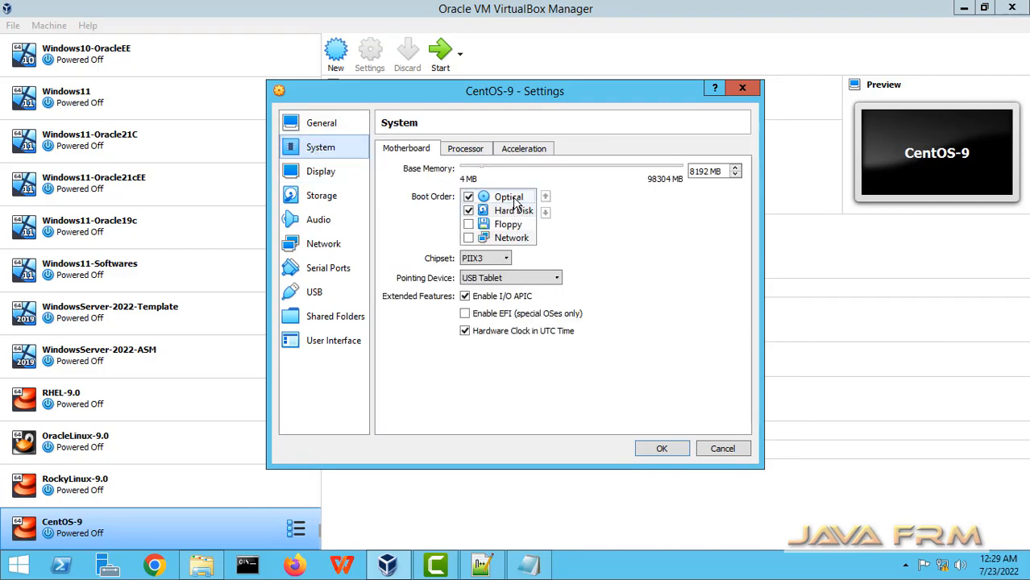
click(545, 197)
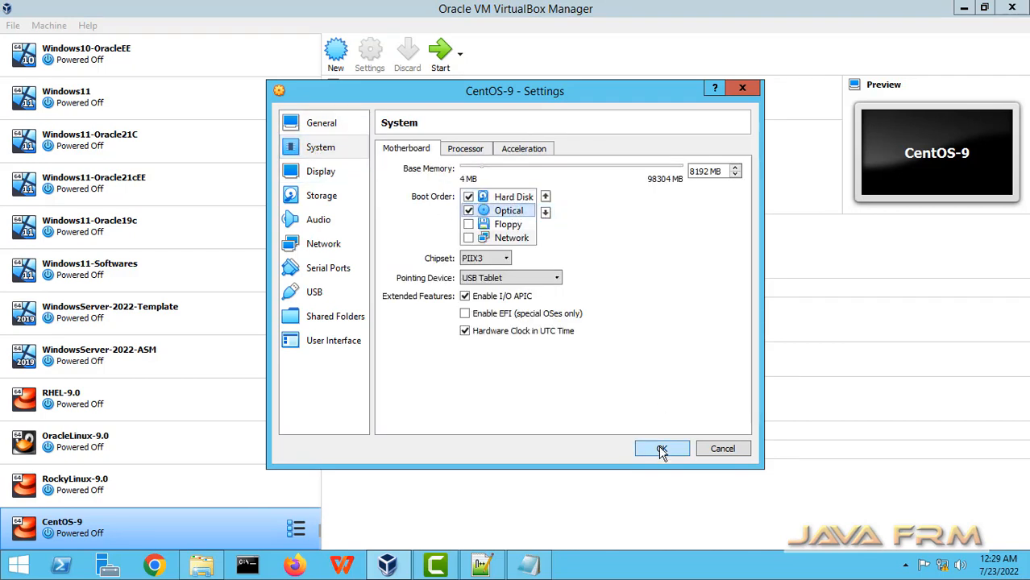
click(661, 448)
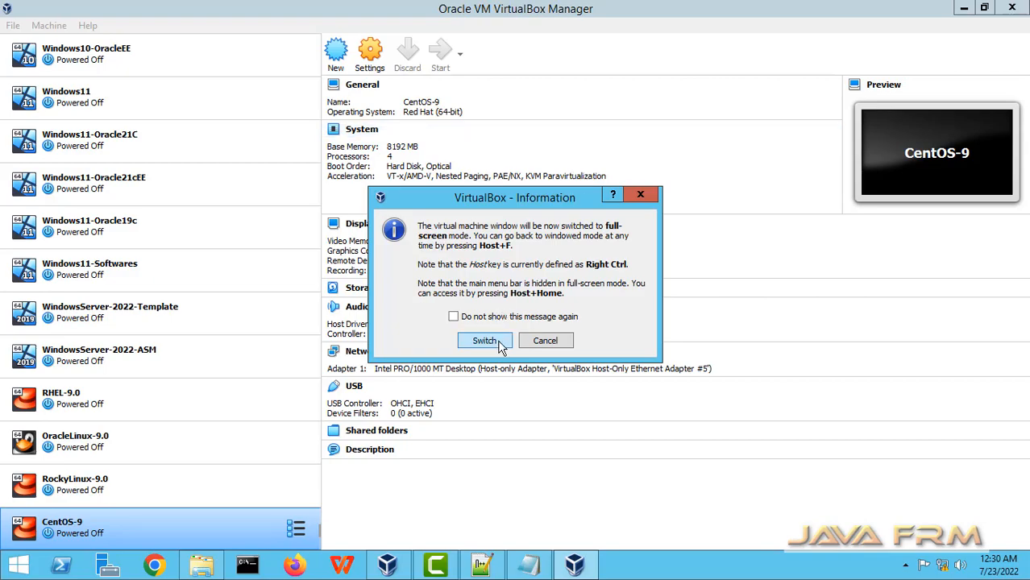
Step: Accept switching the starting CentOS-9 VM to full-screen mode
click(483, 341)
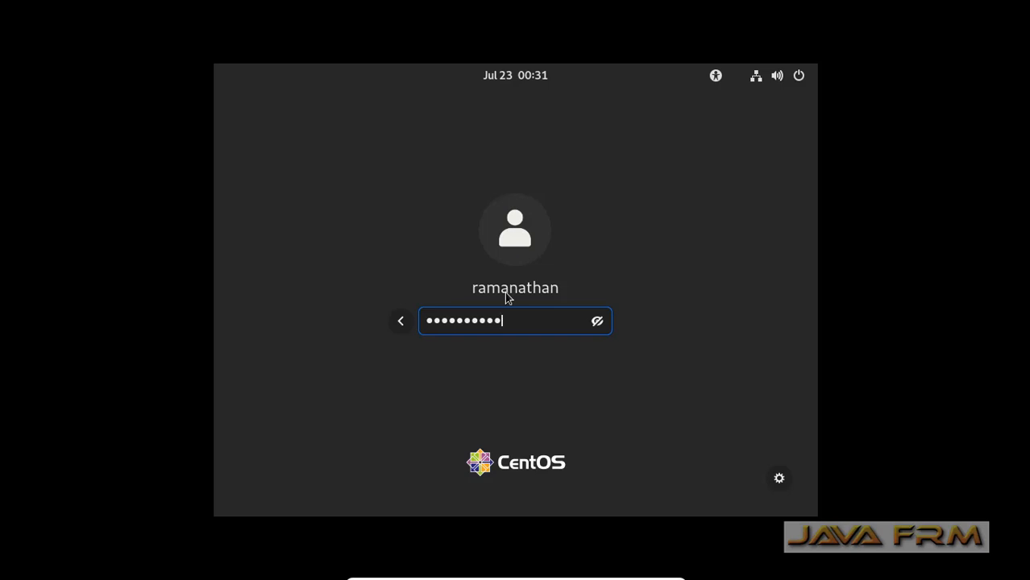
Step: Log in as ramanathan and show the grid of installed applications
key(Return)
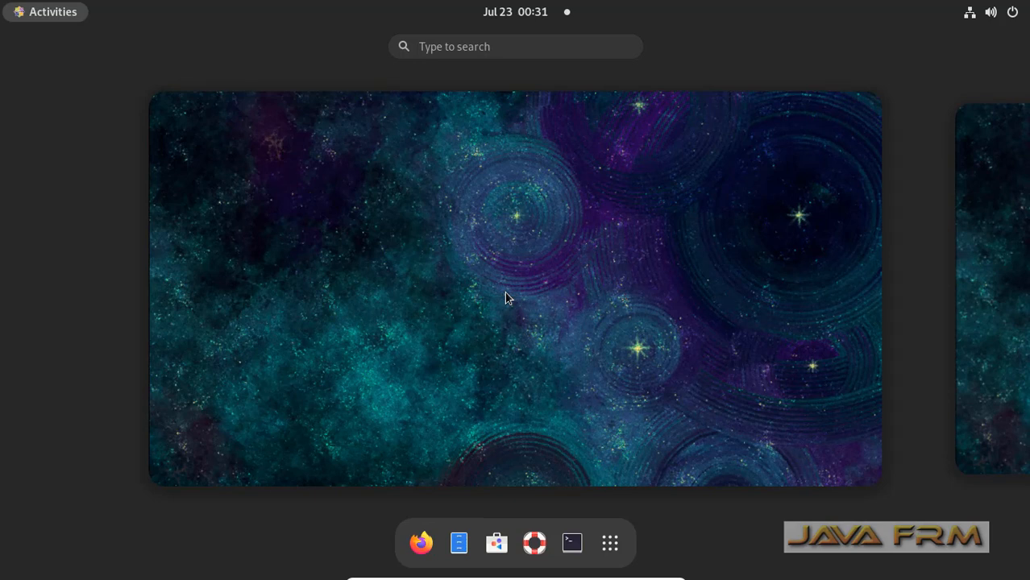
mouse_move(660, 569)
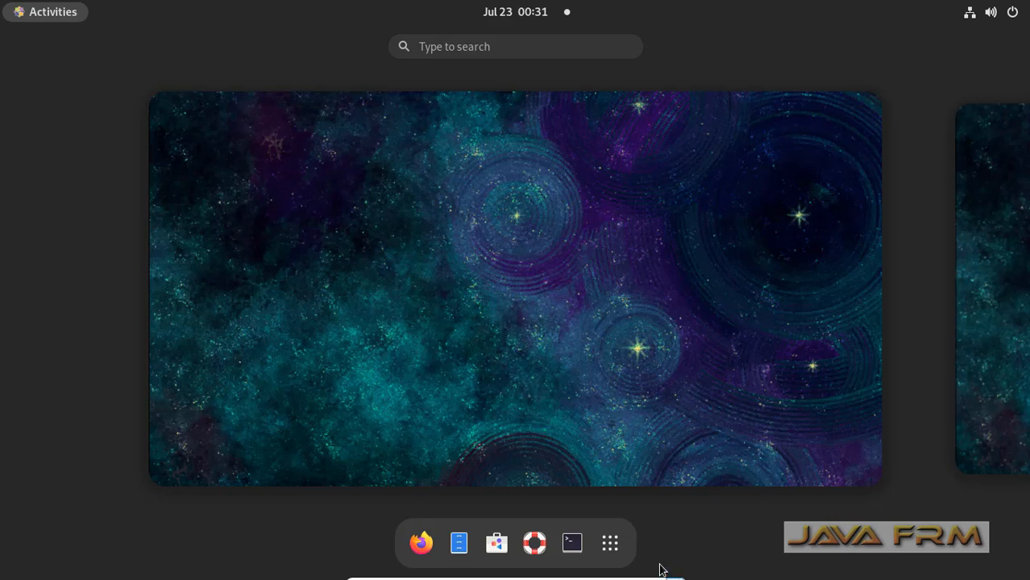
click(609, 542)
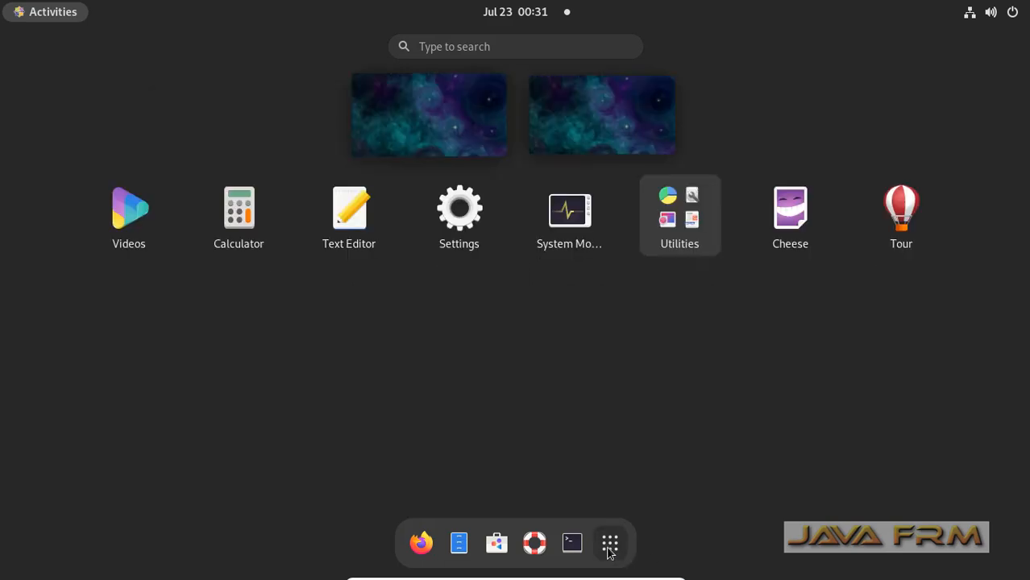
mouse_move(559, 303)
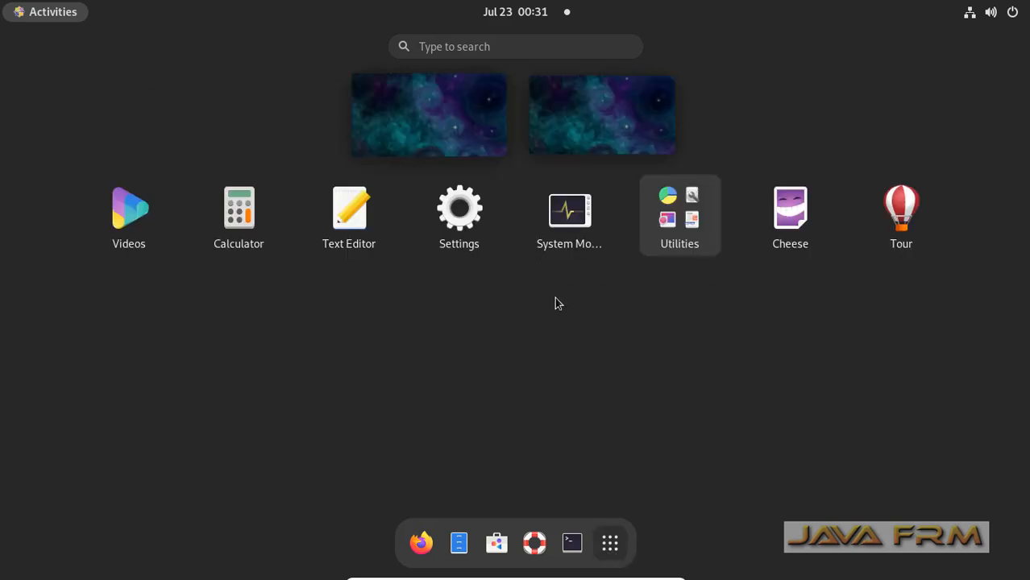
Step: From Utilities, view the 43 GB hard disk in Disks, then close Disks
click(680, 217)
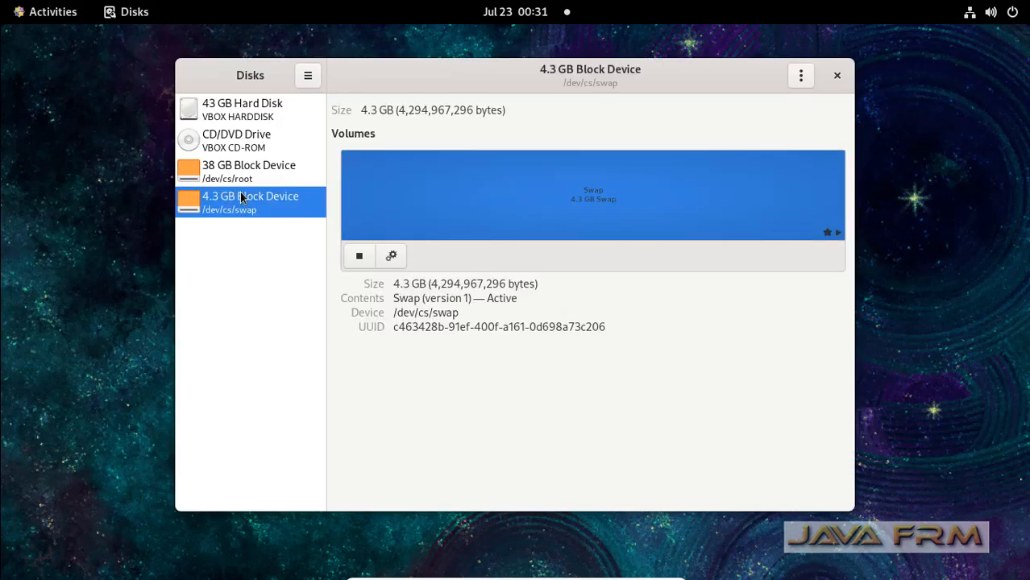
click(241, 110)
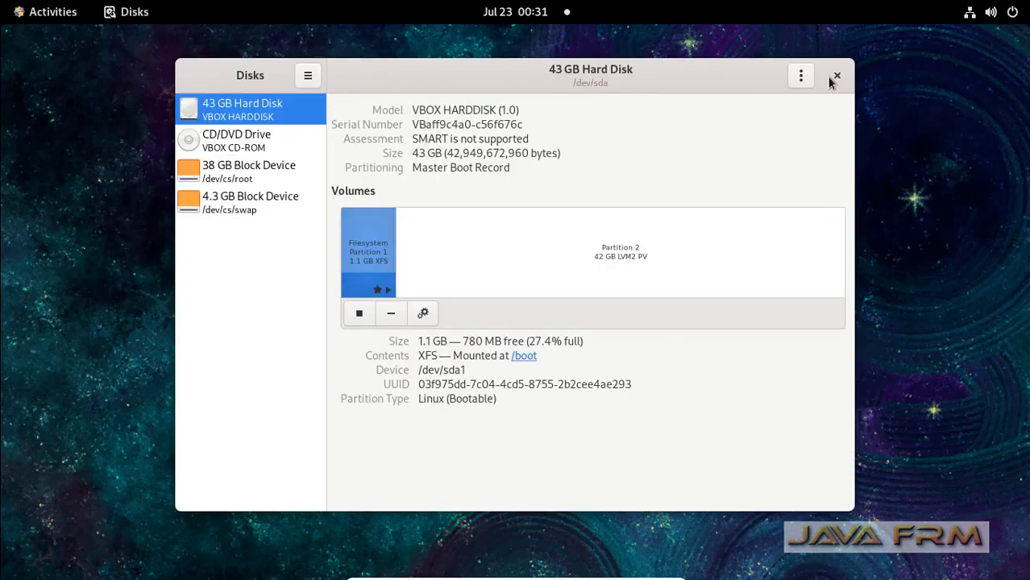
click(836, 76)
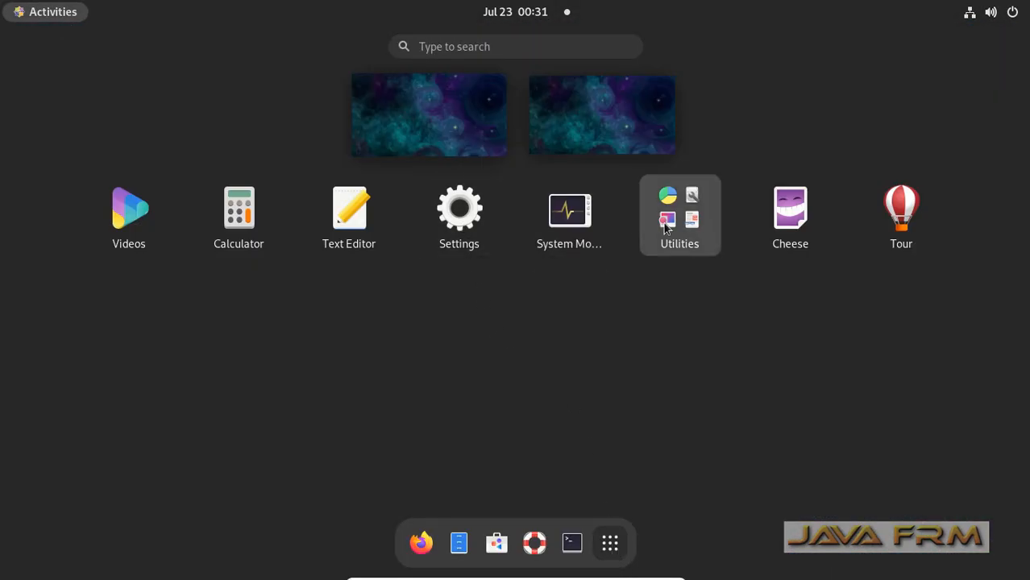
Step: Launch System Monitor from the Utilities group
click(681, 213)
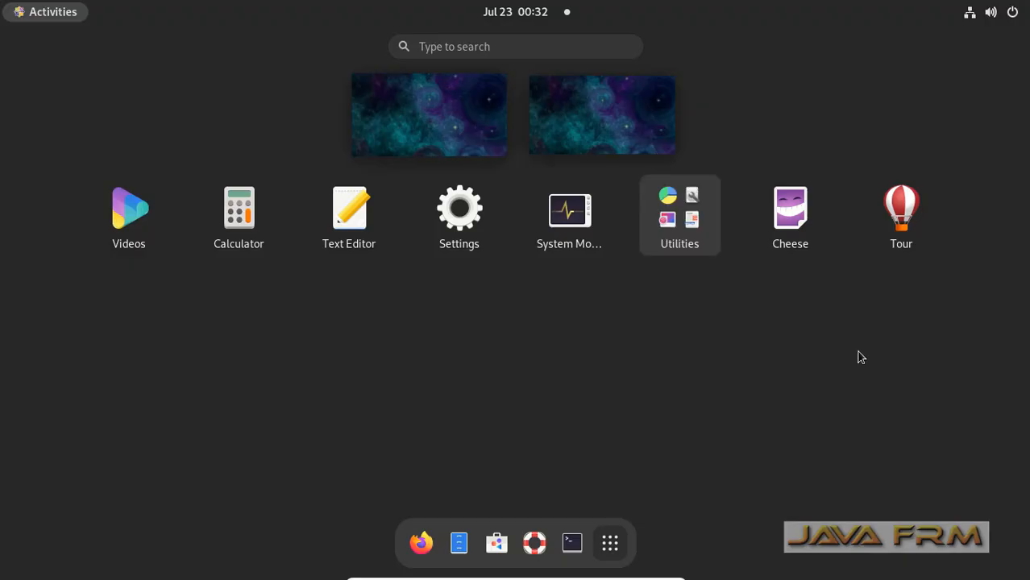
click(569, 208)
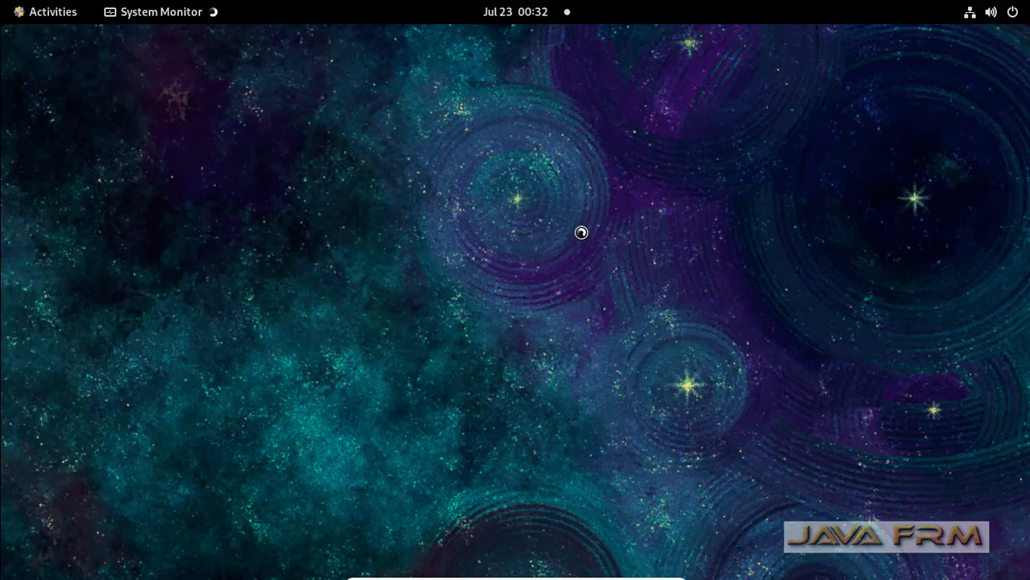
click(161, 12)
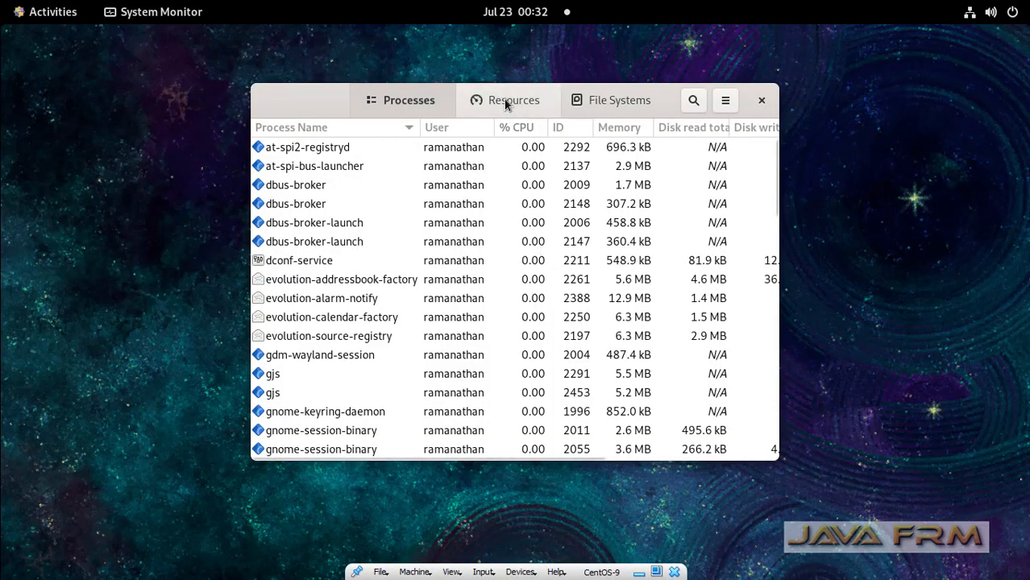
Step: Review the Resources and File Systems views, close System Monitor, and return to Activities
click(512, 100)
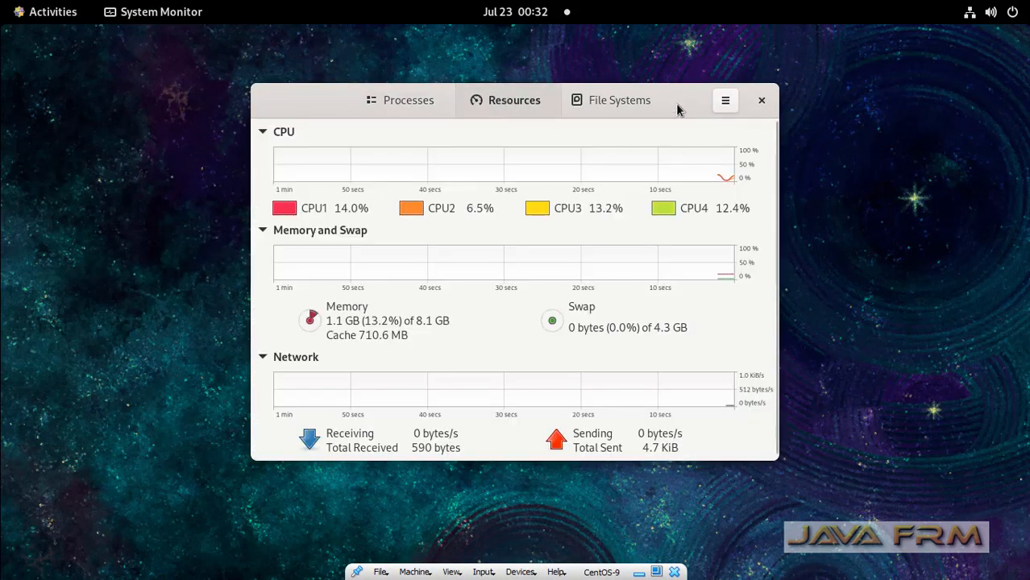
click(619, 100)
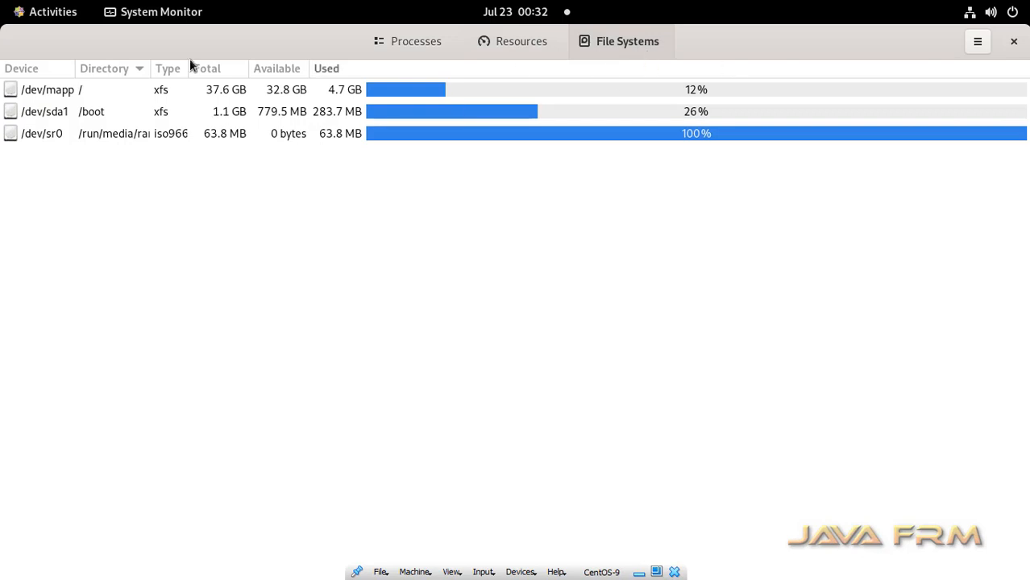
click(1014, 42)
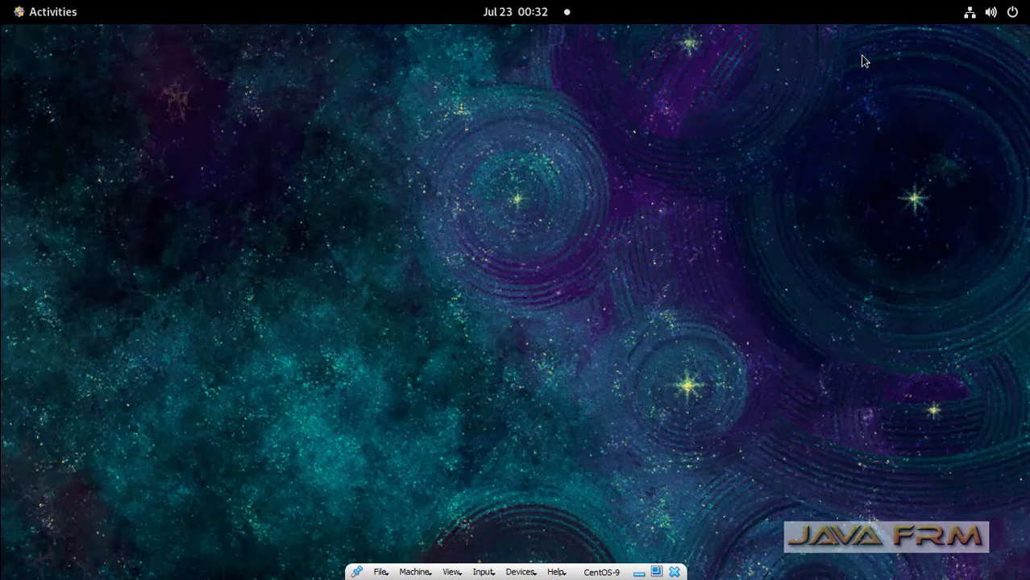
click(52, 11)
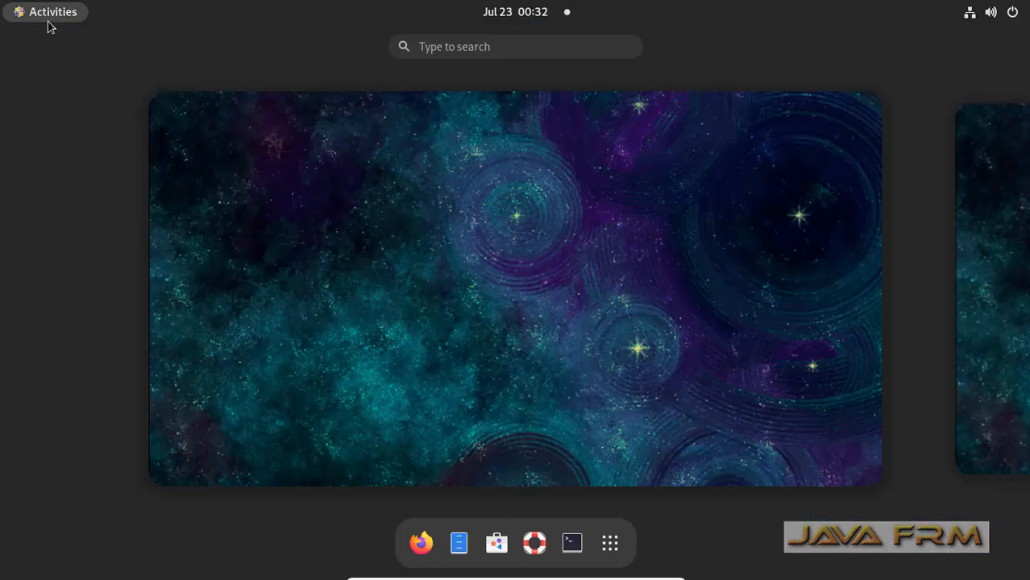
mouse_move(571, 543)
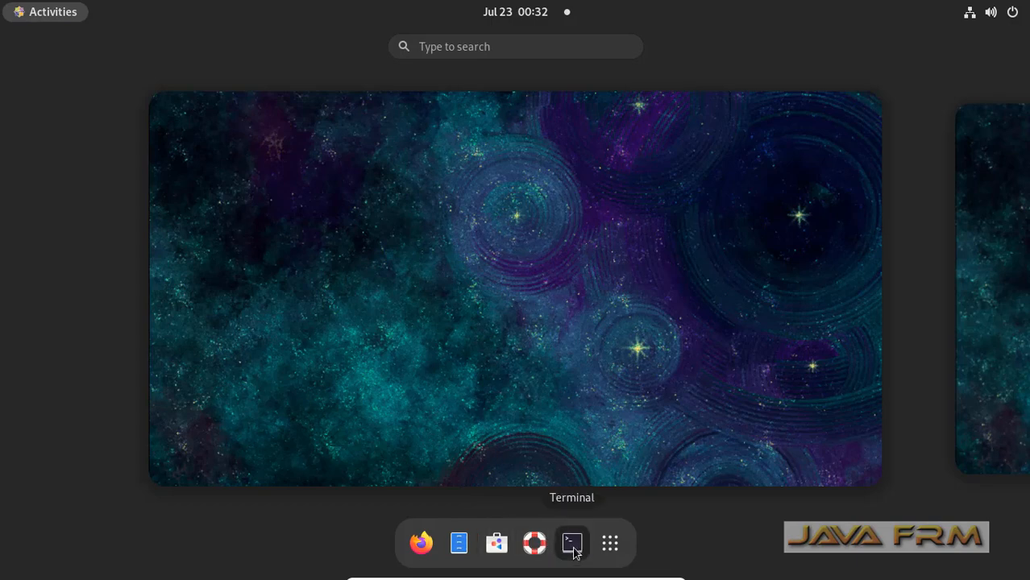
Step: In a terminal run uname -r and cat /etc/redhat-release, then leave full-screen mode
click(571, 542)
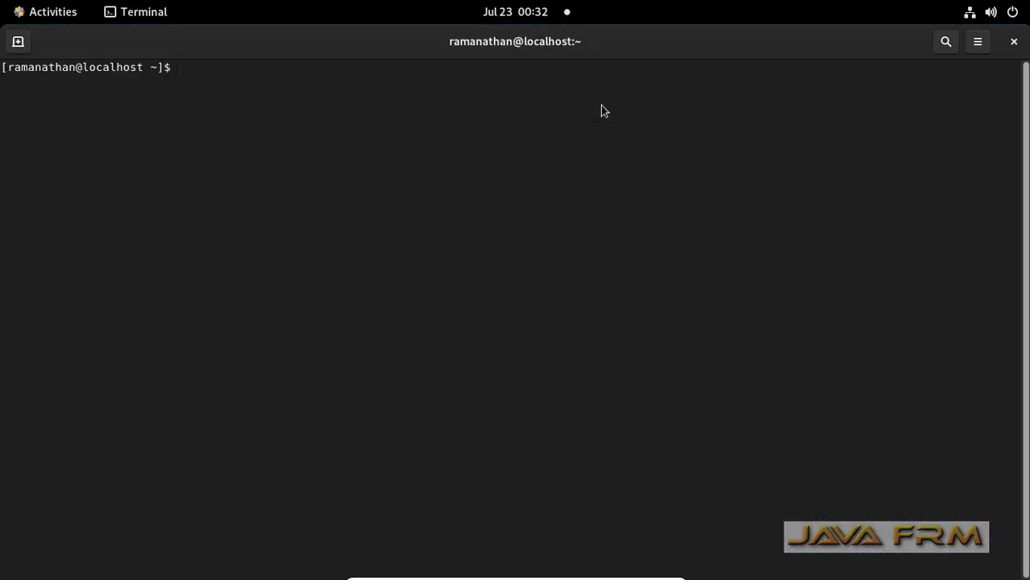
text(uname -r)
text(cat)
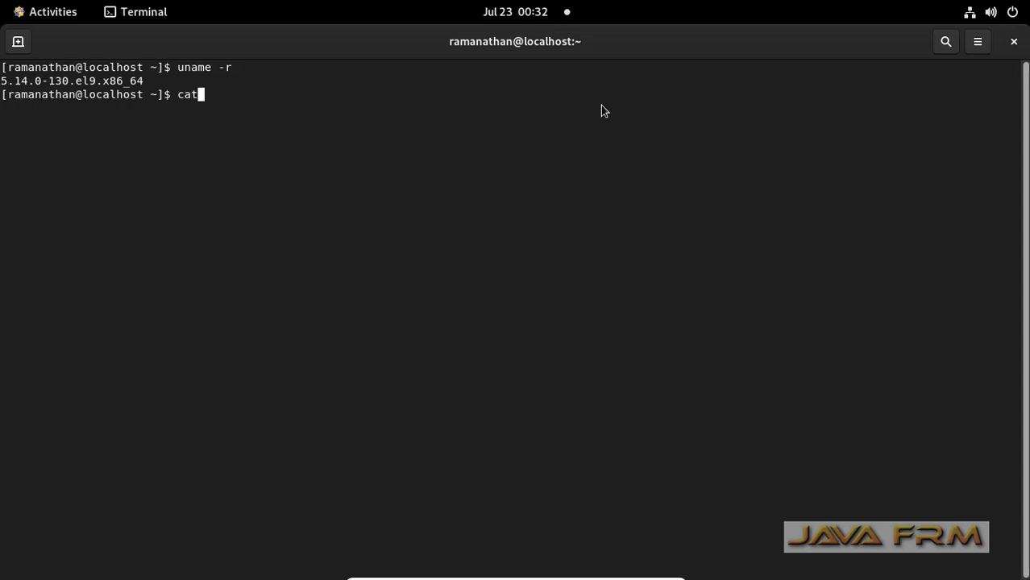
text(/etc/)
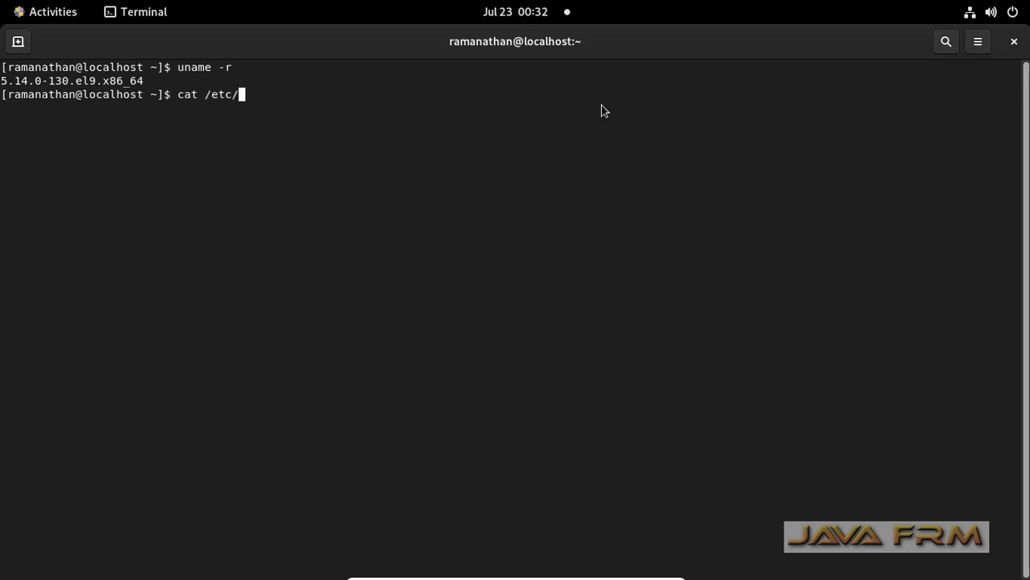
key(Tab)
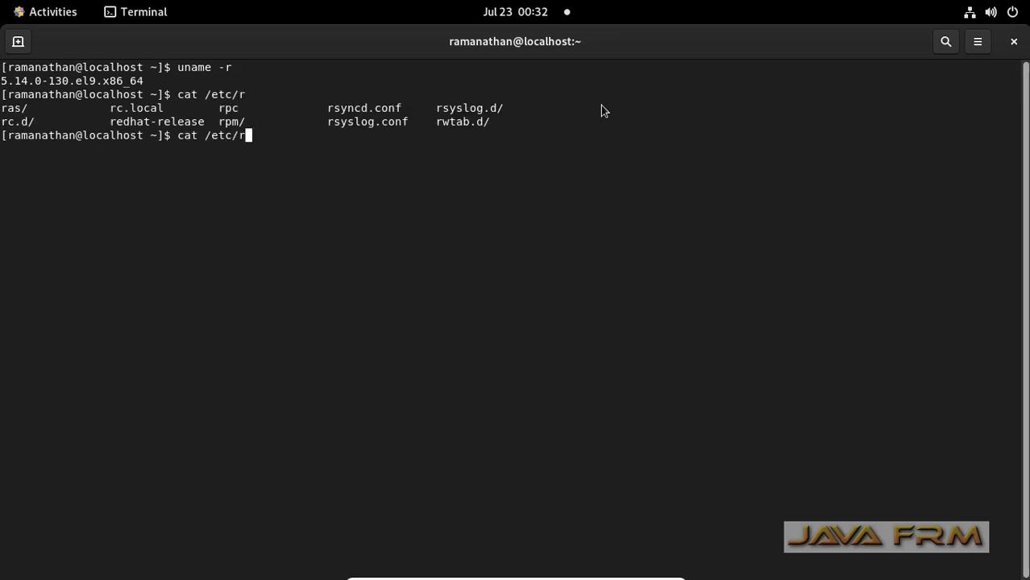
key(Return)
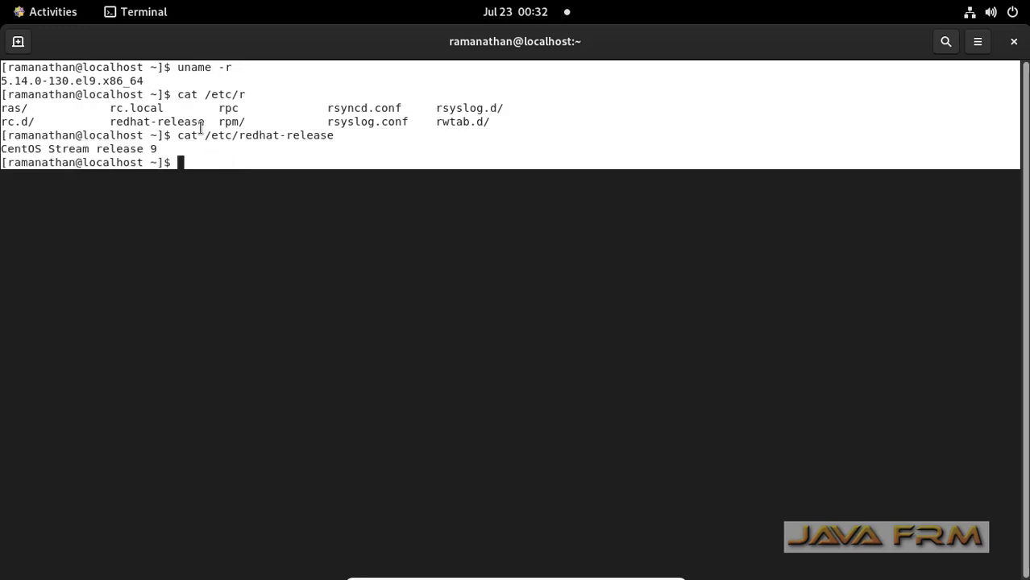
mouse_move(249, 145)
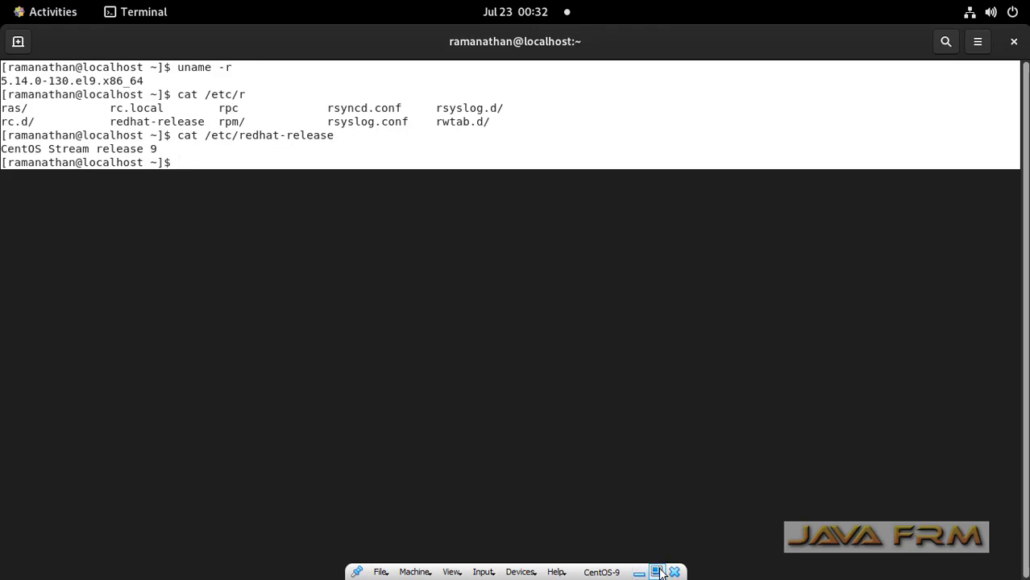
click(658, 572)
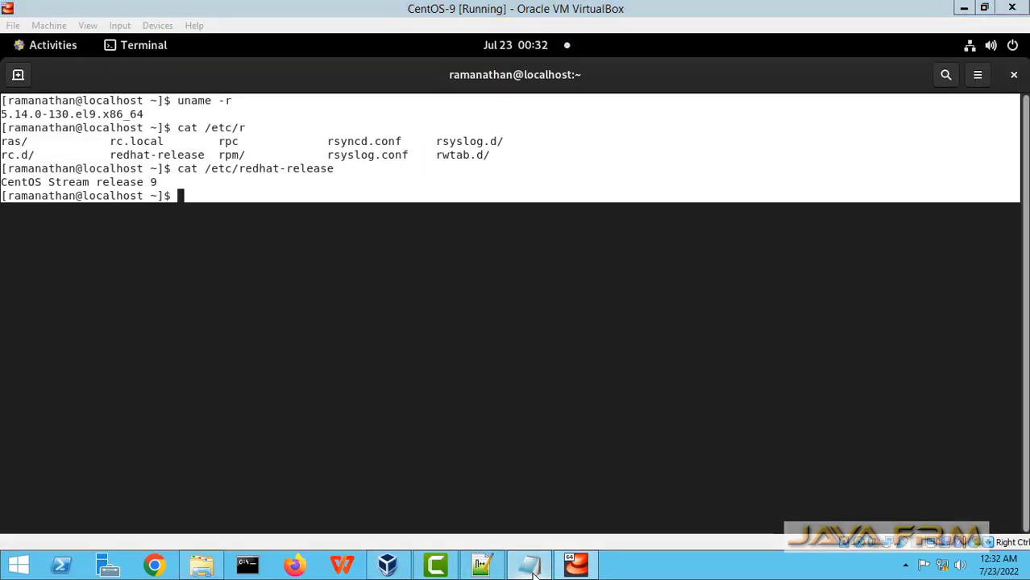
Step: Paste the terminal output into Notepad and add the line 'Welcome to CentOS Stream 9'
click(529, 564)
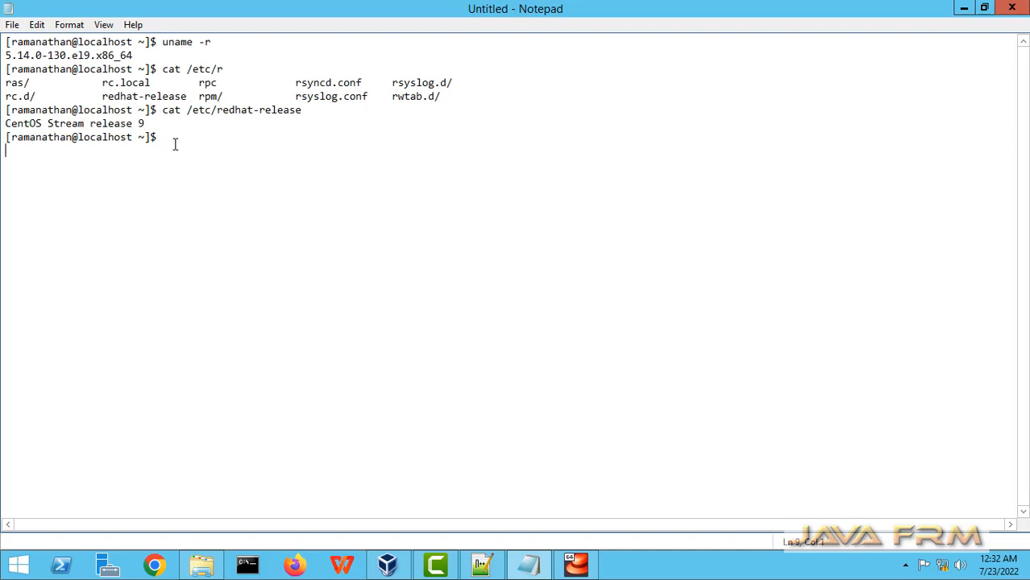
key(enter)
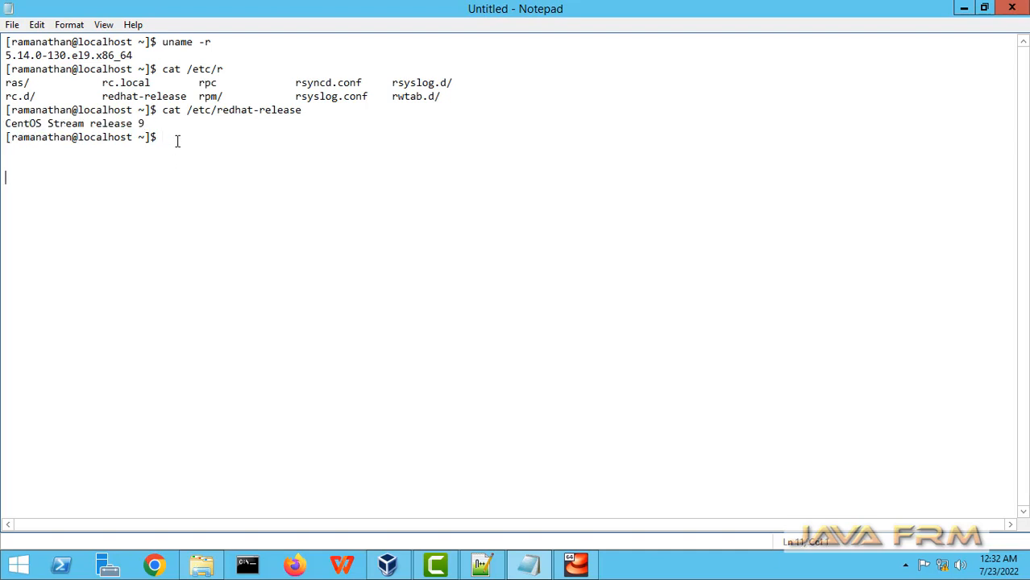
text(Welcome)
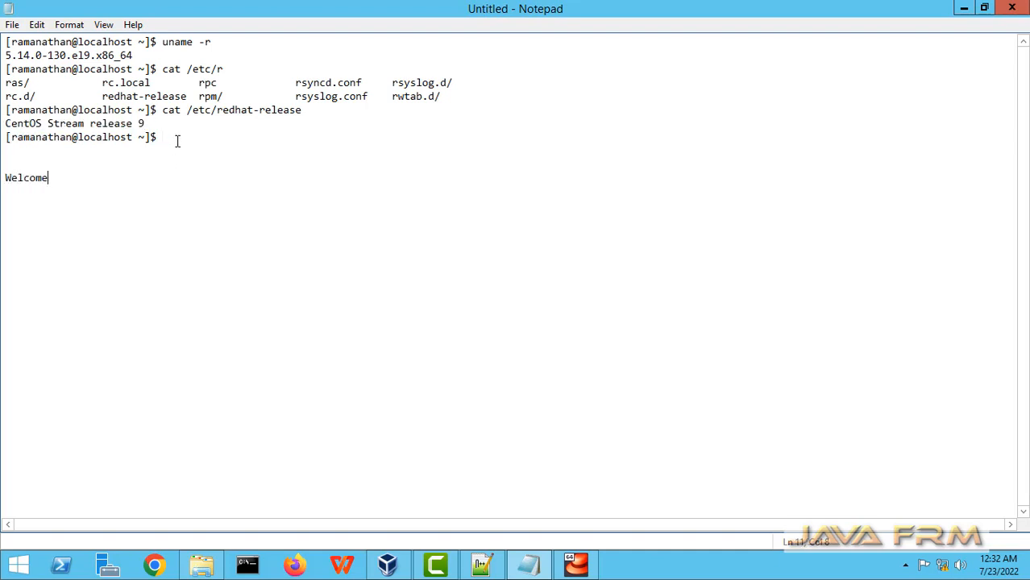
text(to Cent)
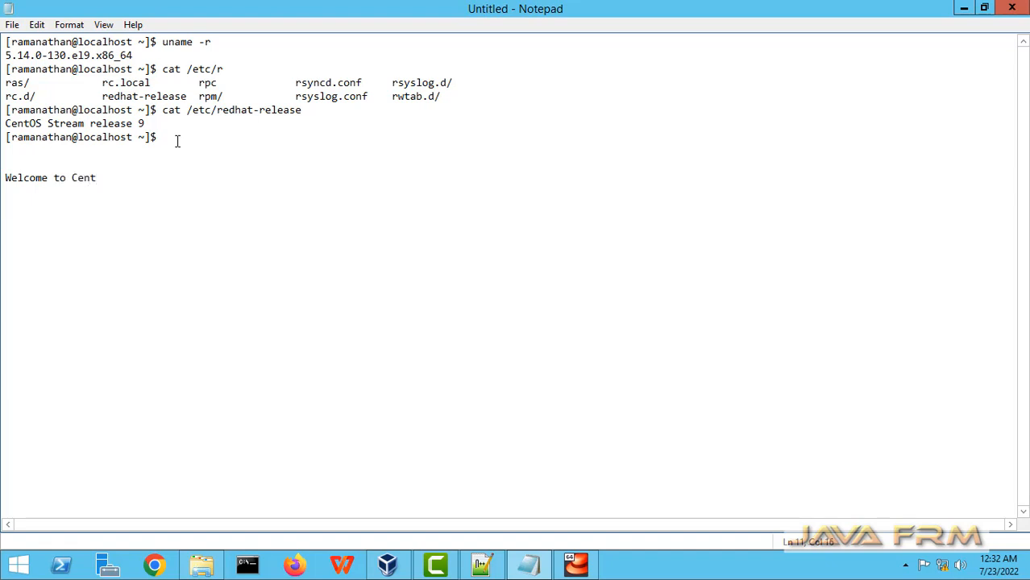
text(OS Stream 9)
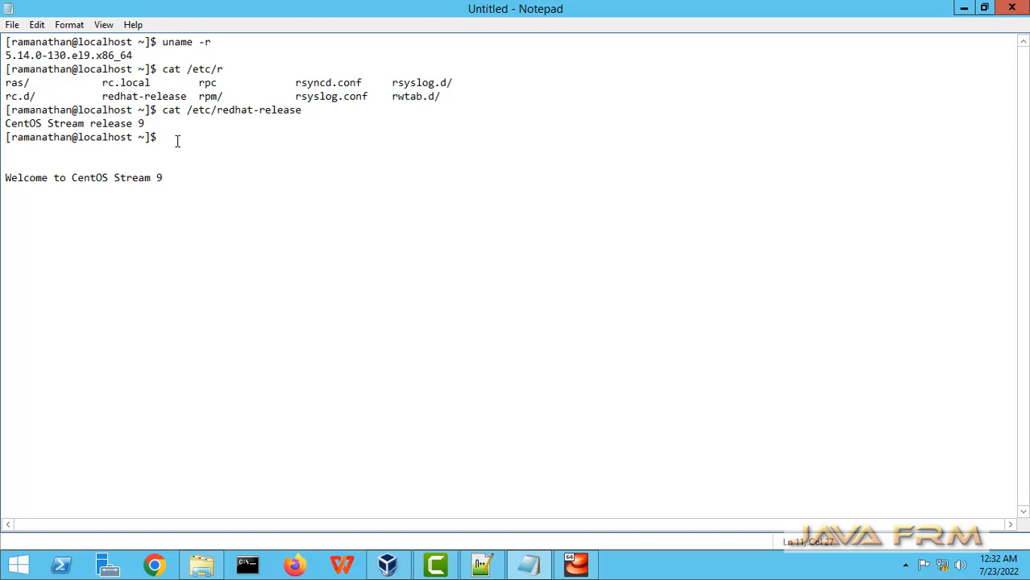
Step: Copy the Welcome line and switch back to the CentOS virtual machine
triple_click(80, 178)
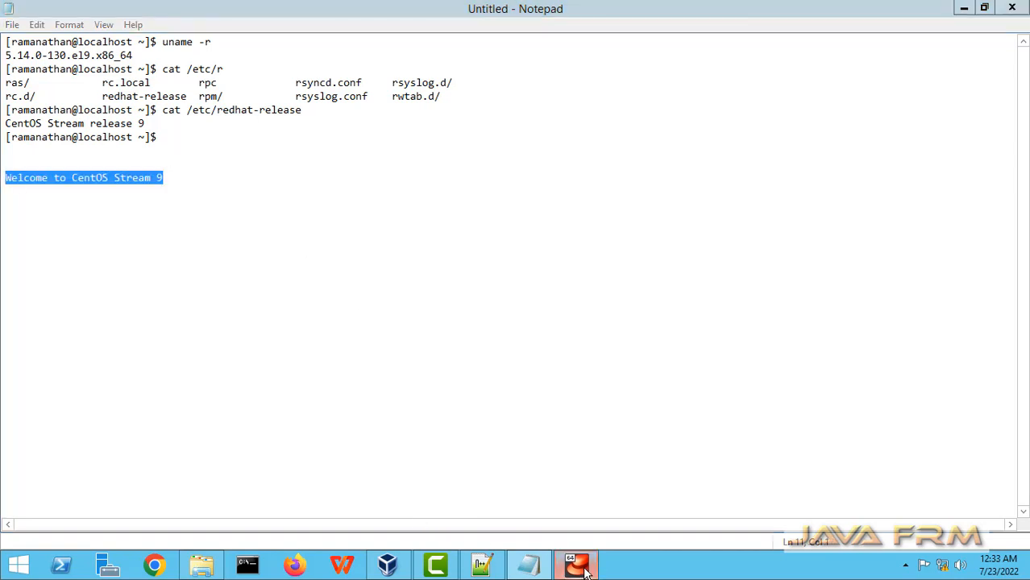
click(575, 564)
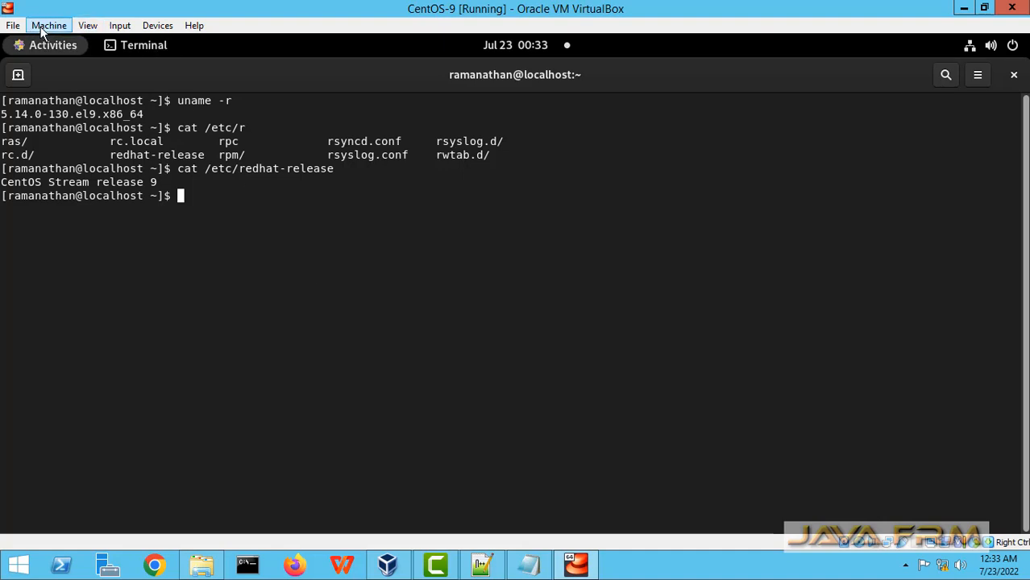
mouse_move(236, 238)
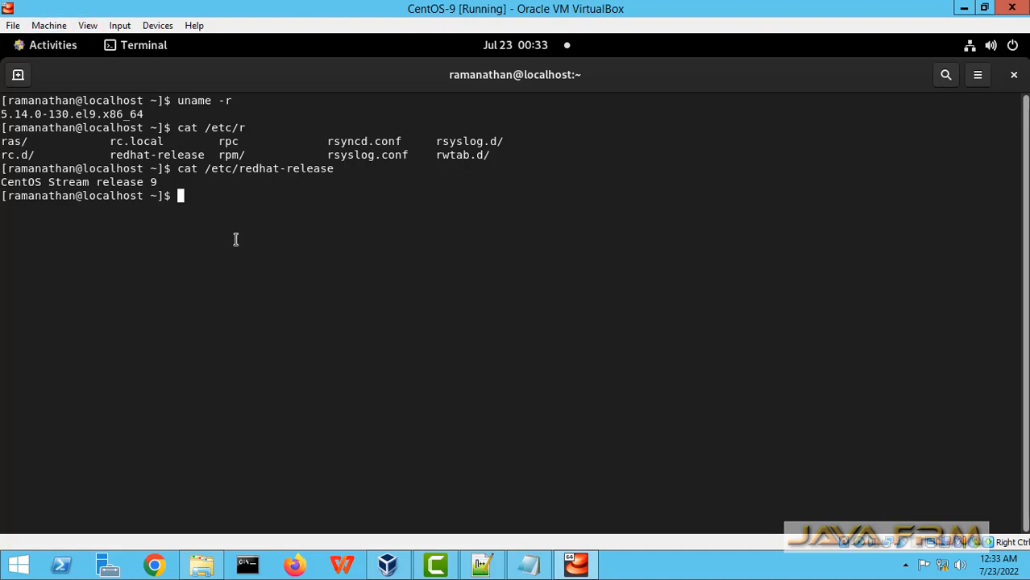
Step: Paste 'Welcome to CentOS Stream 9' into the guest terminal, run it, then close the terminal
text(Welcome to CentOS Stream 9)
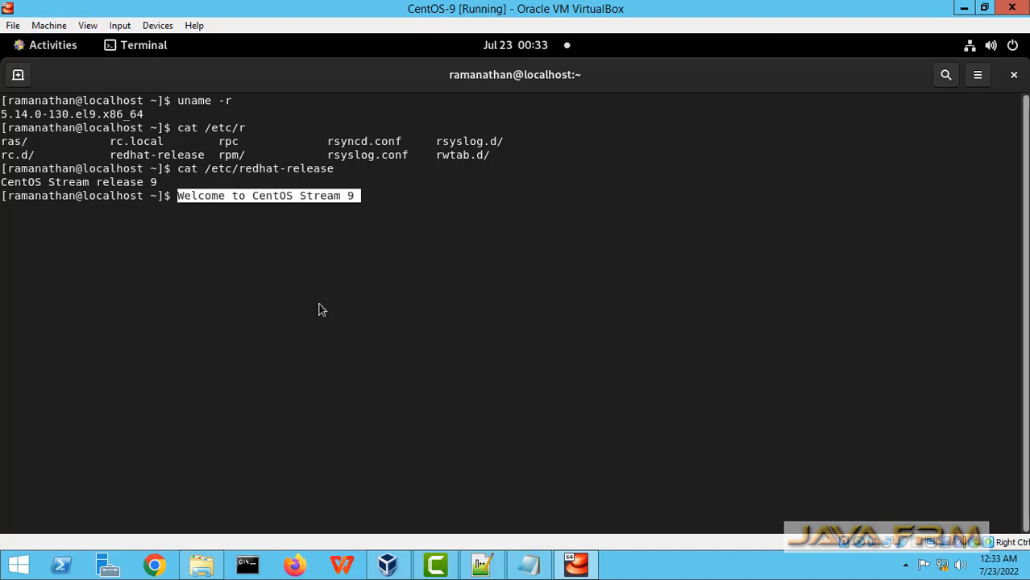
key(Return)
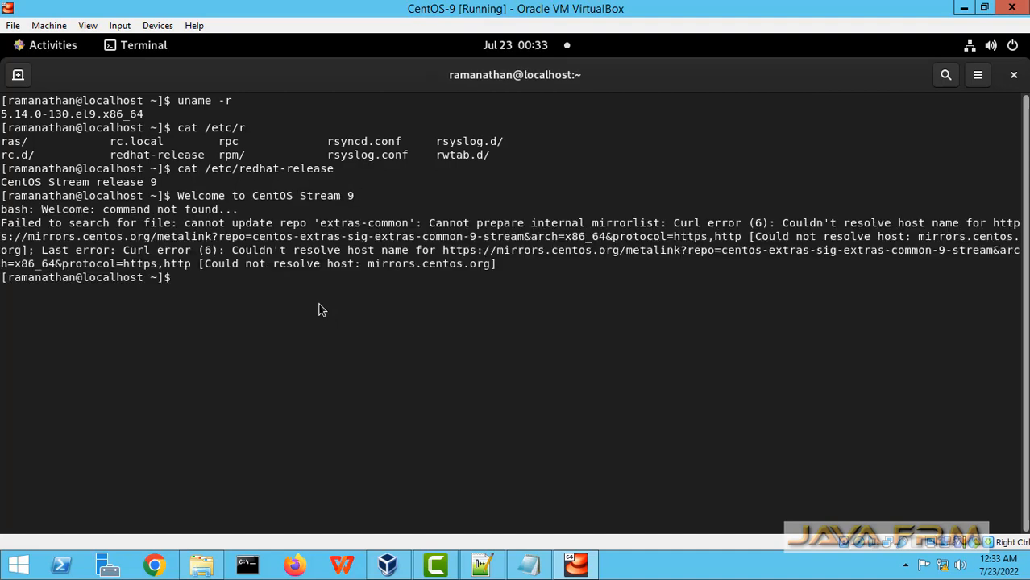
key(ctrl+c)
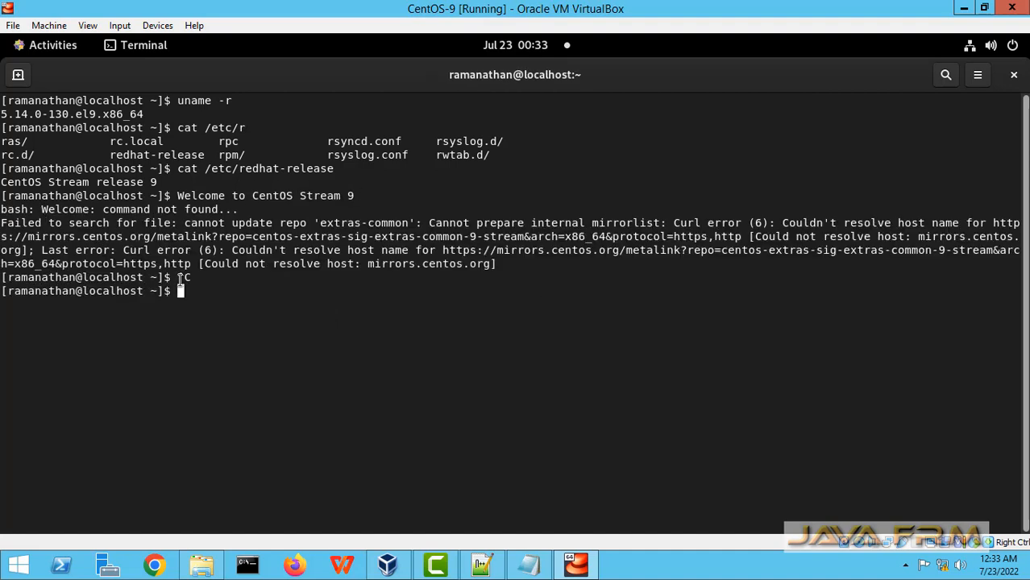
mouse_move(1019, 89)
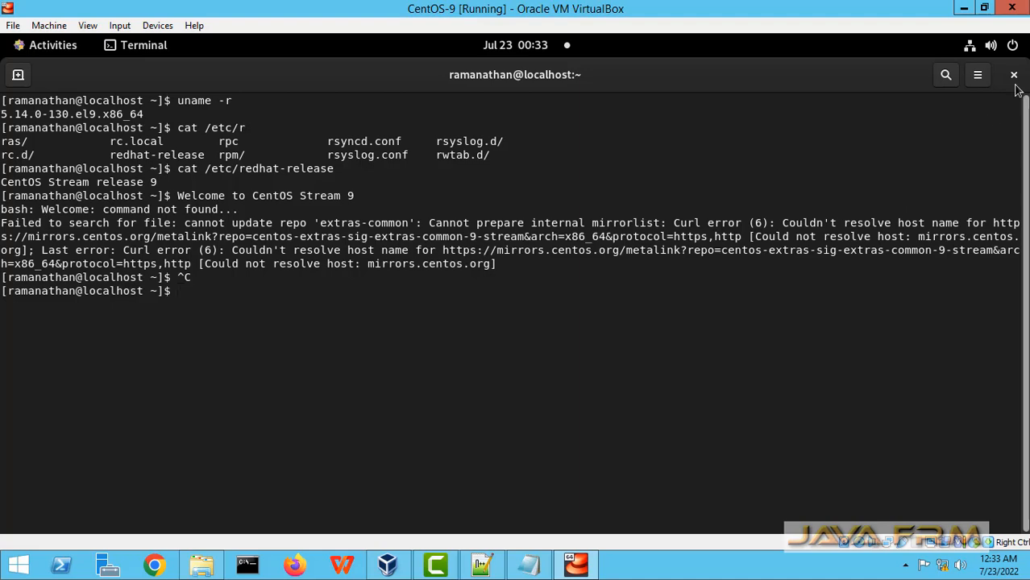
click(1014, 74)
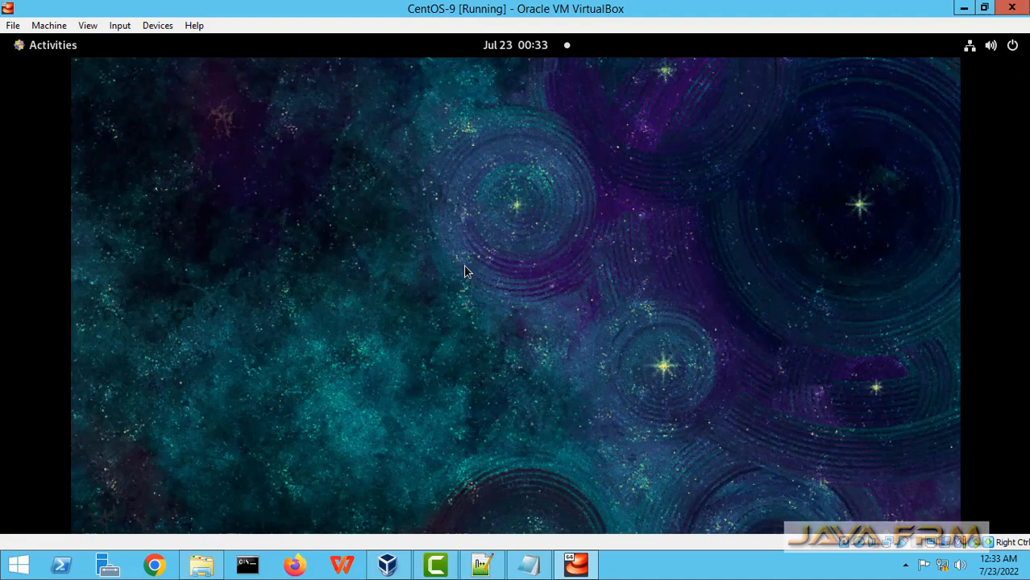